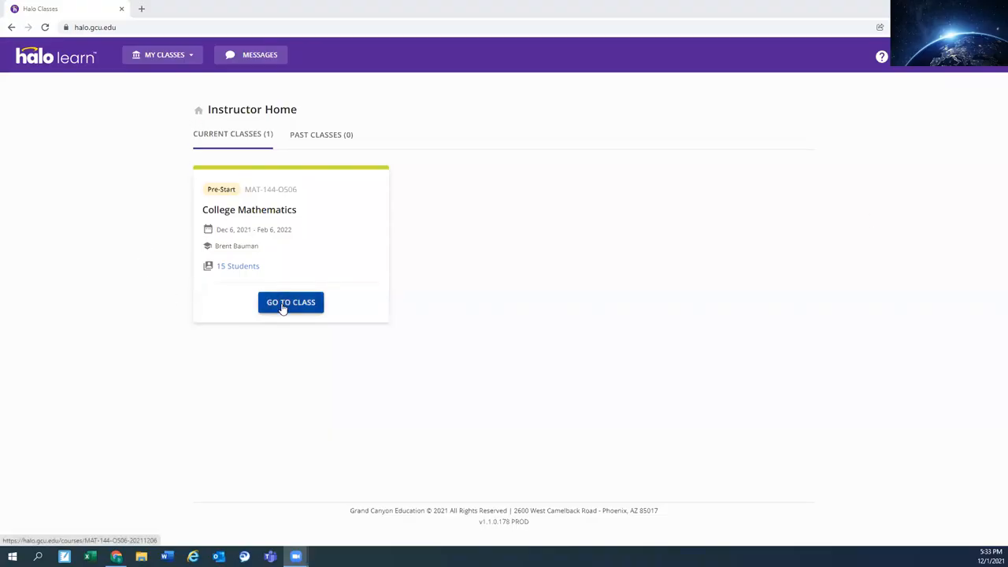
# - Enter the College Mathematics course from its Instructor Home card to view the calendar
pyautogui.click(290, 302)
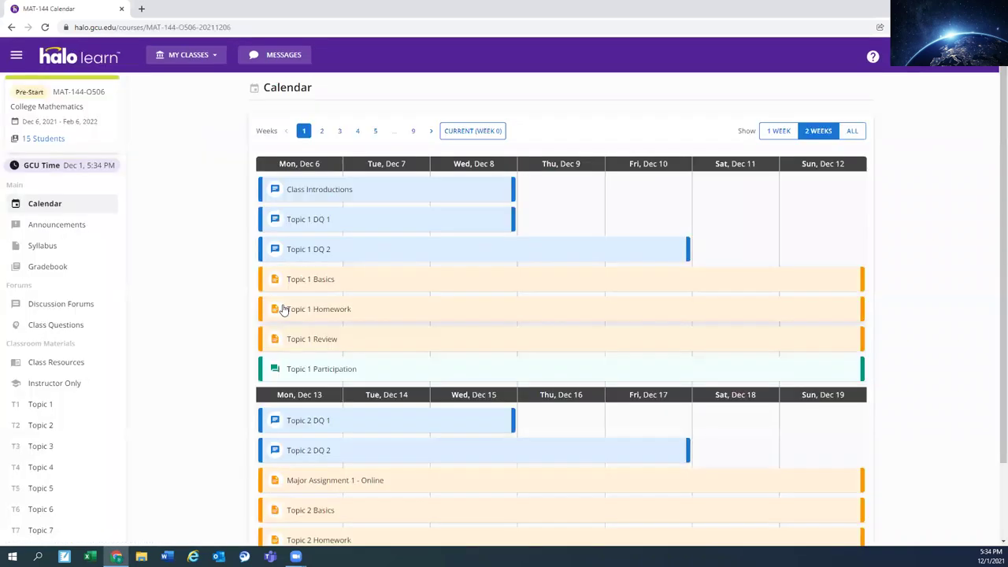
pyautogui.moveTo(283, 343)
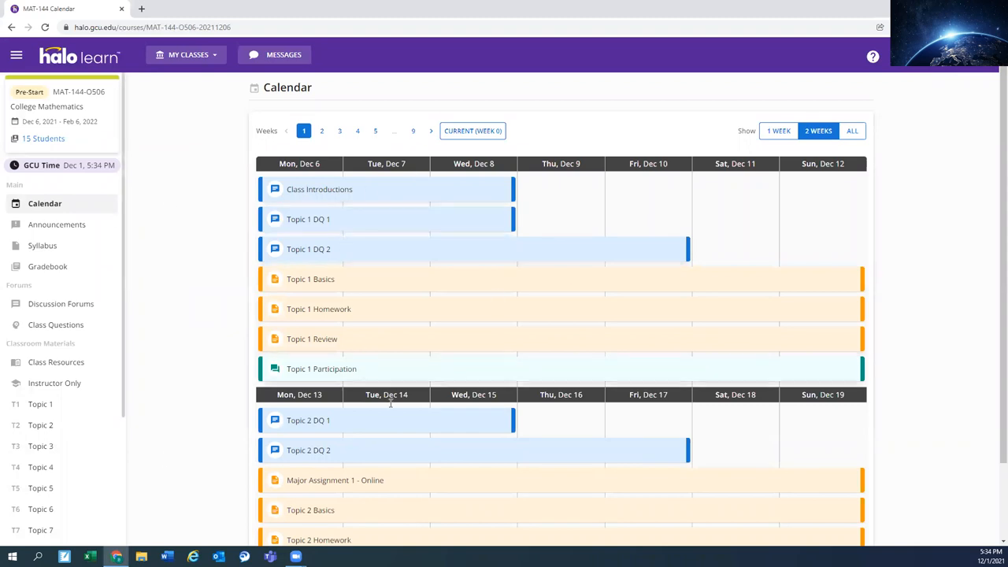
# - Switch the calendar to the 1 Week view covering December 6–12
pyautogui.click(778, 131)
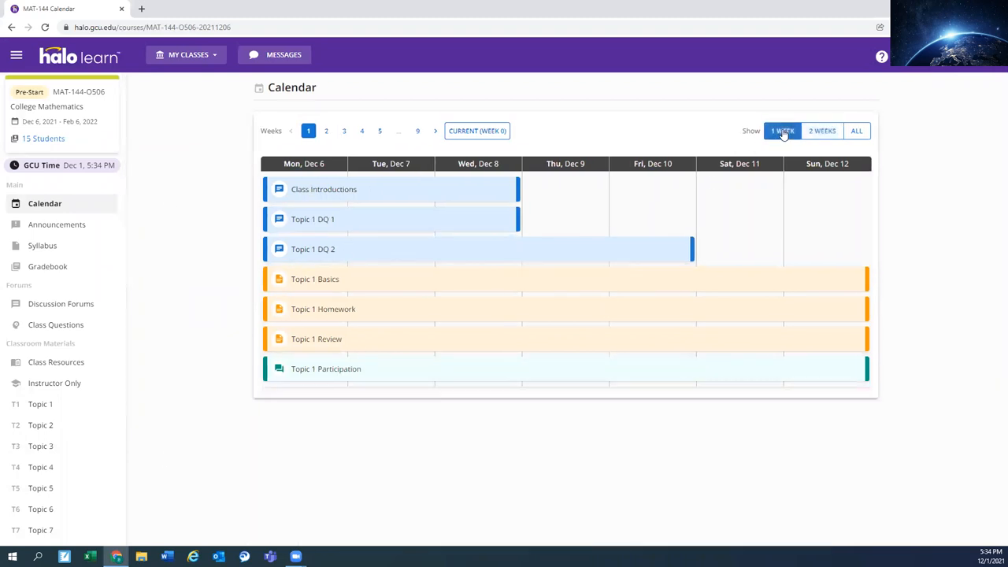
pyautogui.moveTo(220, 321)
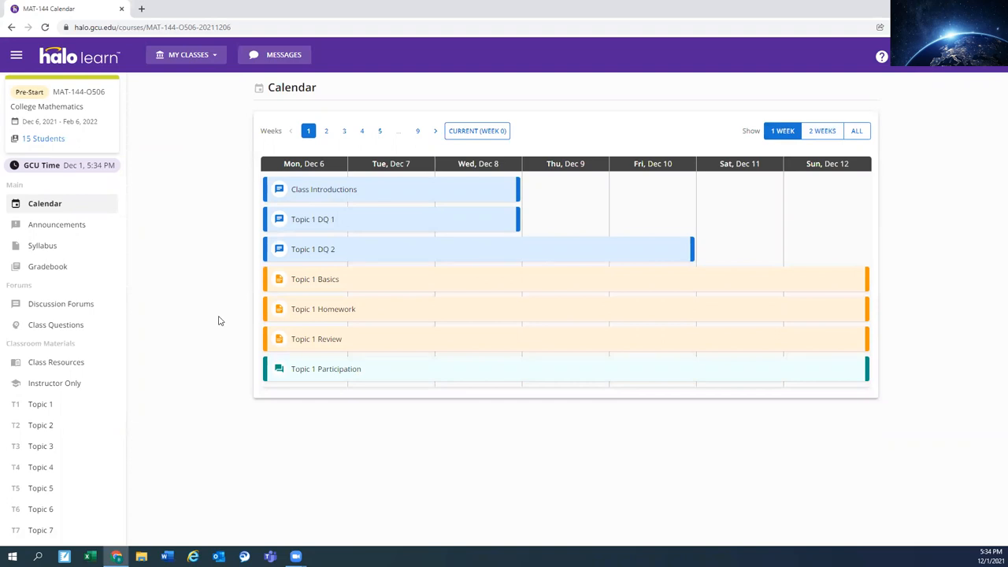
pyautogui.moveTo(298, 195)
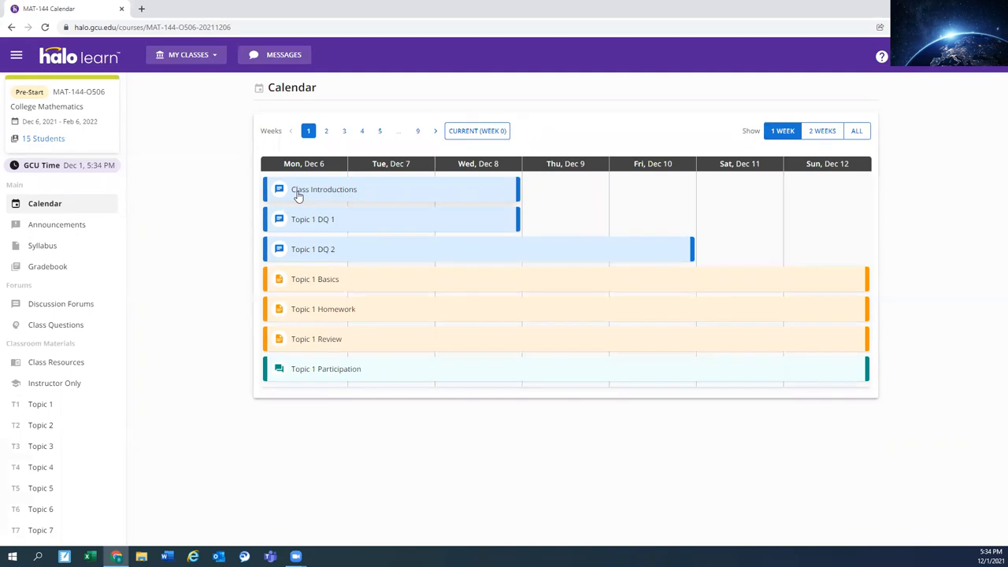
pyautogui.moveTo(291, 223)
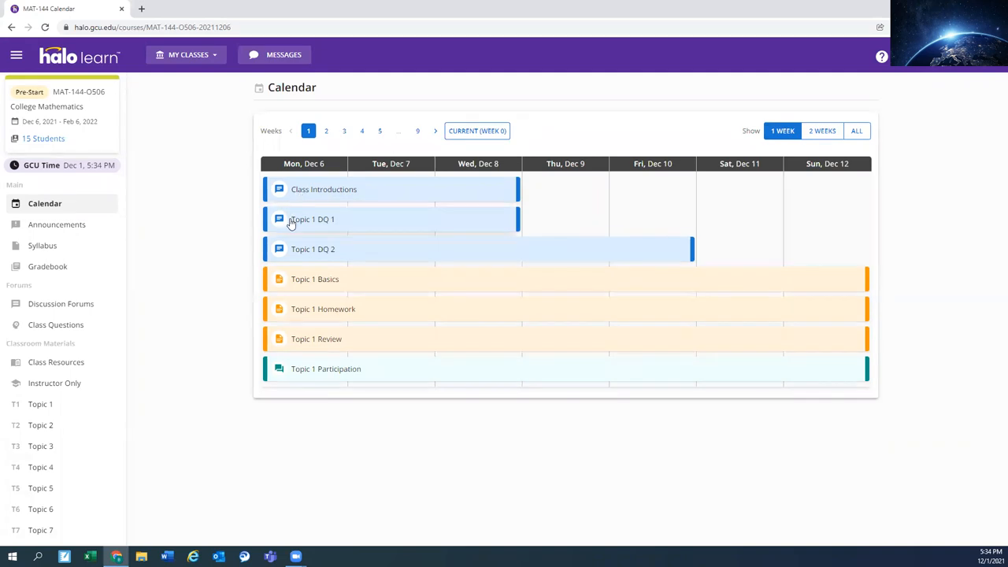
pyautogui.moveTo(315, 221)
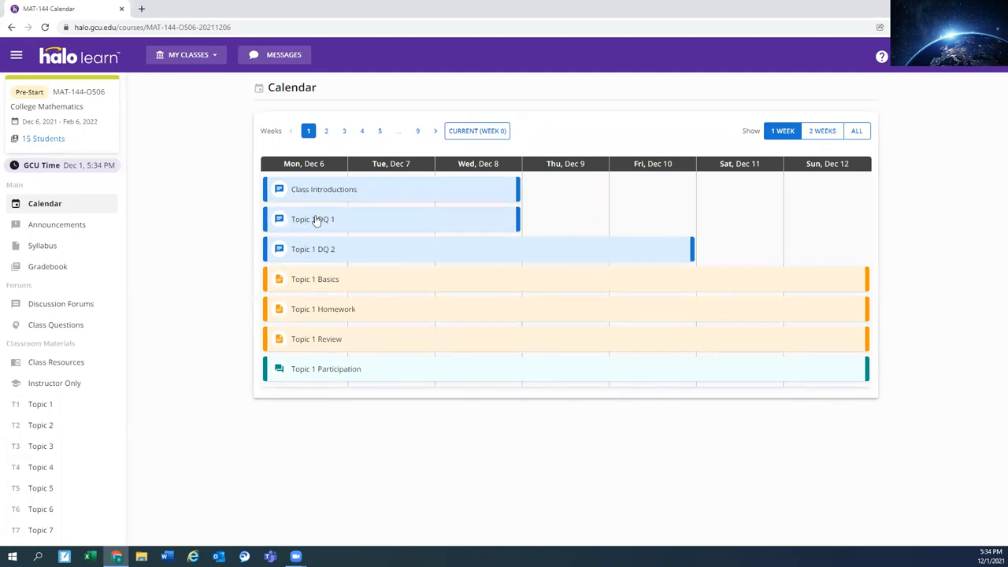
pyautogui.moveTo(301, 369)
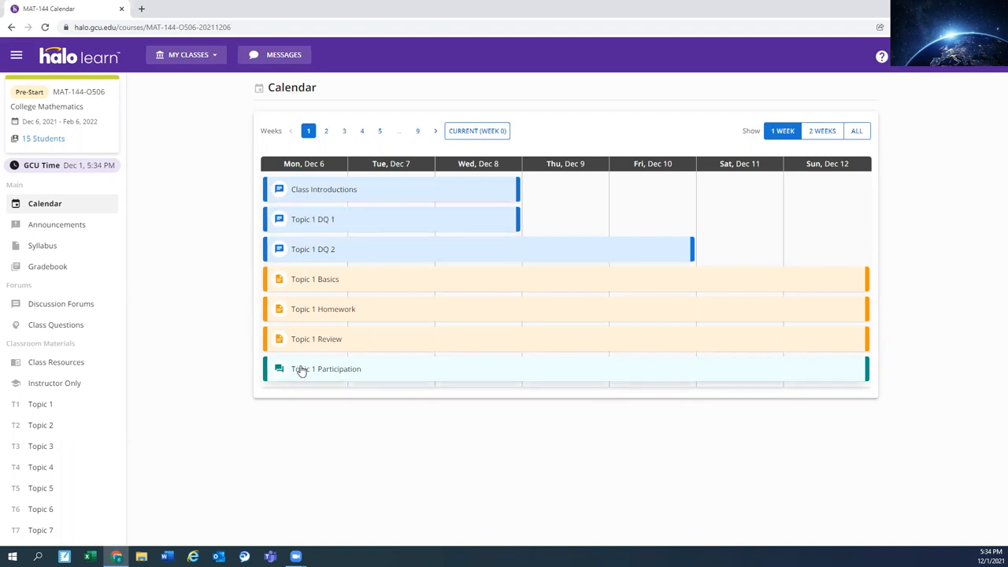
pyautogui.moveTo(272, 290)
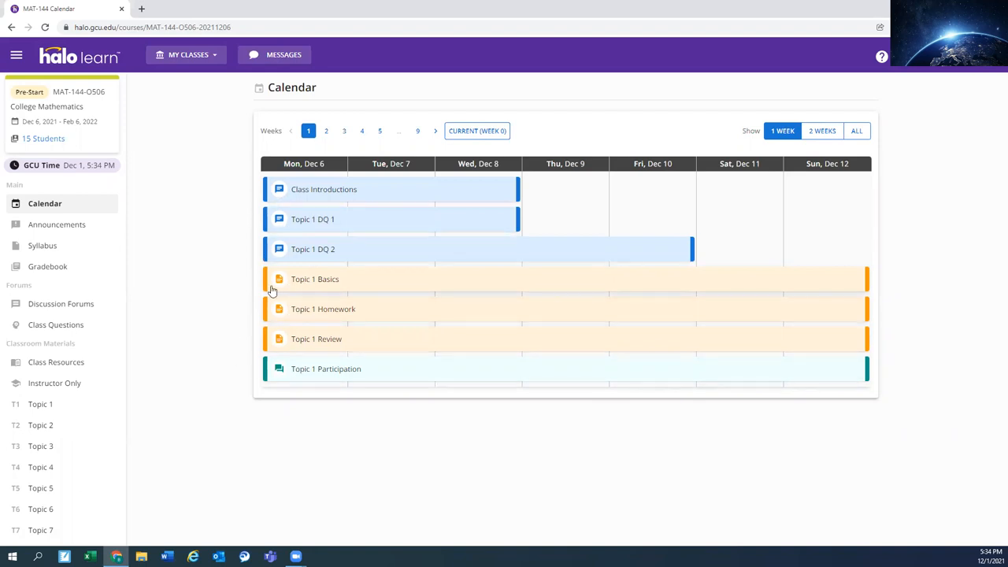
pyautogui.moveTo(287, 299)
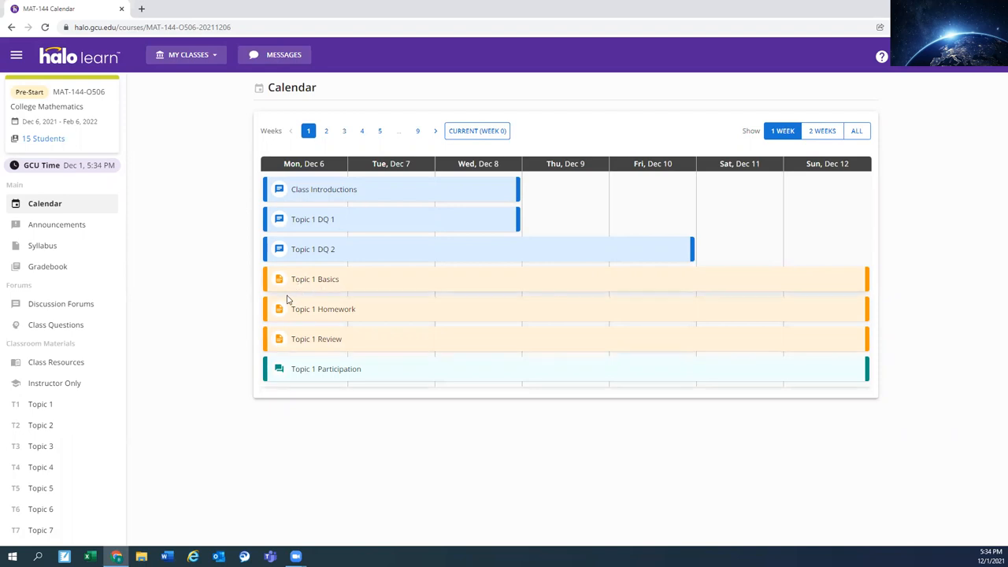
pyautogui.moveTo(319, 281)
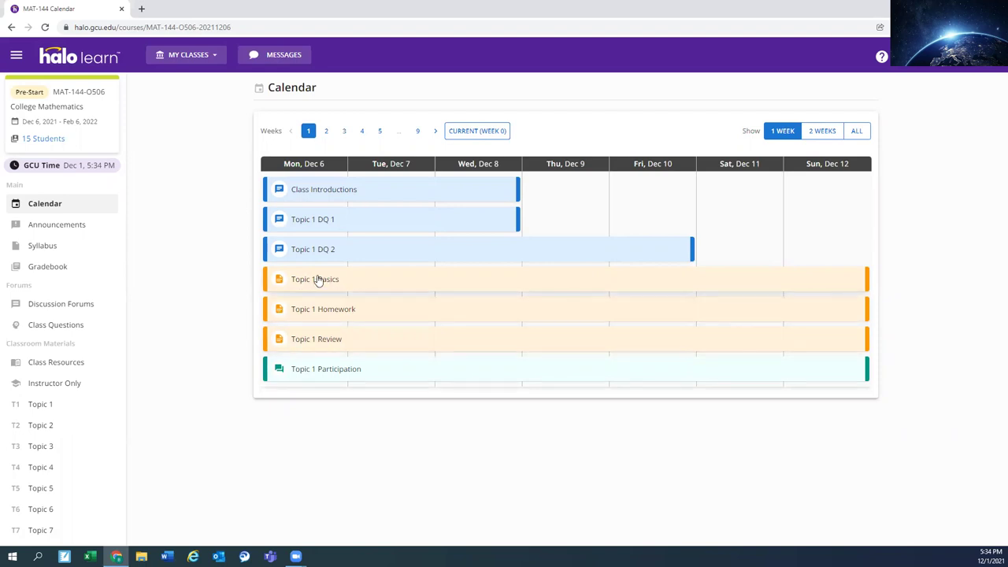
pyautogui.moveTo(242, 285)
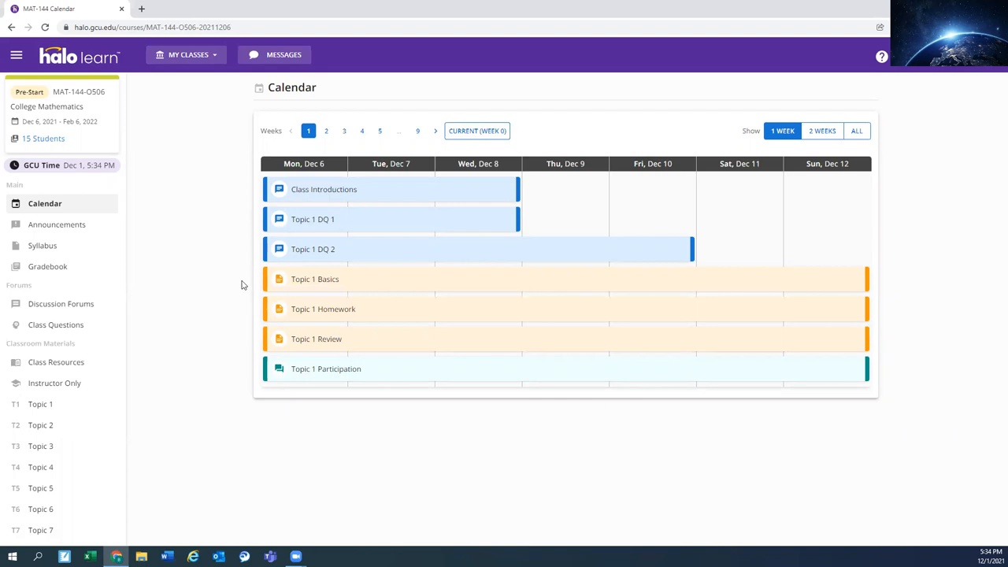
pyautogui.moveTo(207, 267)
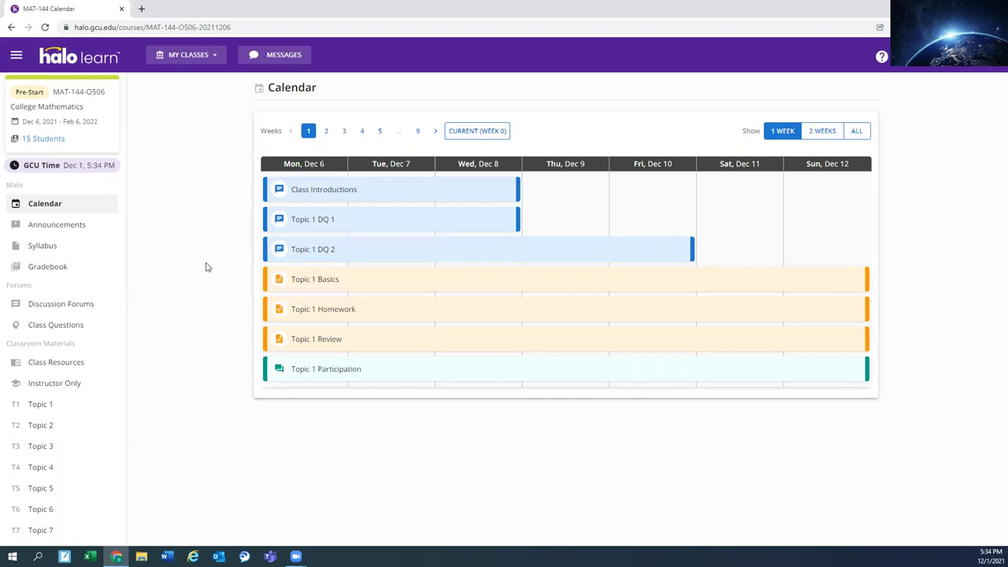
pyautogui.moveTo(243, 76)
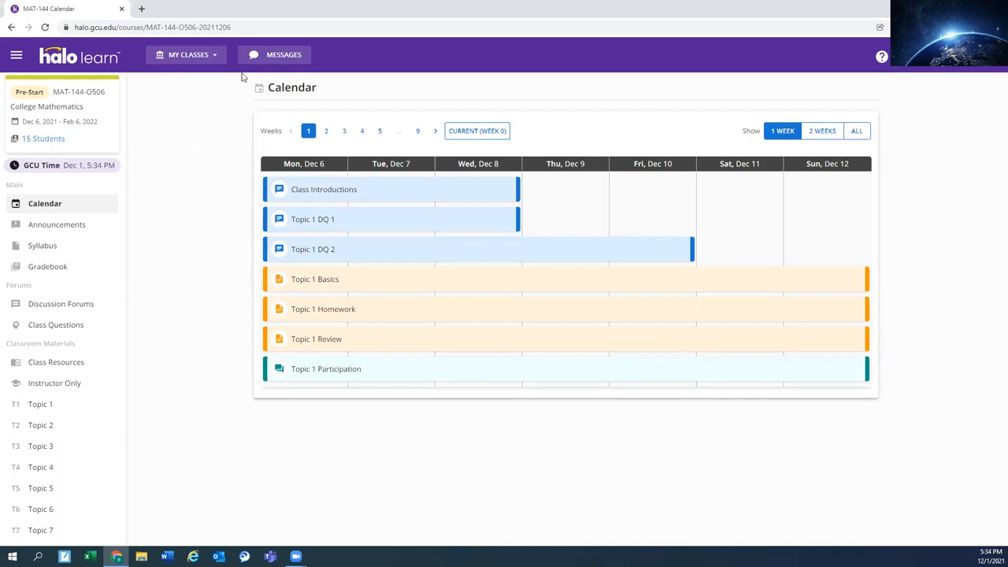
pyautogui.moveTo(274, 54)
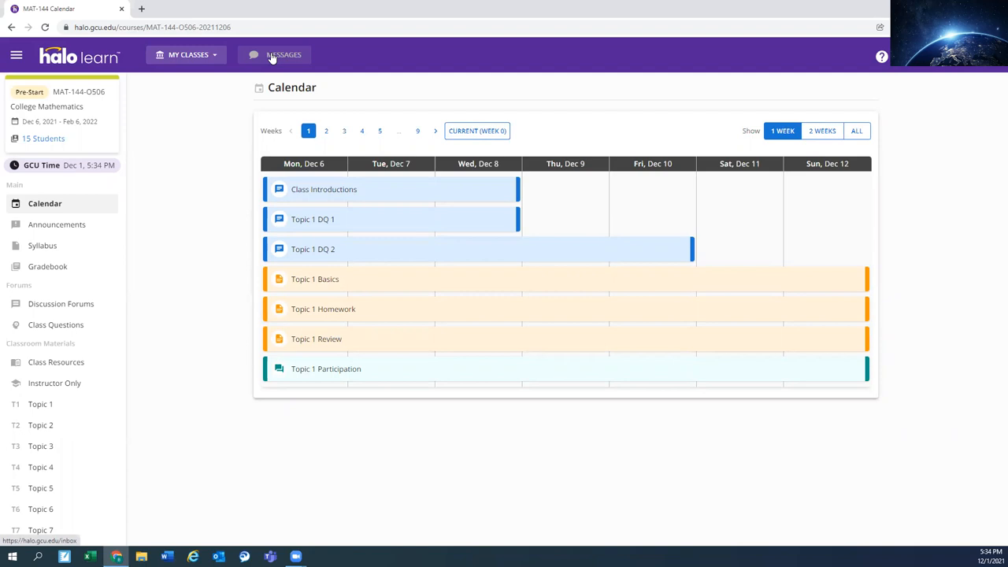
pyautogui.moveTo(168, 181)
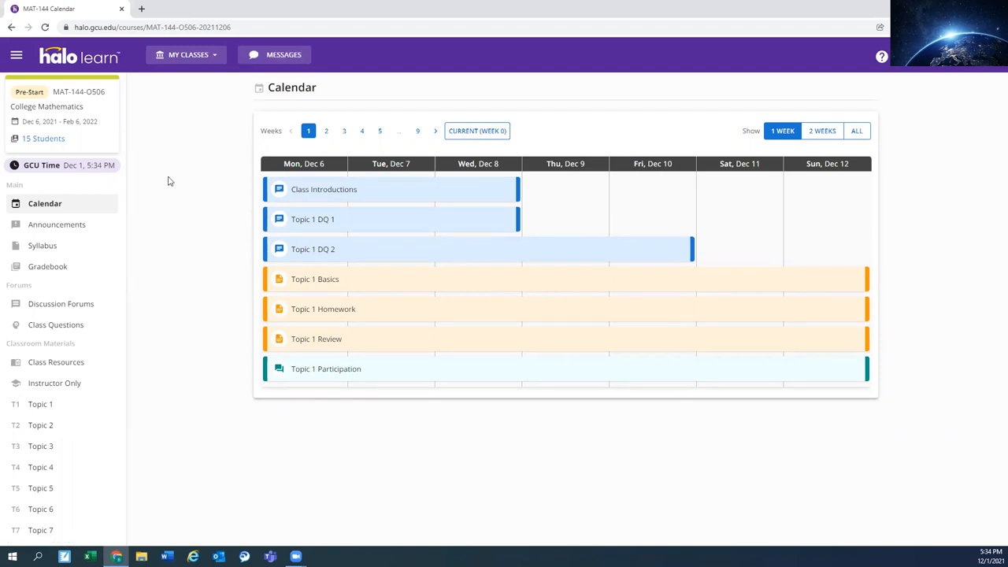
pyautogui.moveTo(47, 266)
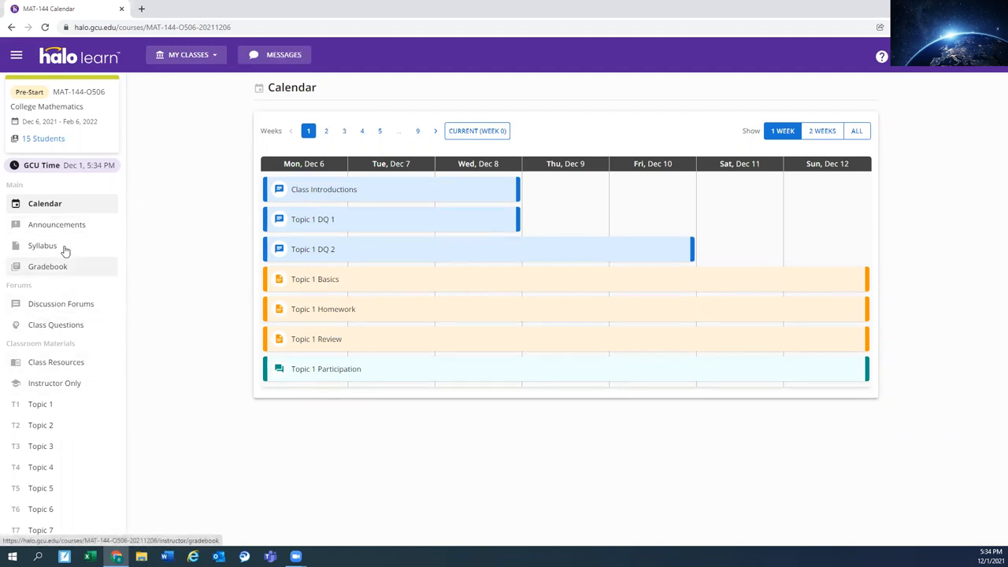
pyautogui.scroll(-3)
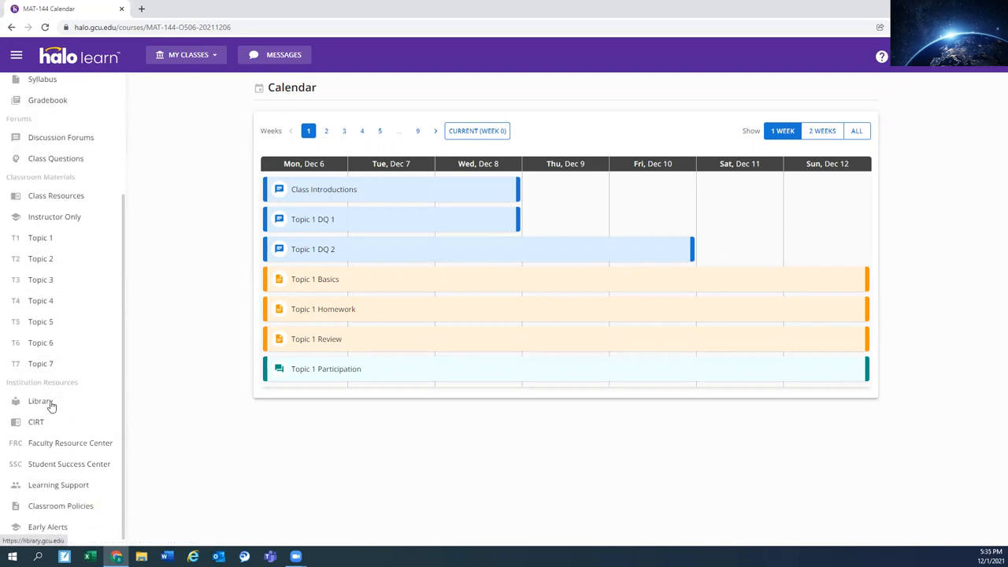
pyautogui.click(16, 54)
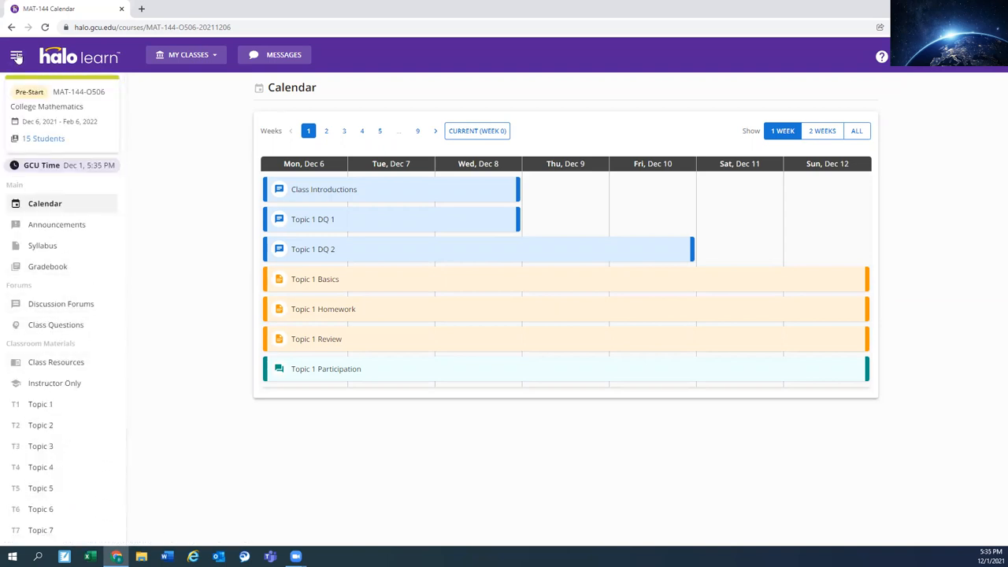
pyautogui.click(15, 54)
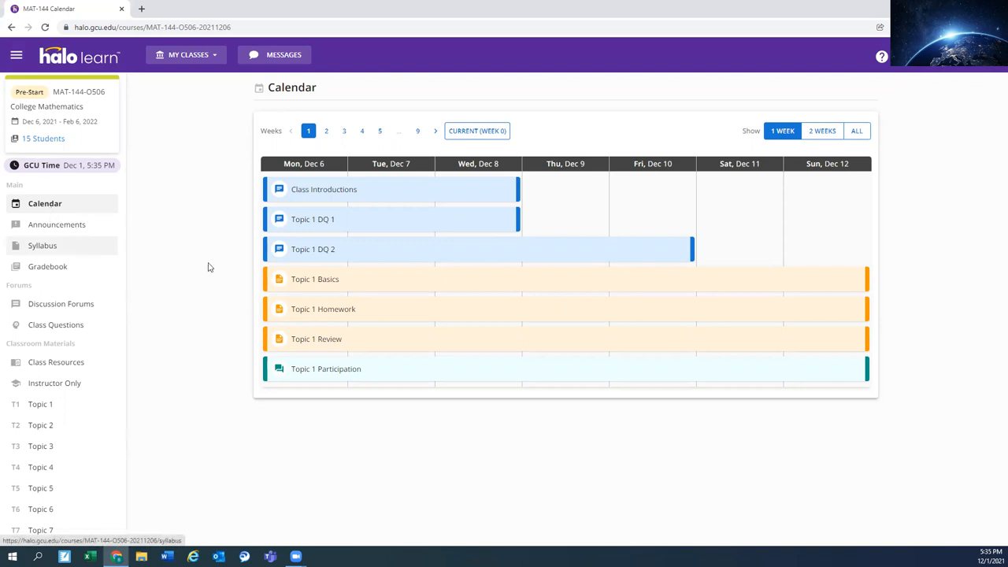
pyautogui.moveTo(656, 261)
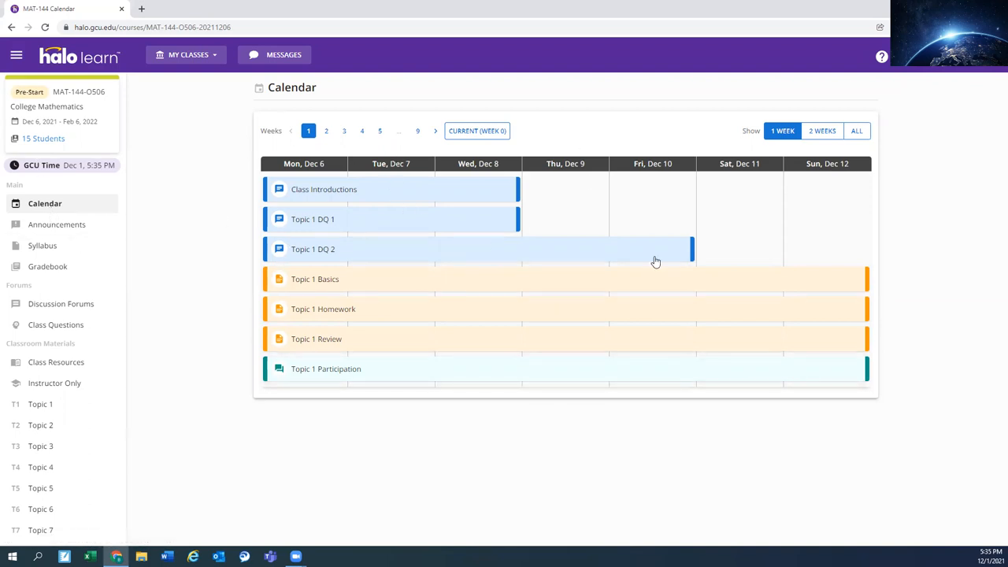
pyautogui.moveTo(151, 288)
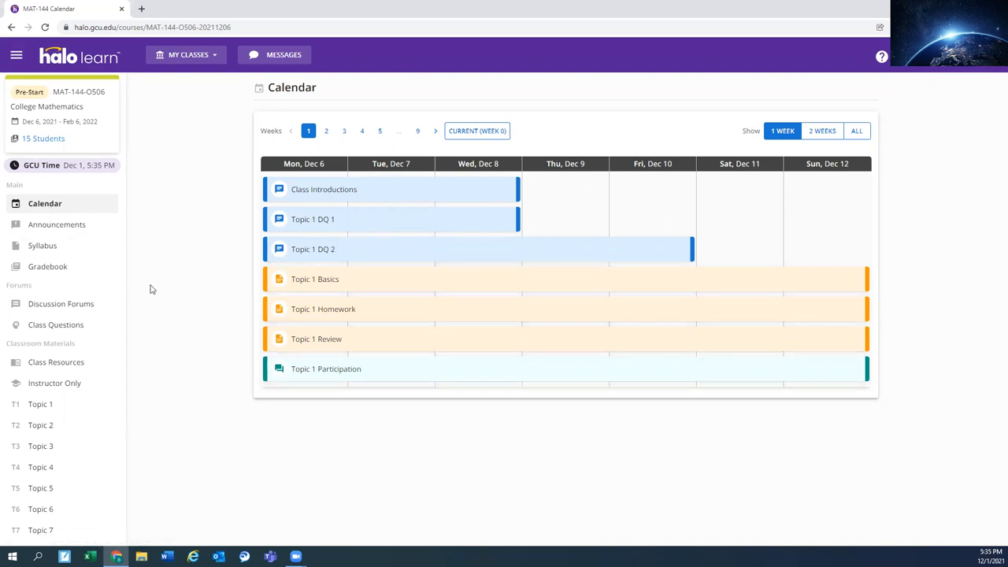
pyautogui.click(58, 225)
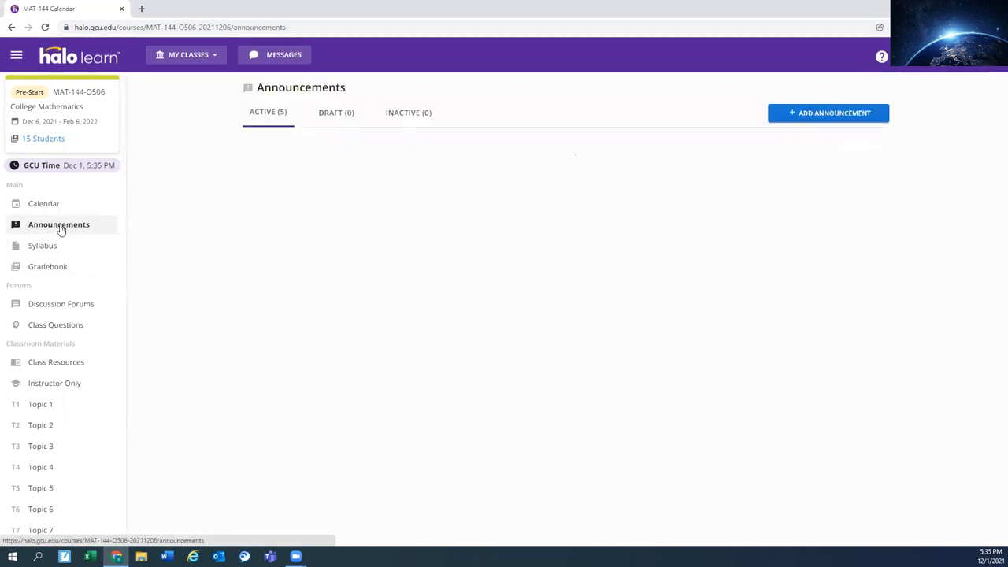
pyautogui.click(58, 225)
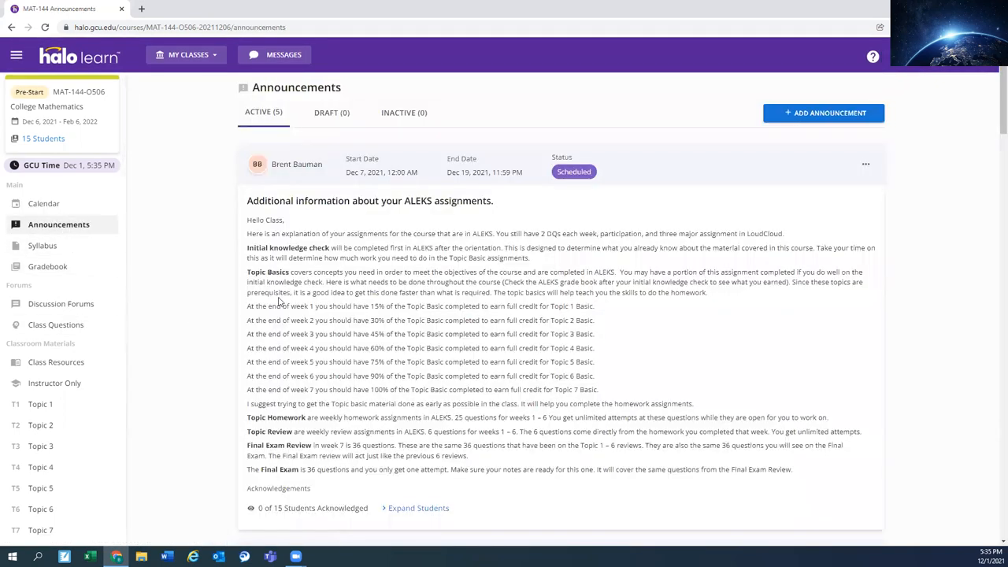
pyautogui.scroll(-3)
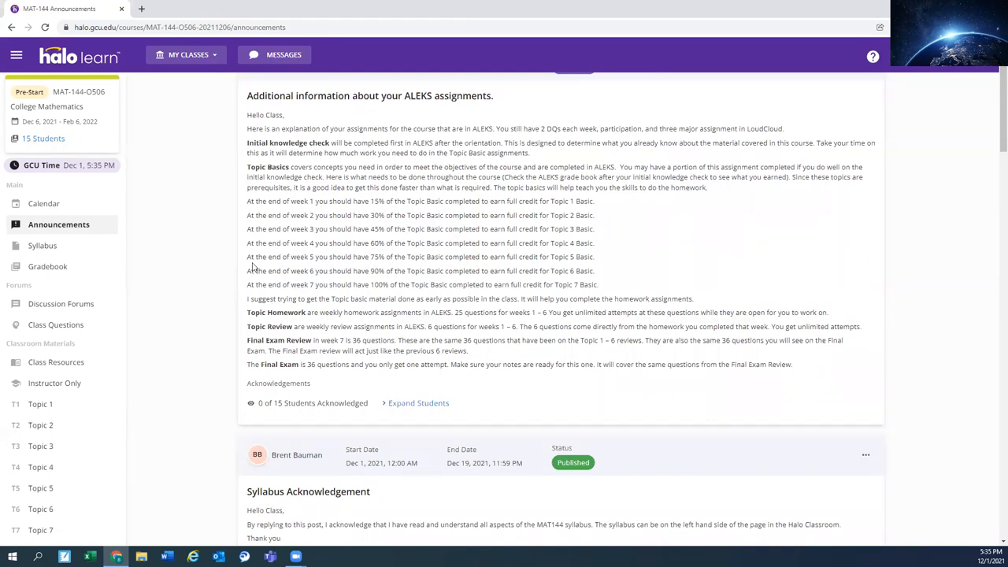
pyautogui.scroll(3)
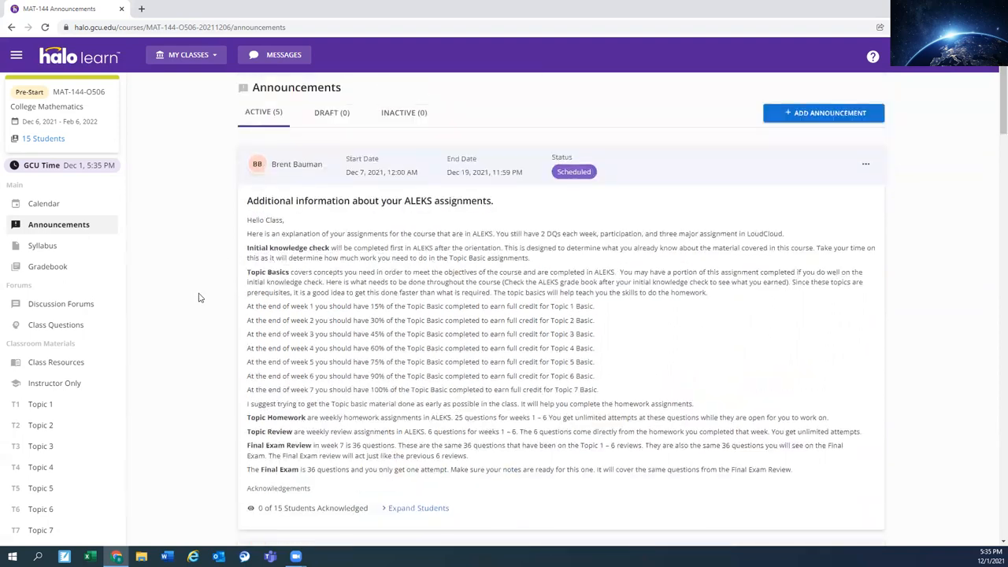
pyautogui.scroll(-3)
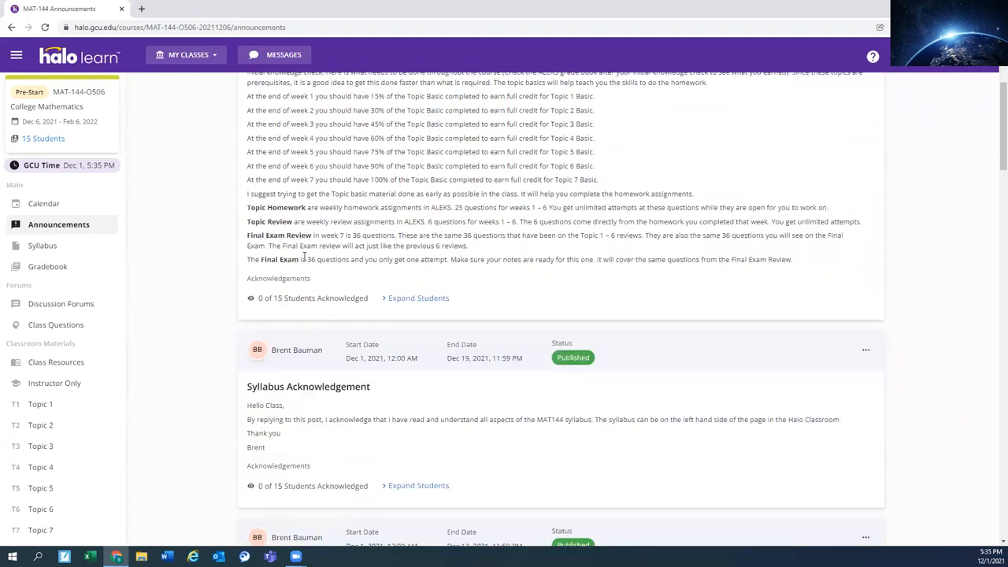
pyautogui.scroll(-3)
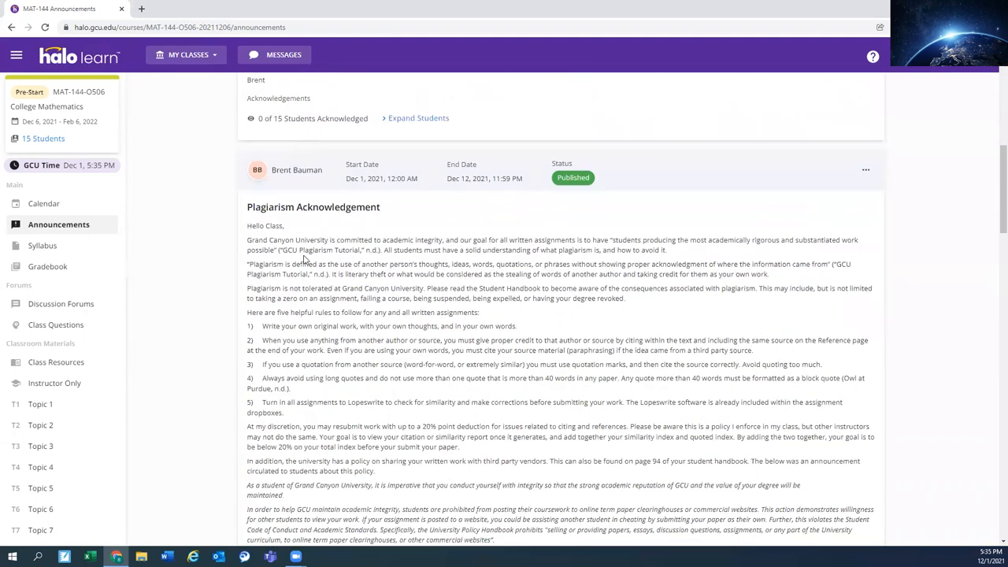
pyautogui.scroll(-3)
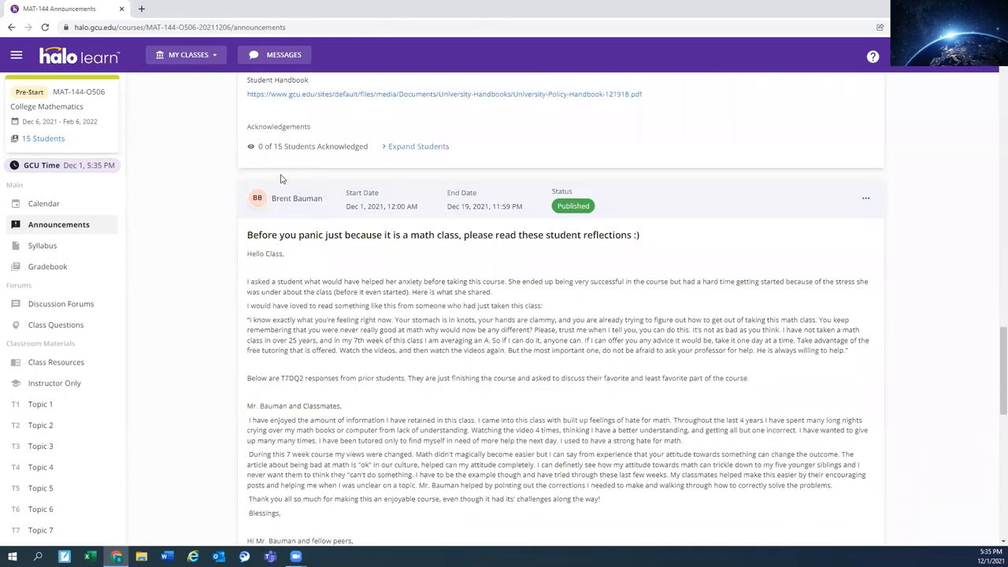
pyautogui.moveTo(250, 150)
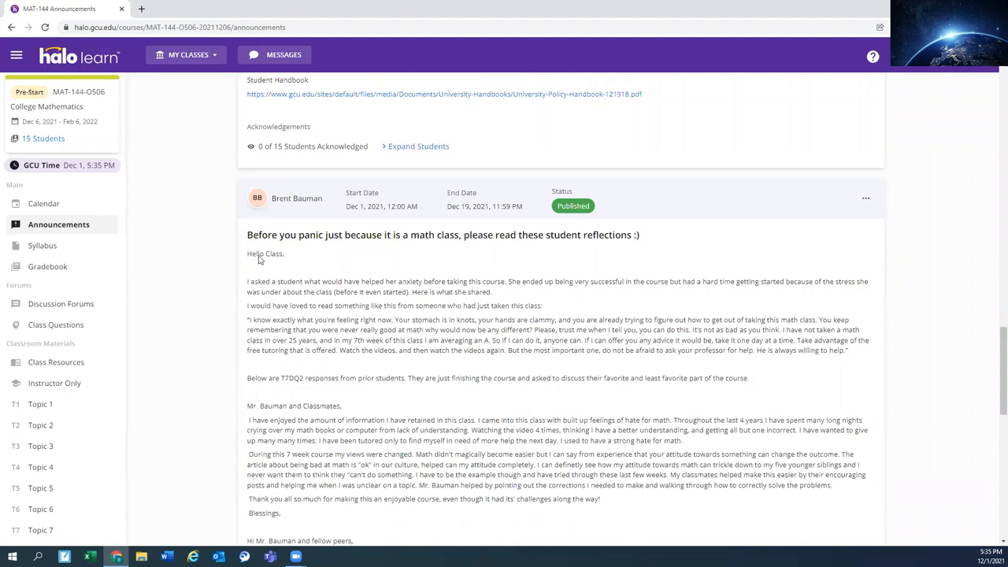
pyautogui.scroll(-3)
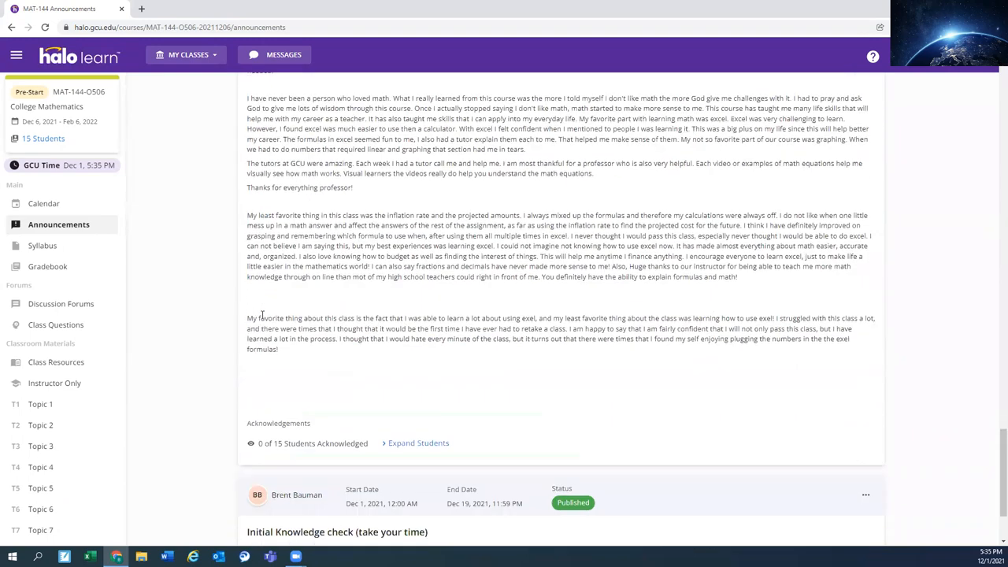
pyautogui.scroll(-3)
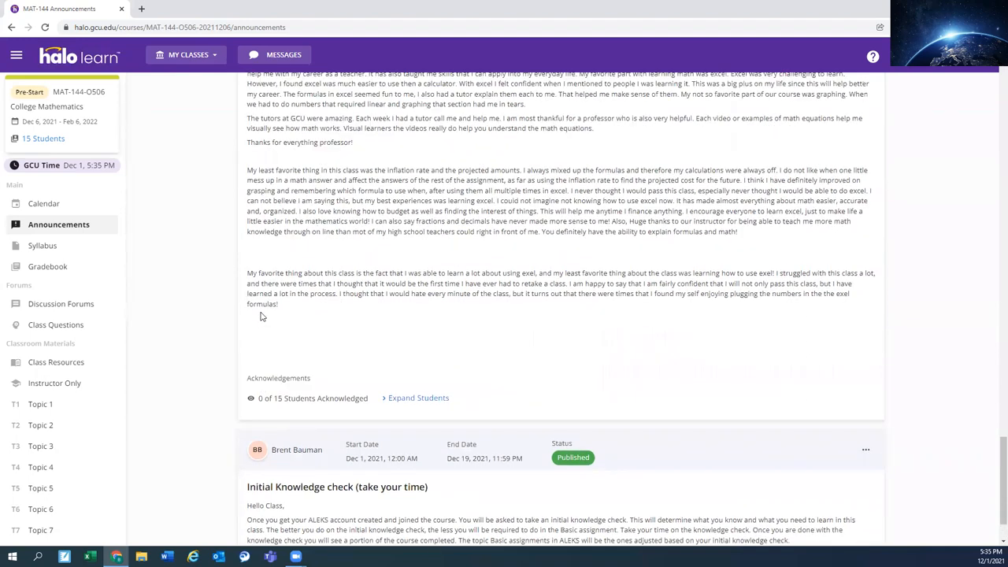
pyautogui.scroll(-3)
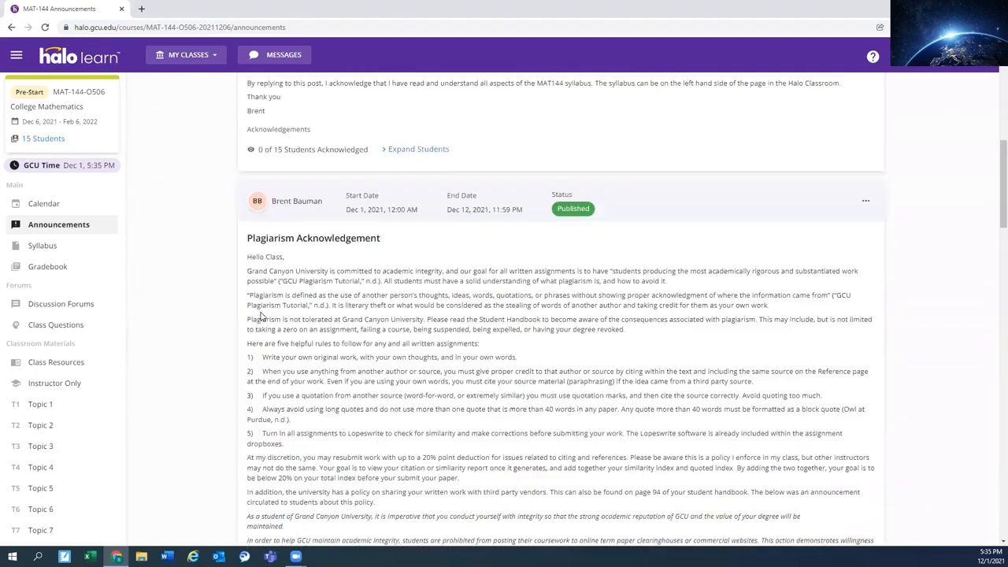
pyautogui.scroll(3)
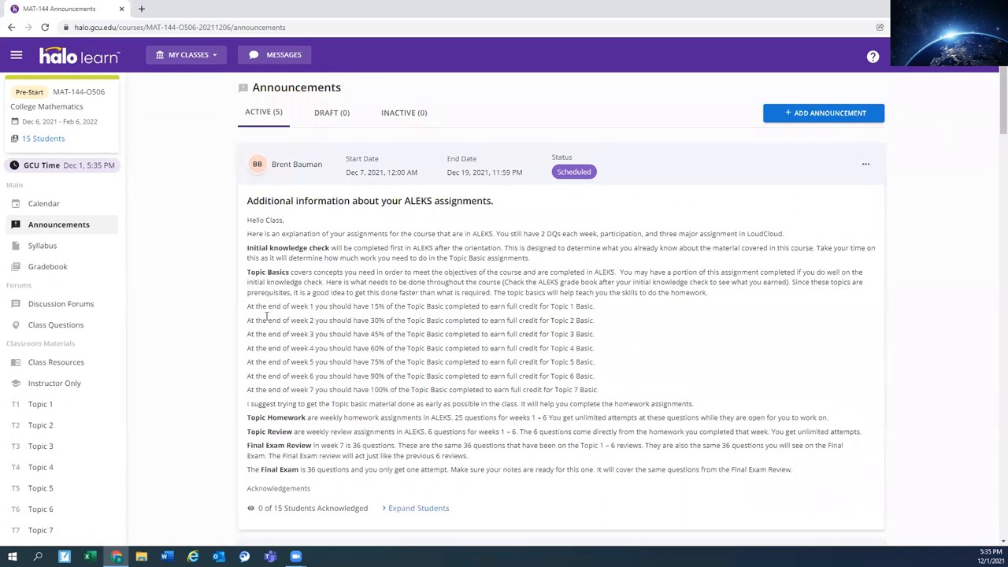
# - Open the MAT-144 syllabus from the left navigation panel
pyautogui.click(43, 245)
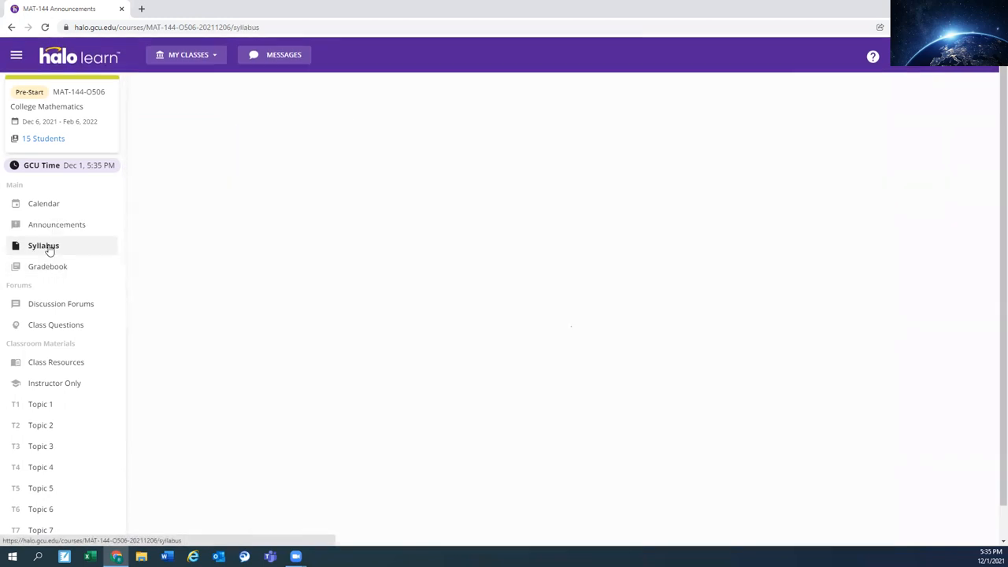
pyautogui.click(44, 245)
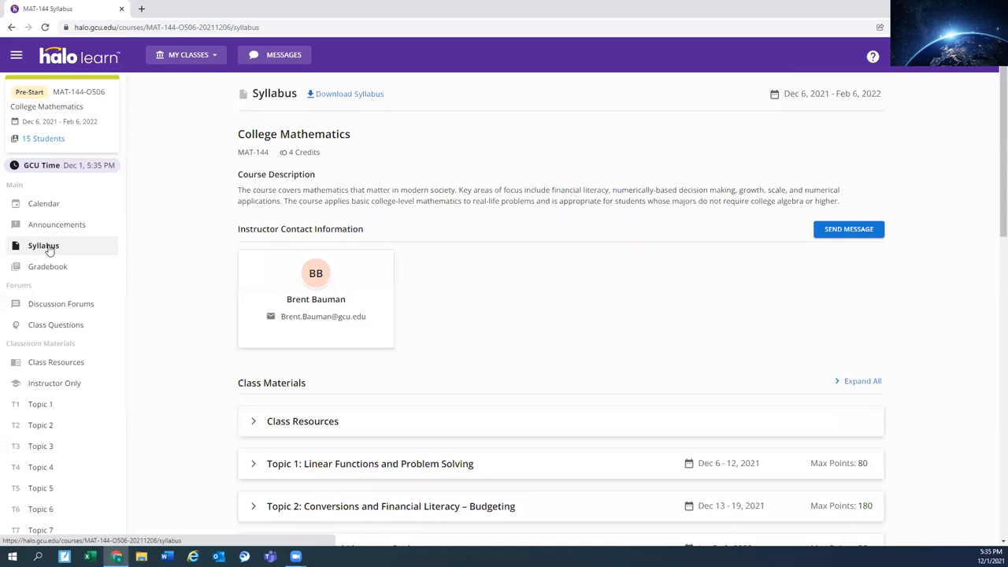
pyautogui.moveTo(33, 248)
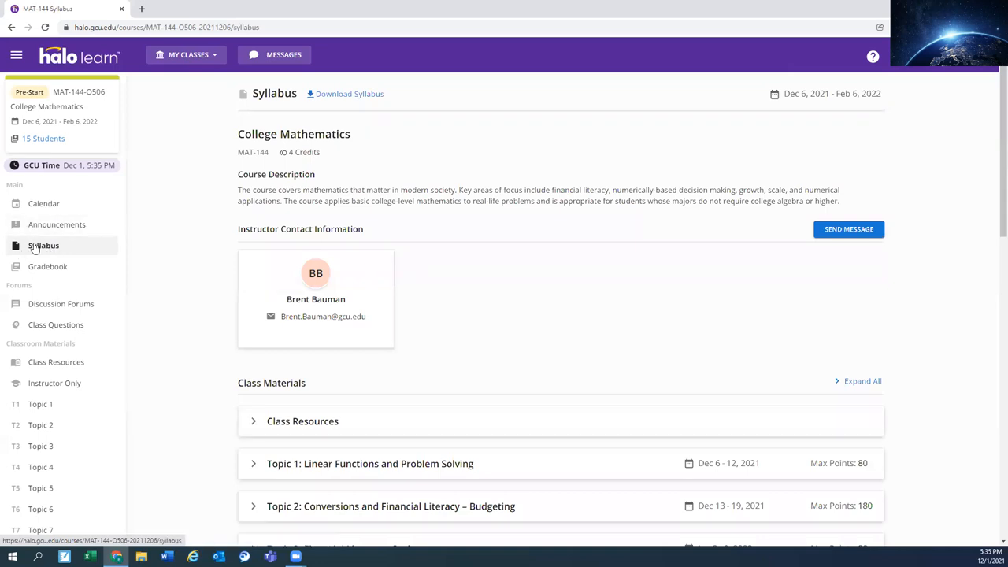
pyautogui.moveTo(344, 94)
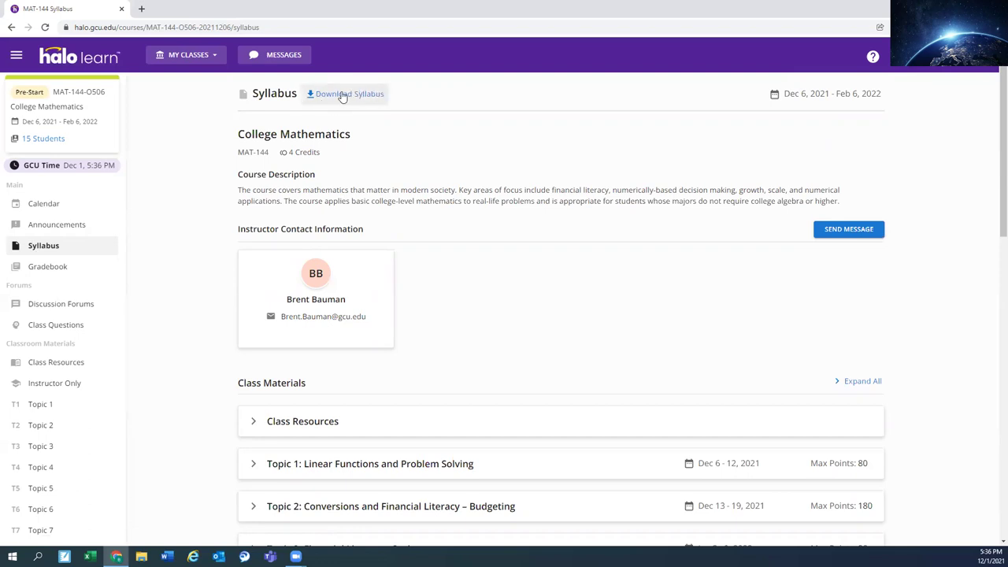
pyautogui.moveTo(849, 229)
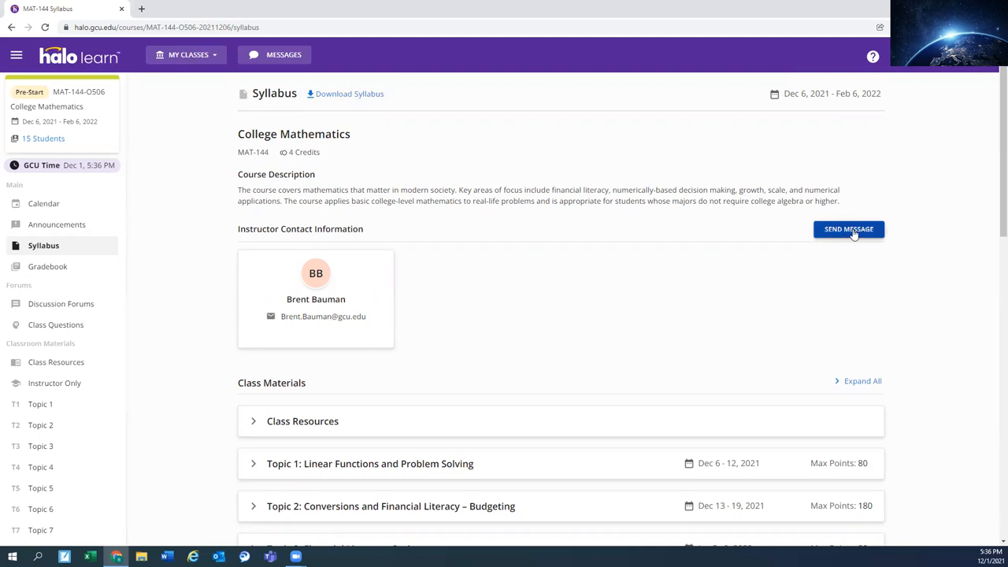
pyautogui.moveTo(381, 239)
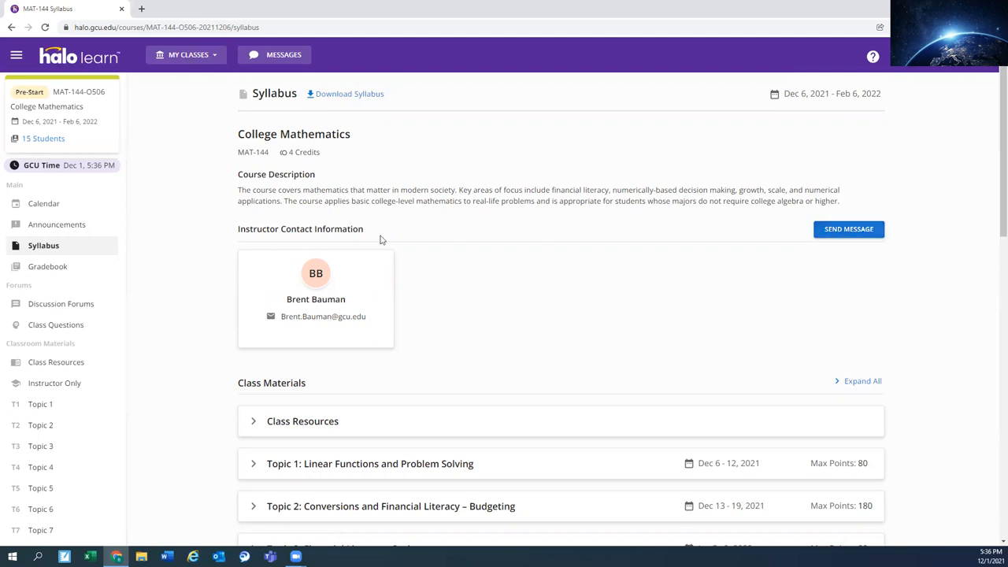
pyautogui.moveTo(315, 272)
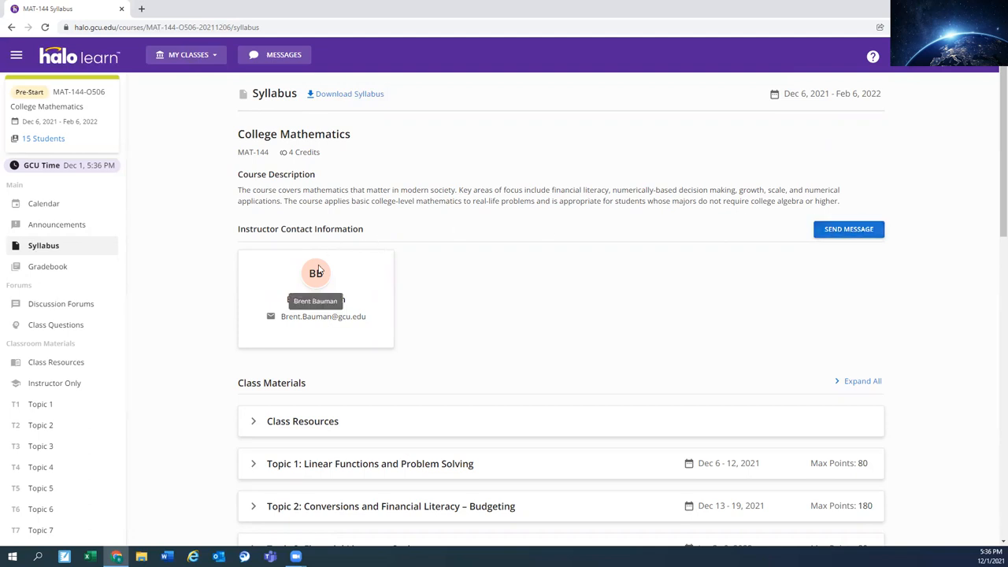
pyautogui.moveTo(293, 320)
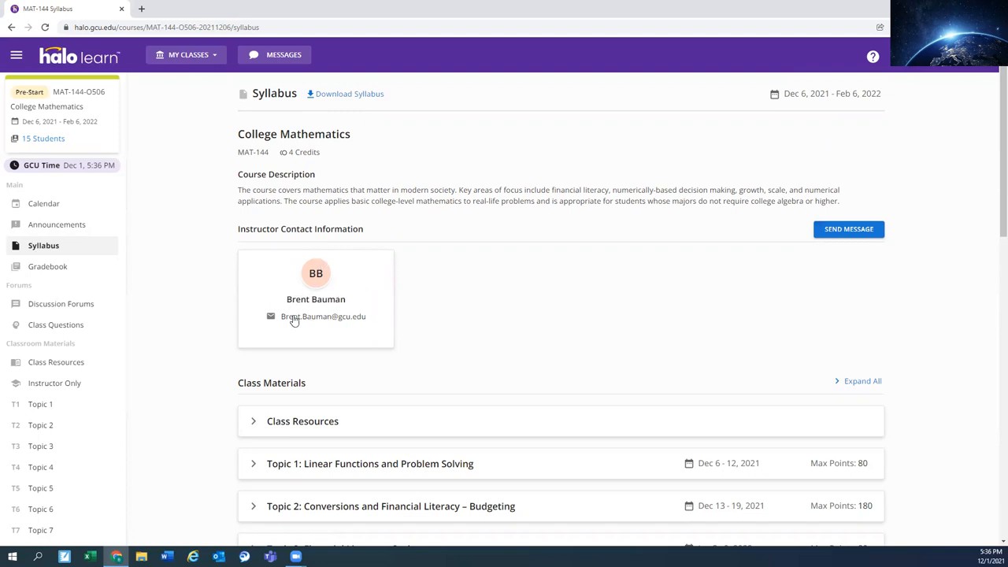
pyautogui.scroll(-3)
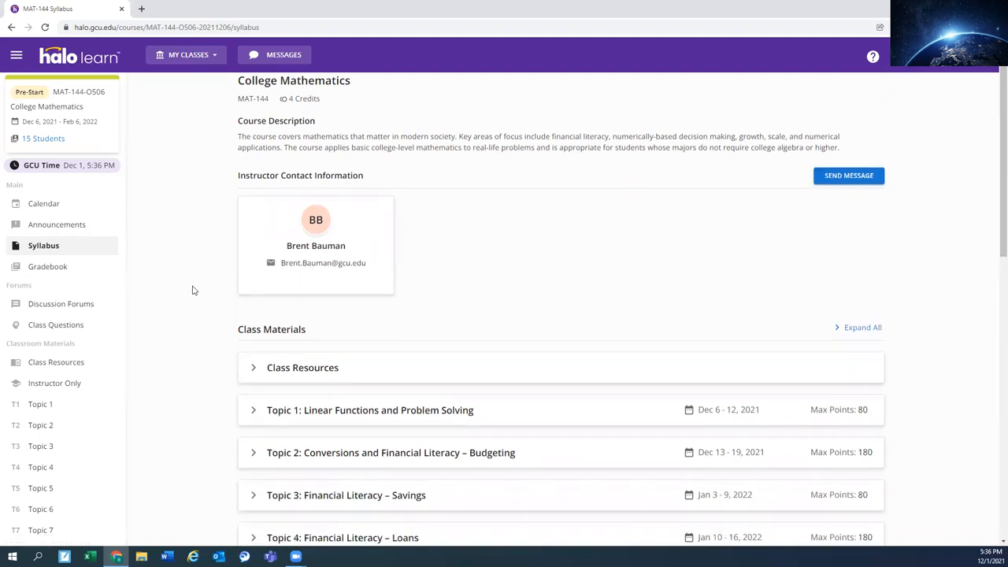
pyautogui.scroll(-3)
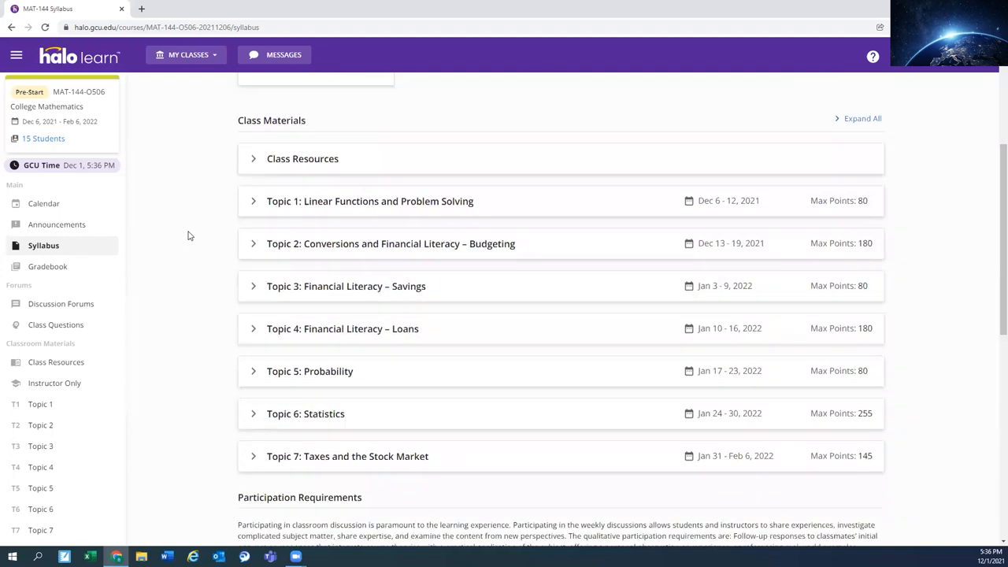
pyautogui.moveTo(250, 265)
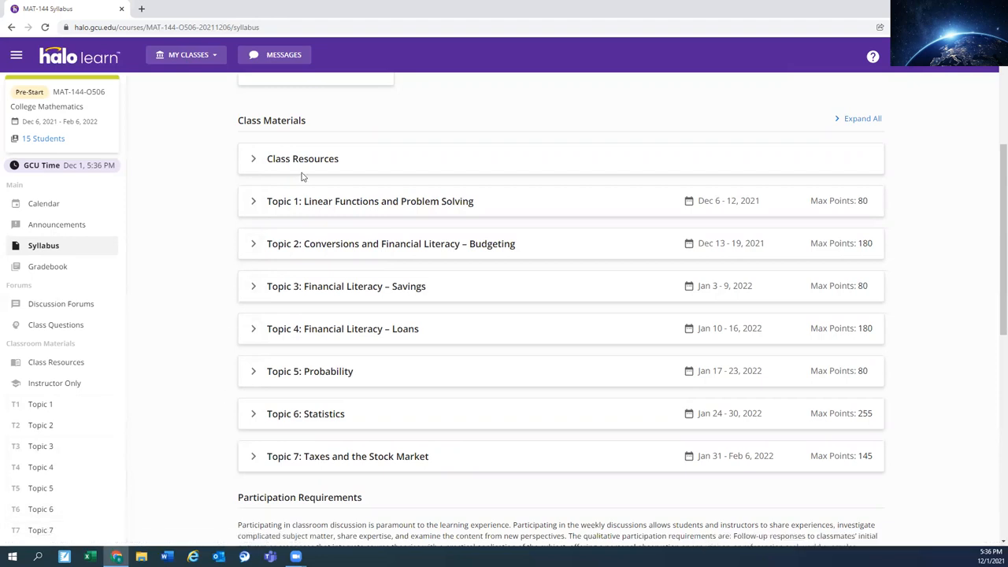
pyautogui.moveTo(78, 341)
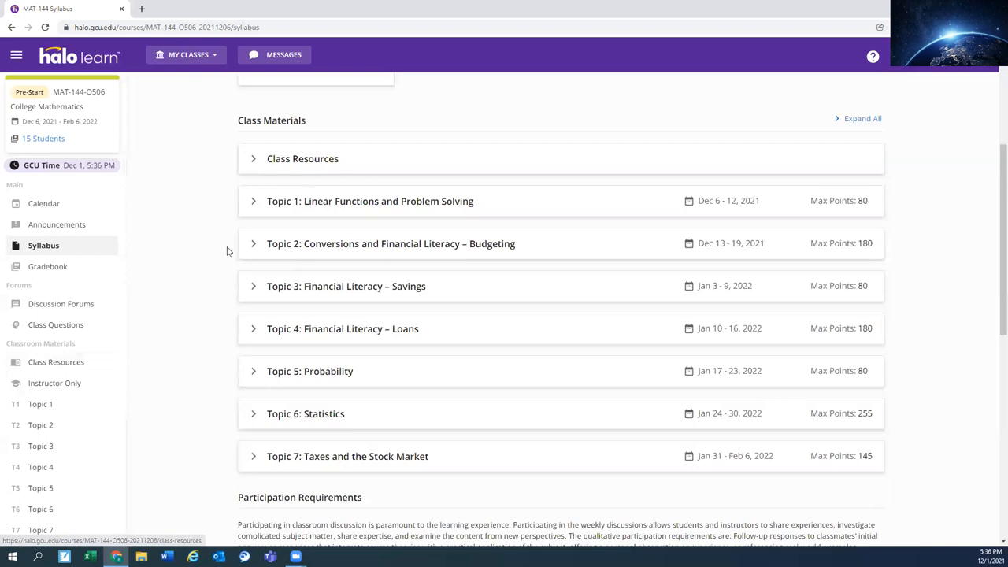
pyautogui.moveTo(255, 163)
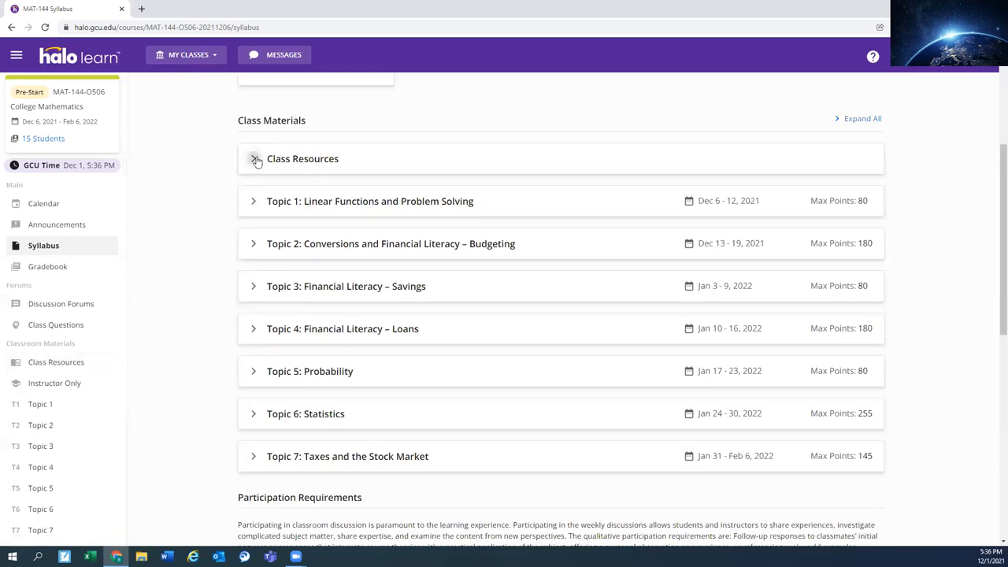
# - Expand Class Resources and browse the math help sites, algebra review, LopesWrite and ALEKS
pyautogui.click(253, 158)
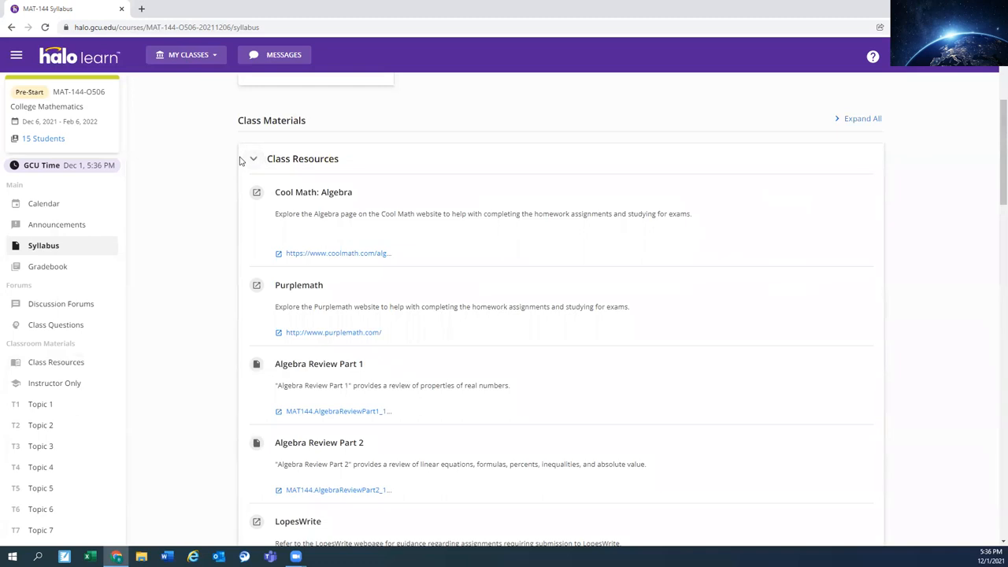
pyautogui.scroll(-3)
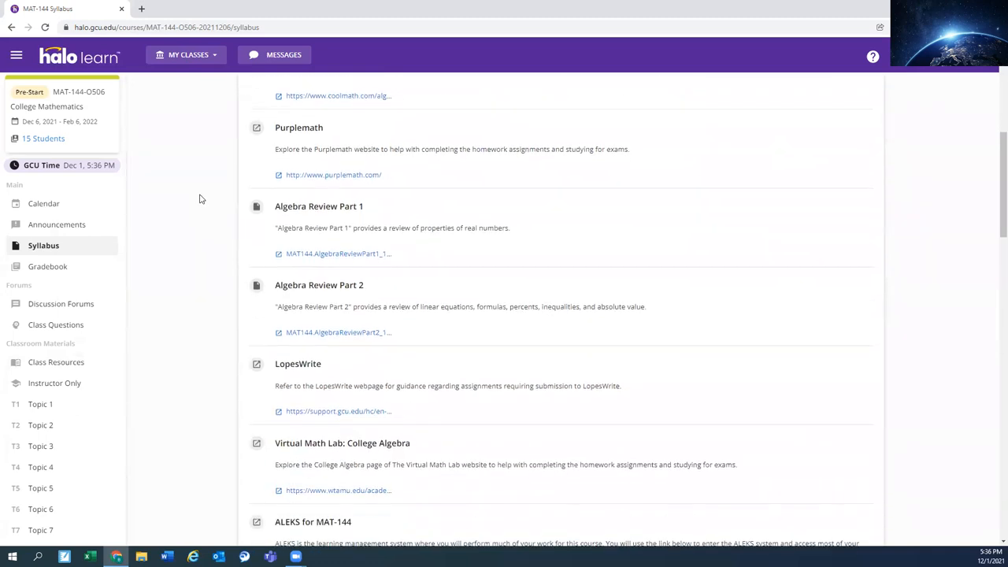
pyautogui.scroll(-3)
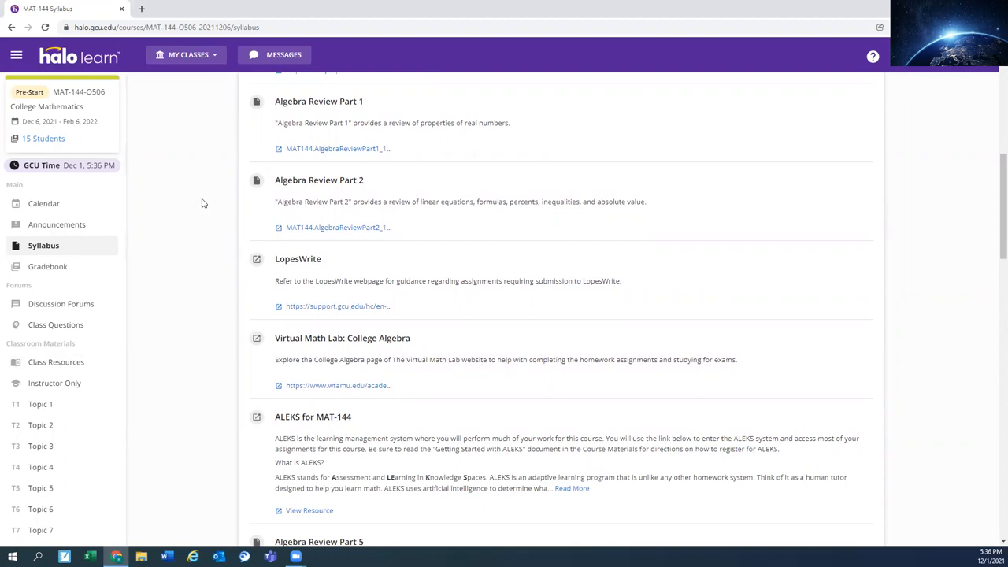
pyautogui.moveTo(203, 218)
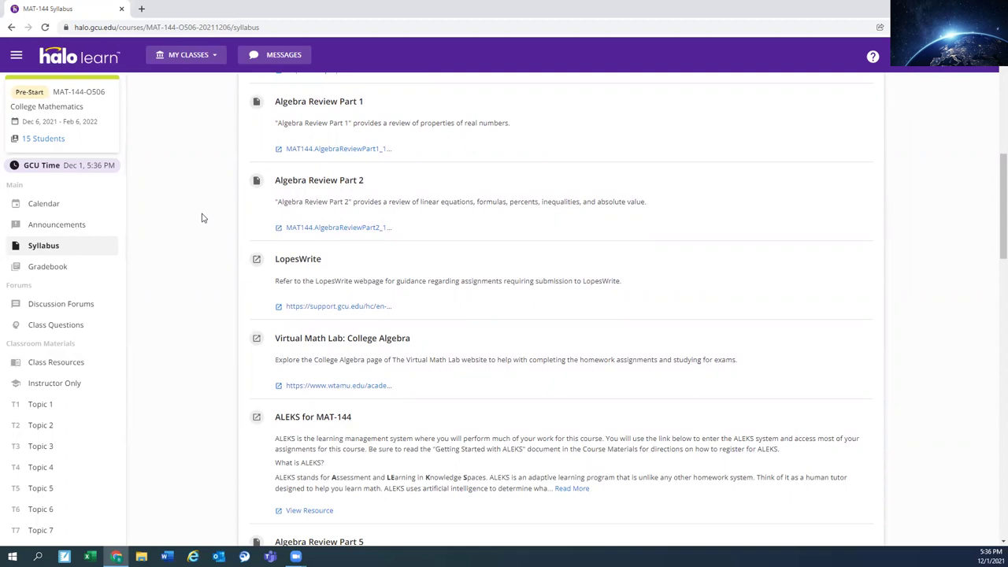
pyautogui.moveTo(208, 238)
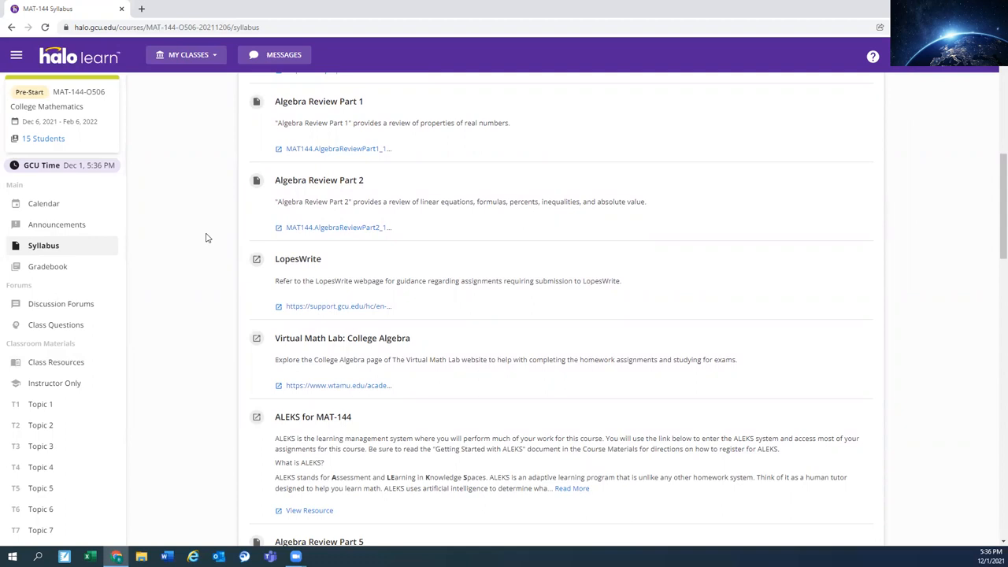
pyautogui.scroll(-3)
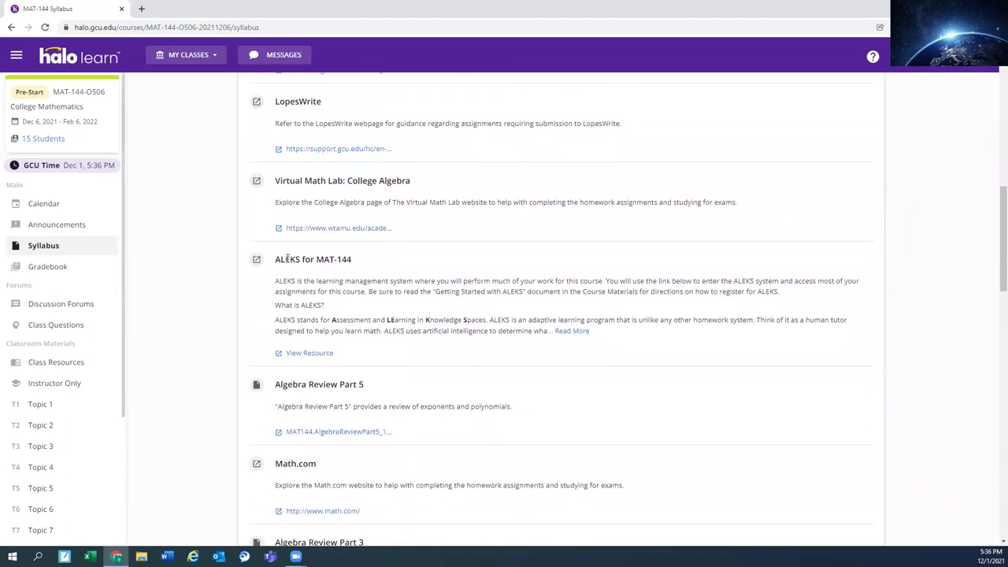
pyautogui.moveTo(275, 259); pyautogui.dragTo(422, 331)
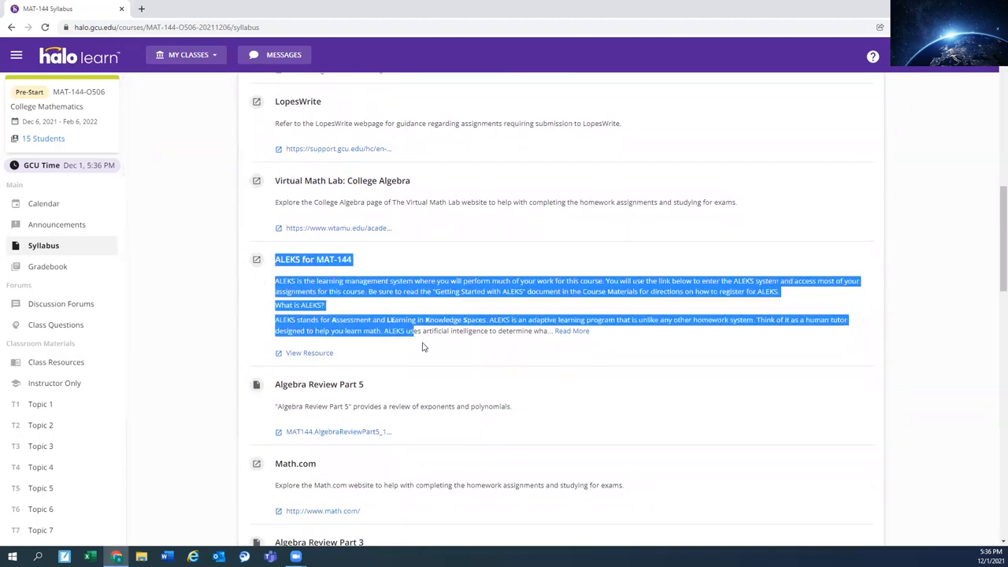
pyautogui.click(292, 275)
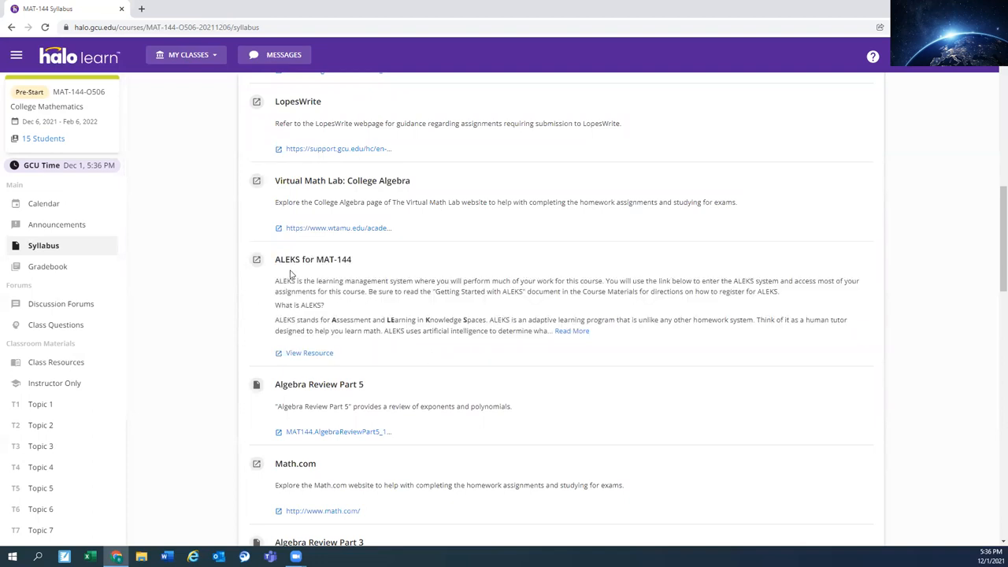
pyautogui.moveTo(303, 353)
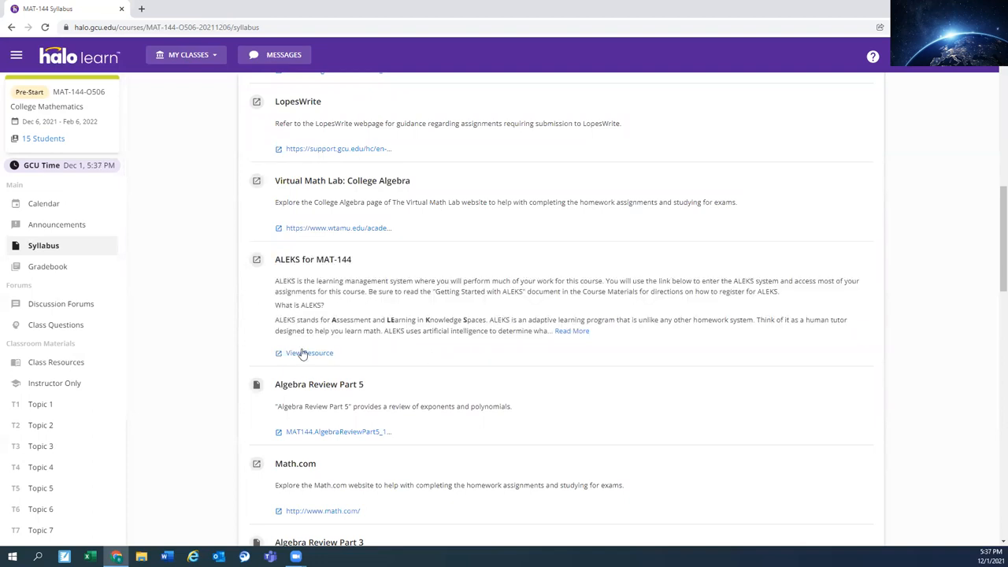
pyautogui.moveTo(303, 356)
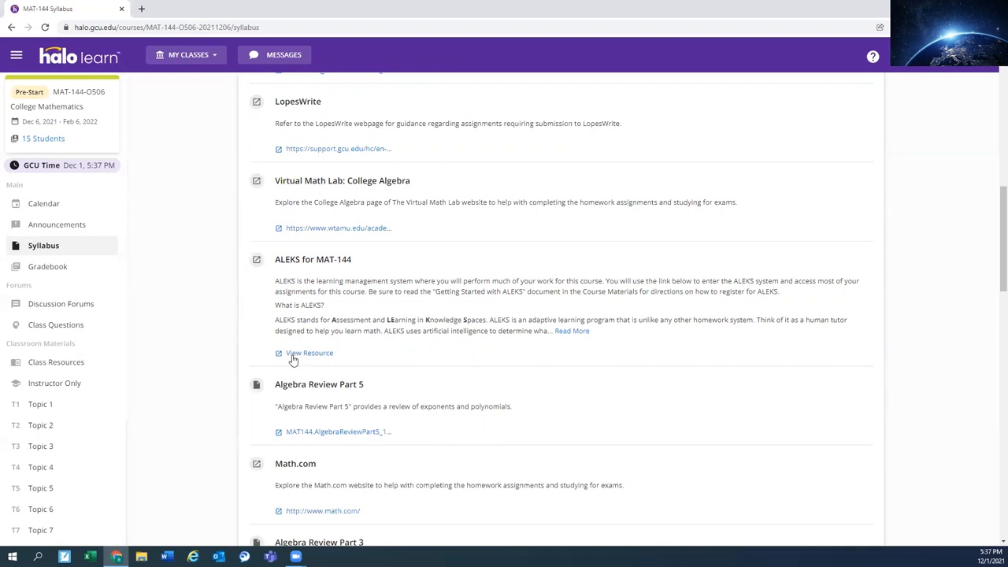
pyautogui.moveTo(281, 357)
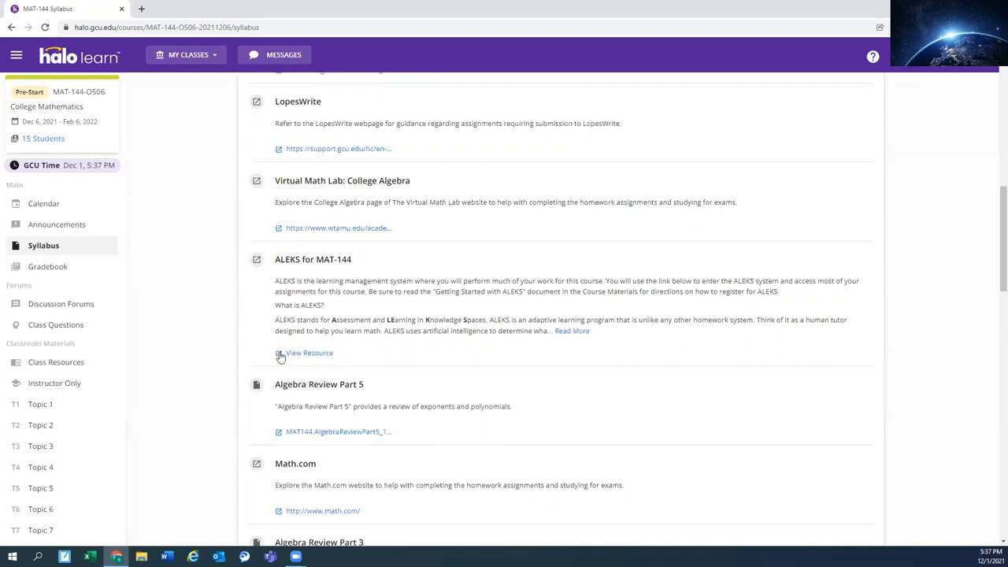
pyautogui.moveTo(337, 347)
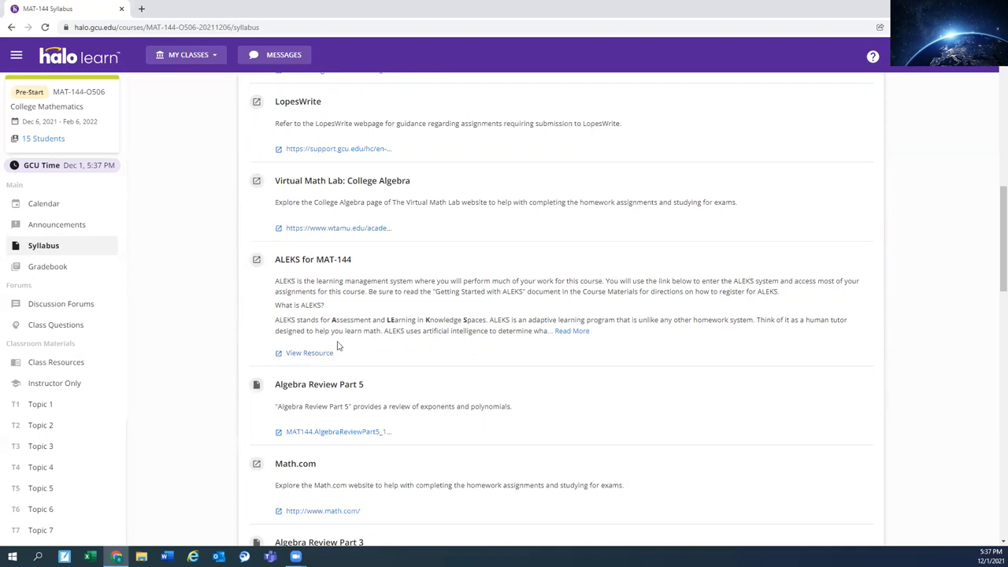
pyautogui.moveTo(293, 304)
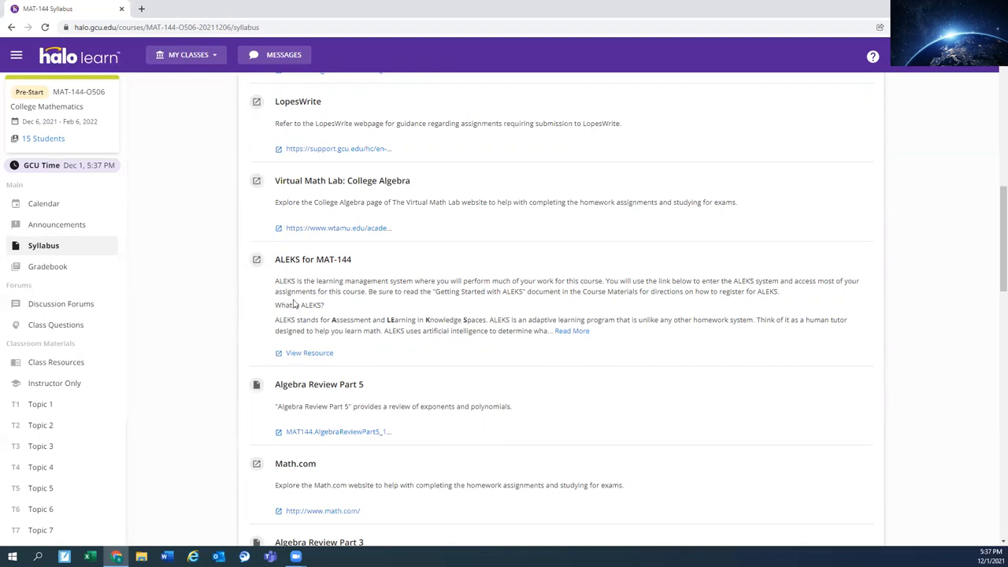
pyautogui.moveTo(260, 393)
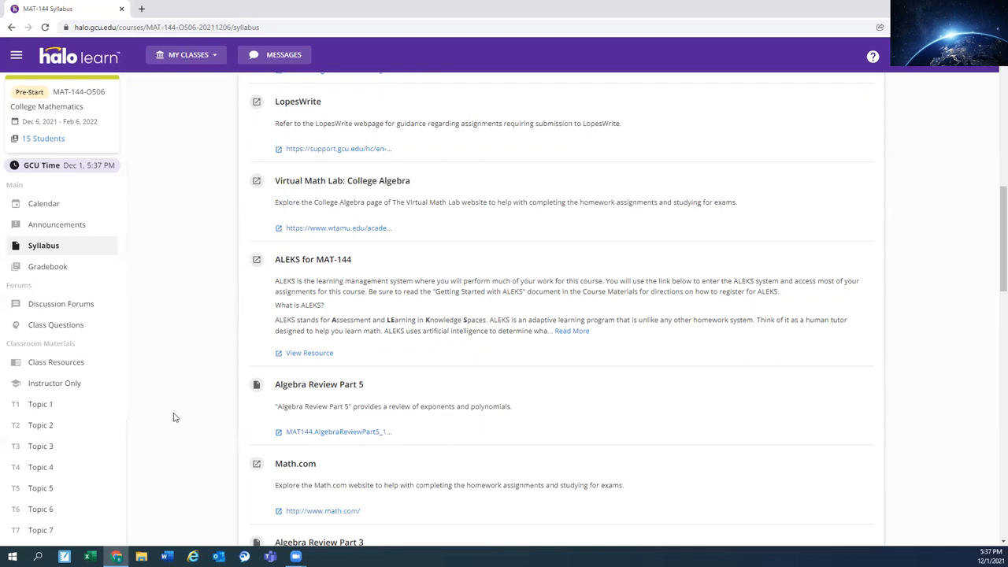
pyautogui.moveTo(268, 315)
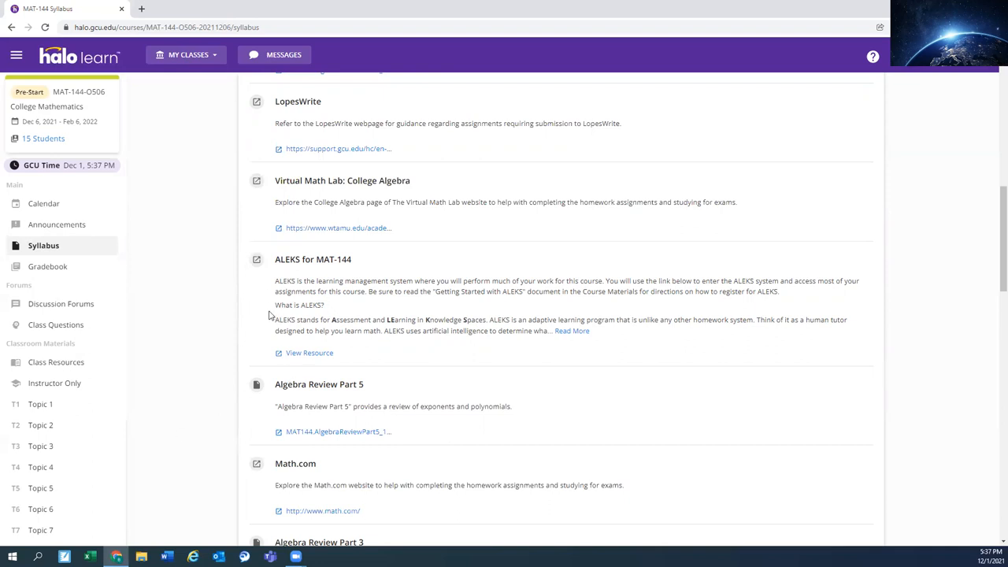
pyautogui.moveTo(270, 295)
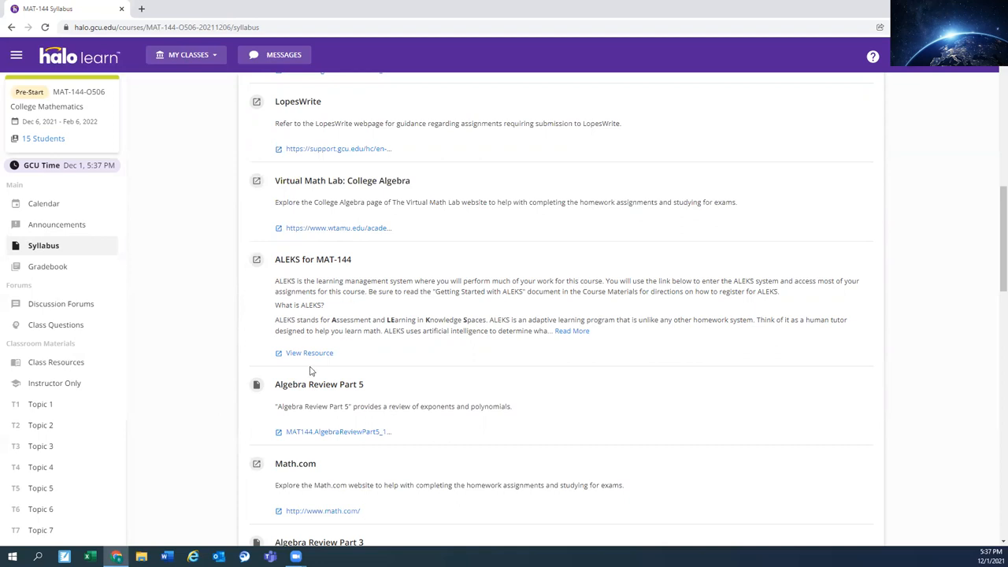
pyautogui.moveTo(47, 266)
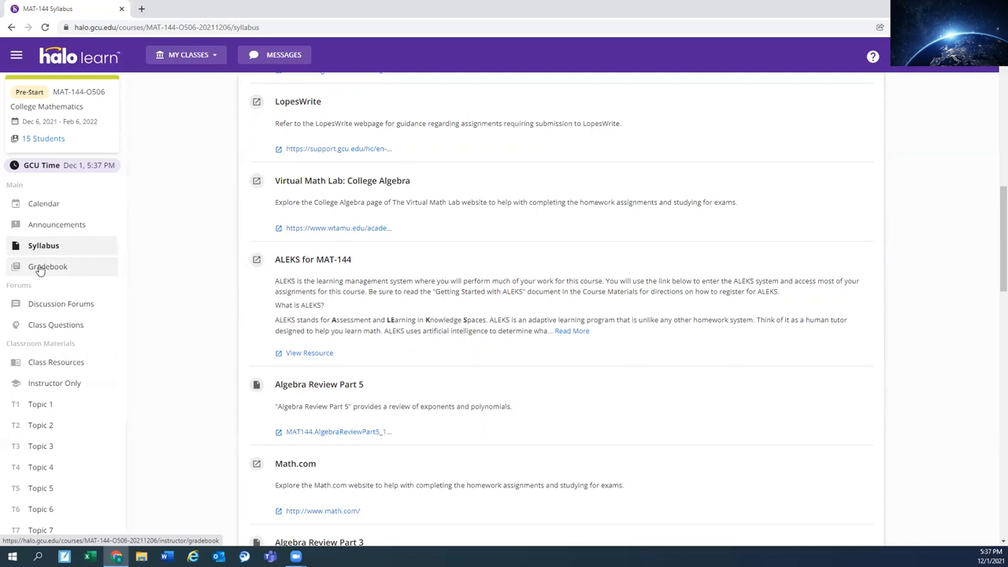
pyautogui.moveTo(48, 298)
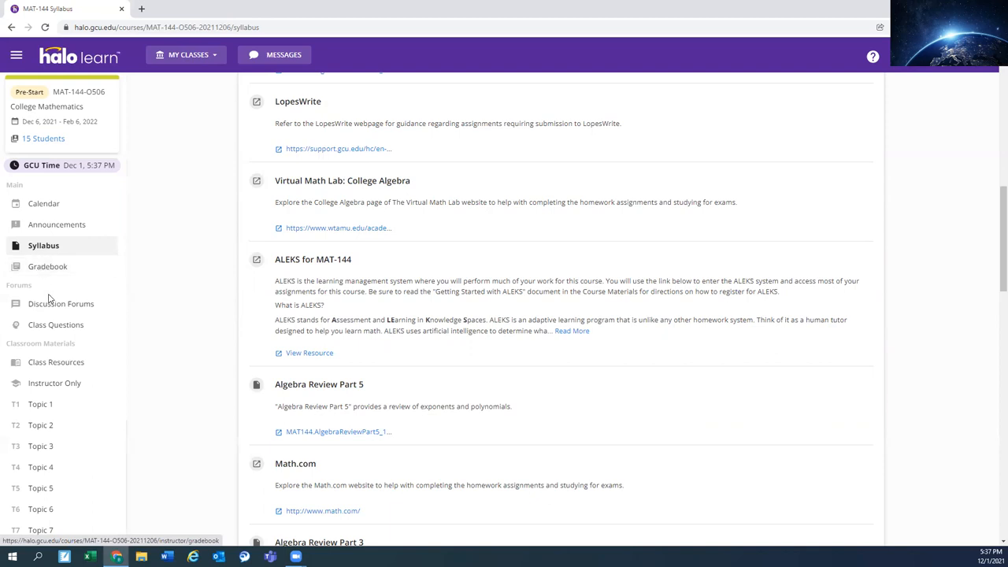
pyautogui.moveTo(61, 303)
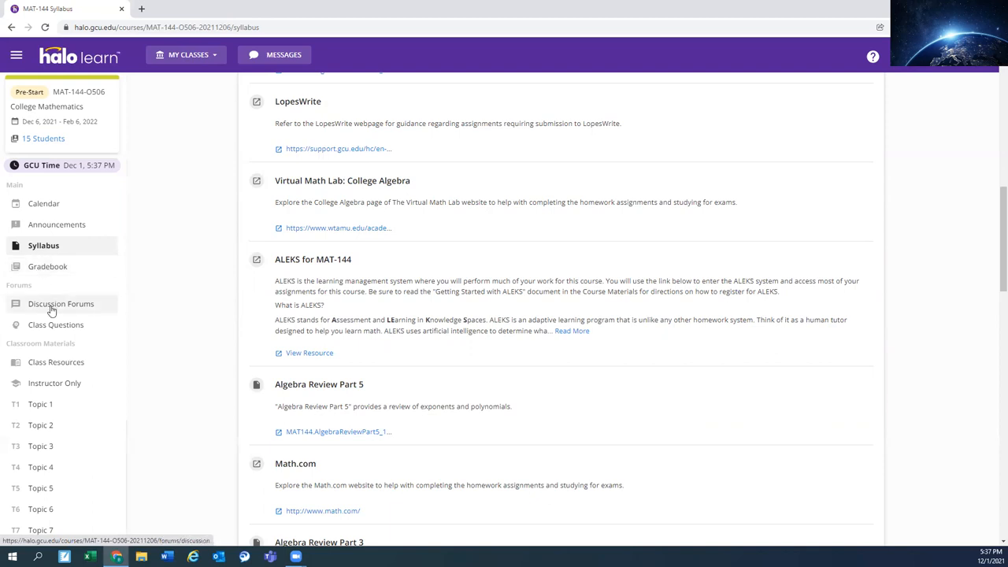
# - Open Class Introductions from Discussion Forums and read through the instructor's welcome post
pyautogui.click(60, 303)
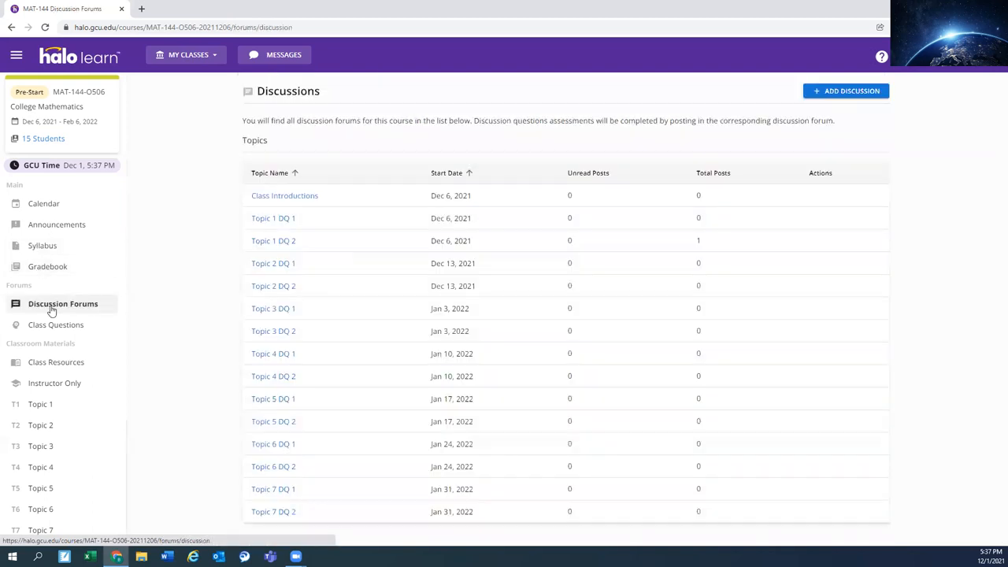
pyautogui.moveTo(197, 262)
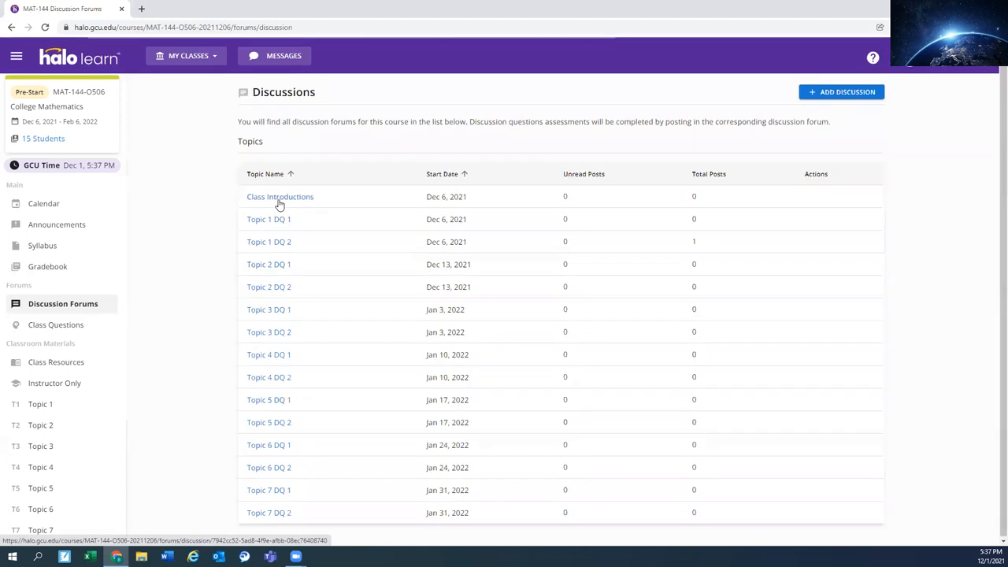
pyautogui.click(280, 196)
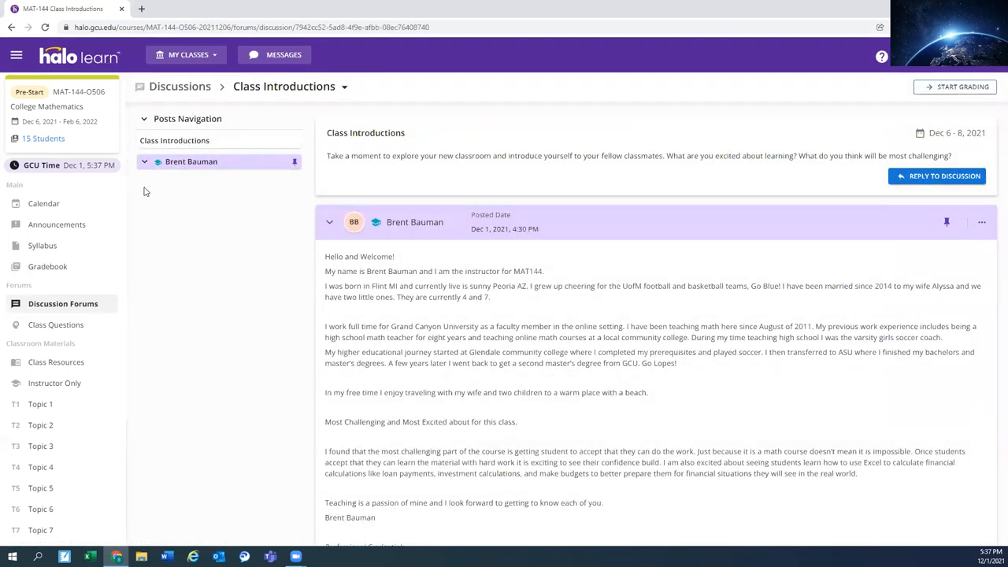
pyautogui.moveTo(936, 176)
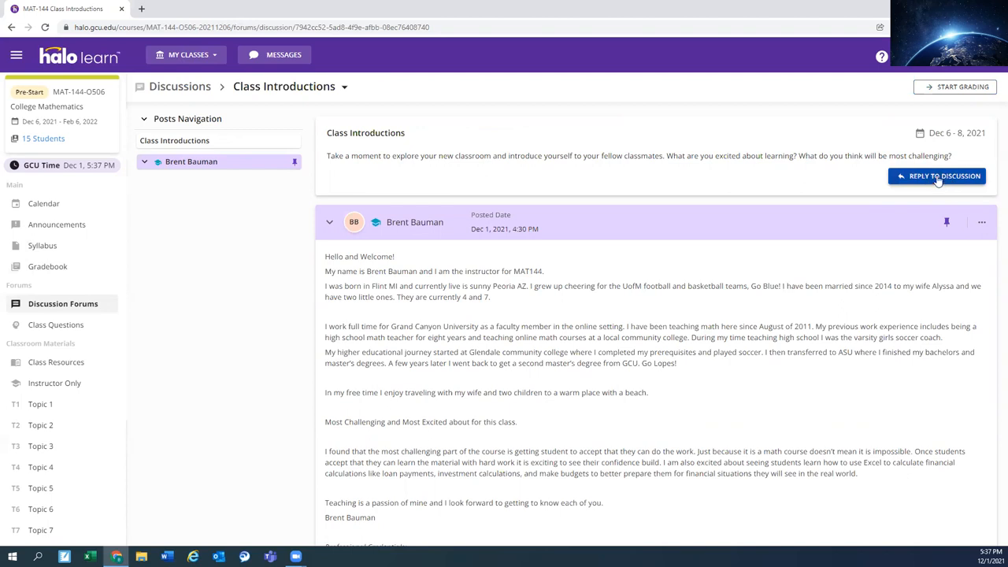
pyautogui.scroll(-3)
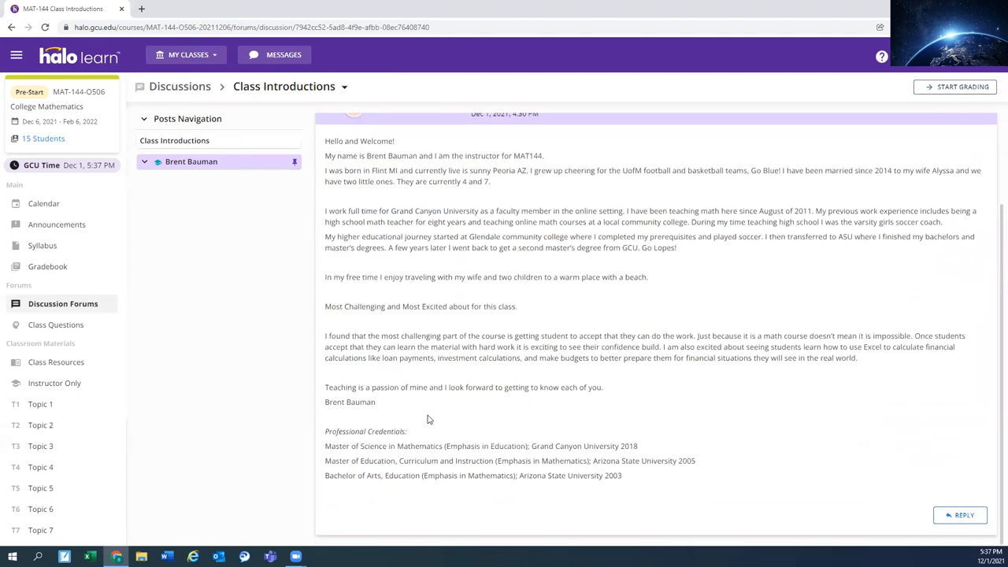
pyautogui.scroll(3)
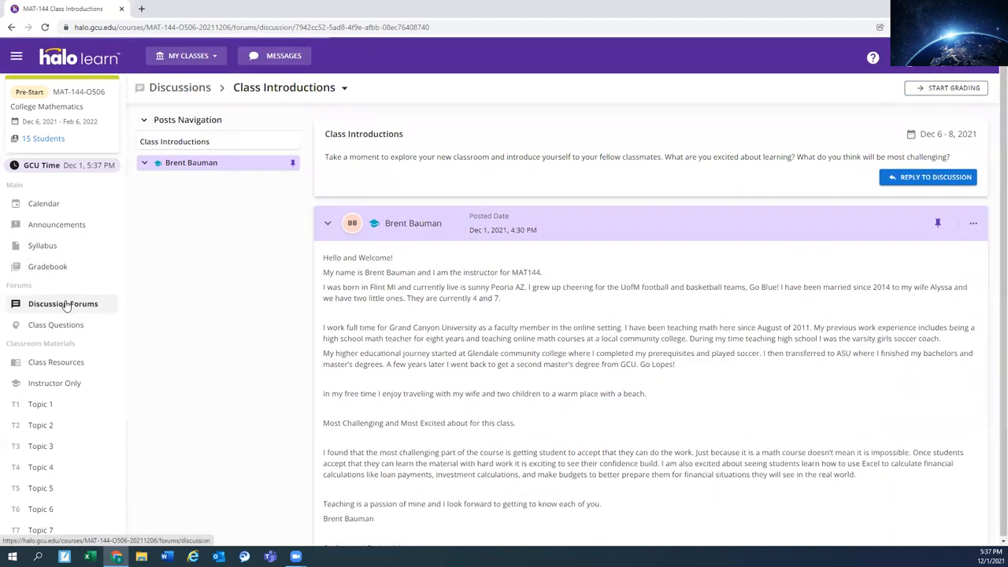
# - Open Topic 1 DQ 1 and its MAT-144 Working with Formulas attachment
pyautogui.click(62, 303)
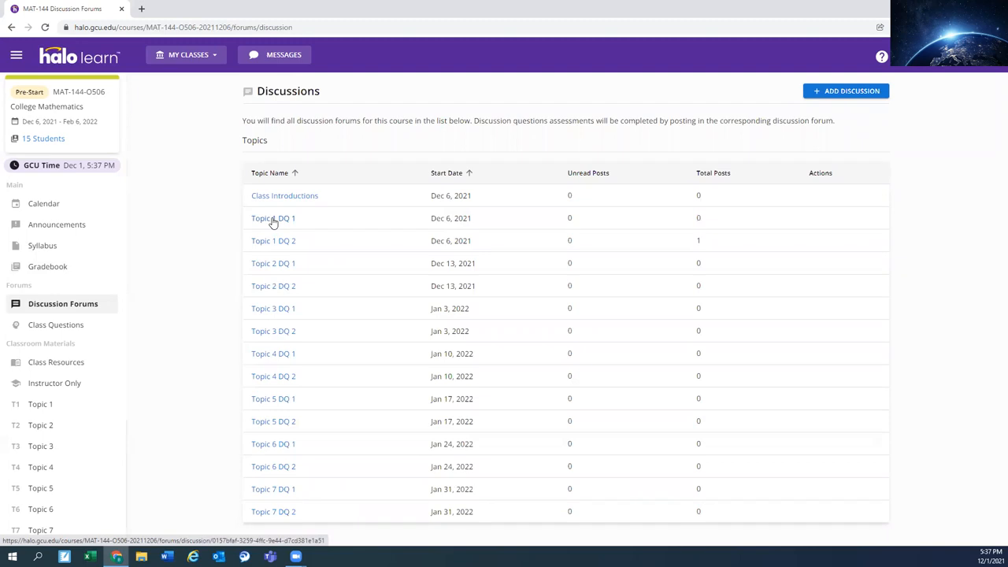
pyautogui.click(273, 218)
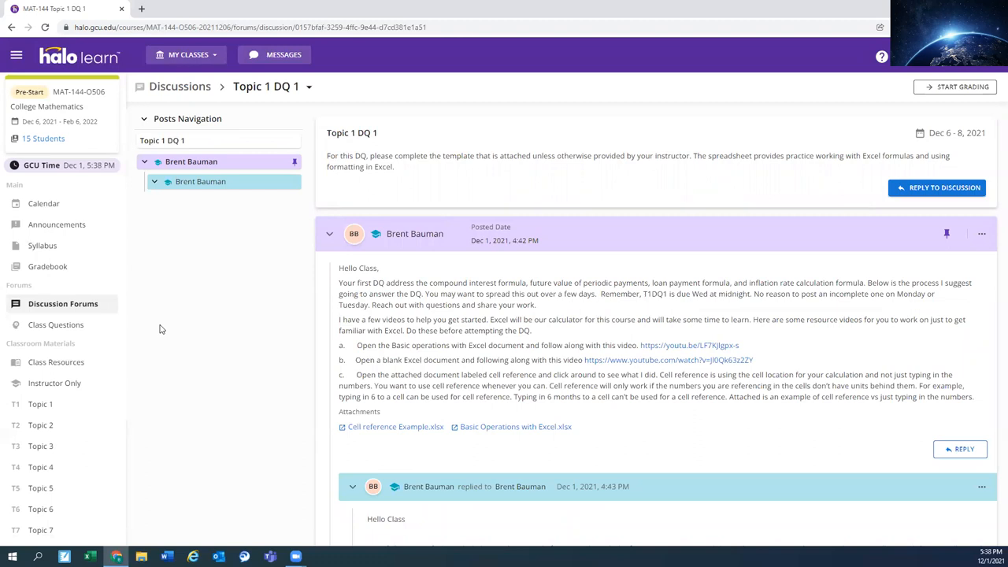
pyautogui.moveTo(449, 205)
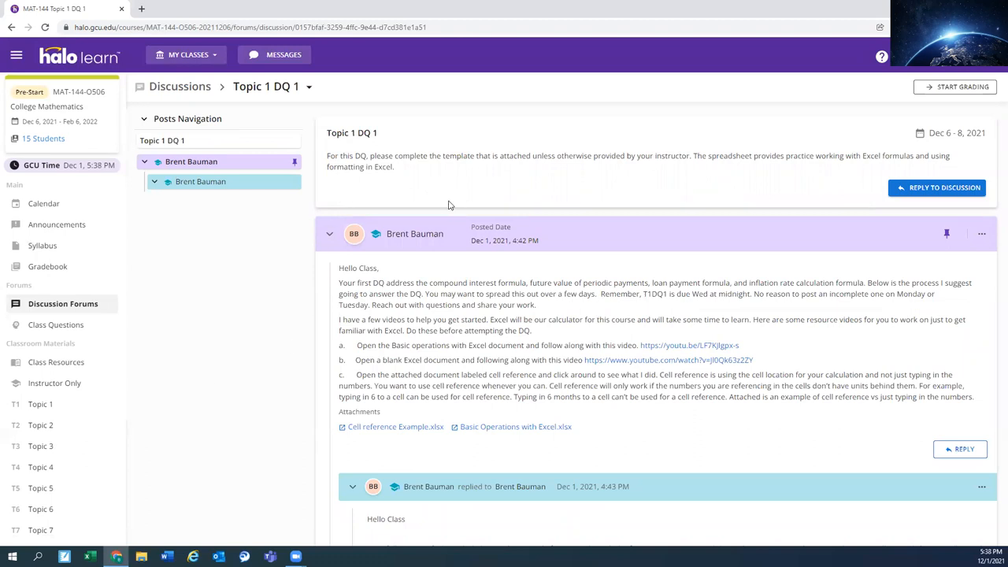
pyautogui.moveTo(488, 173)
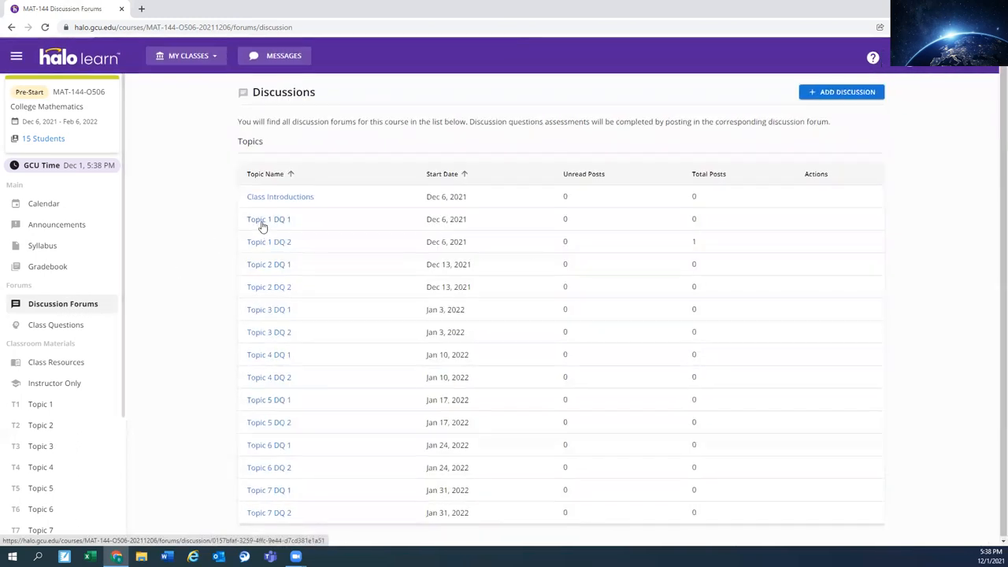
pyautogui.click(268, 219)
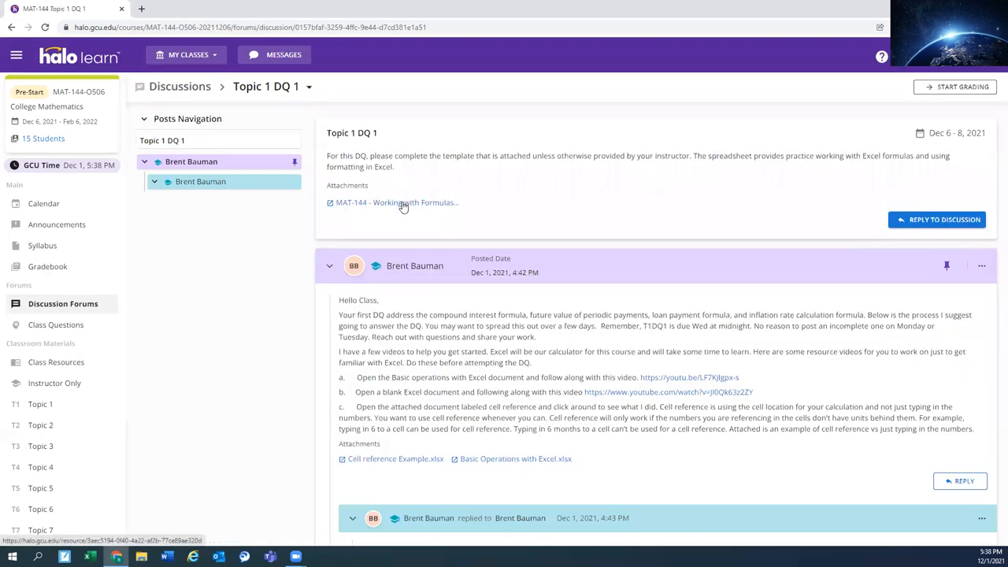
pyautogui.moveTo(393, 203)
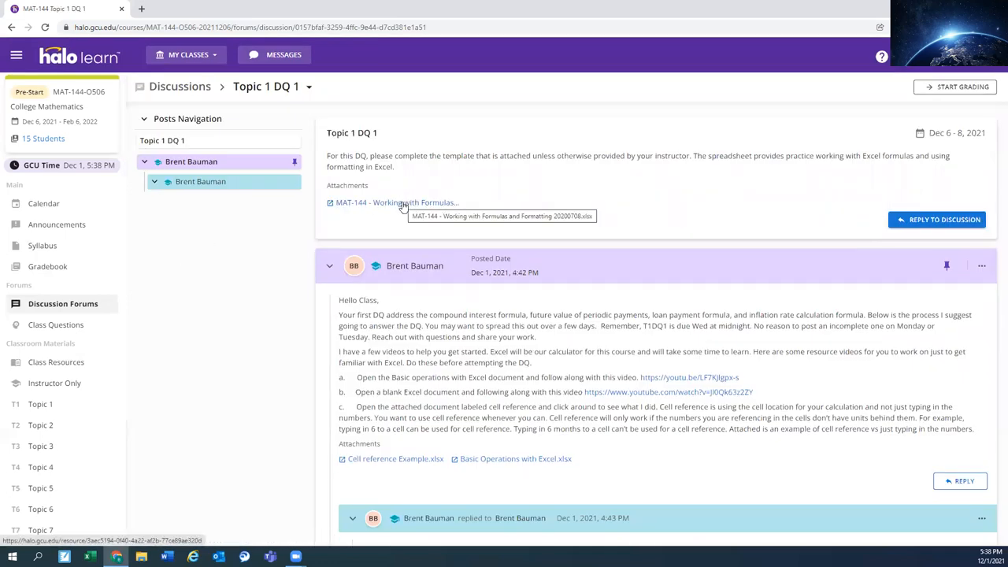
pyautogui.moveTo(336, 211)
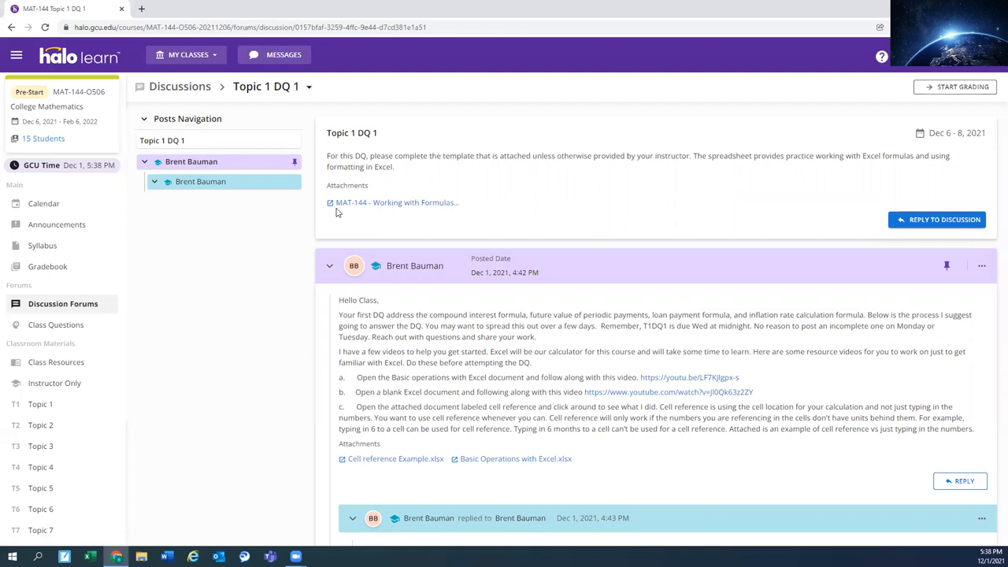
pyautogui.click(394, 203)
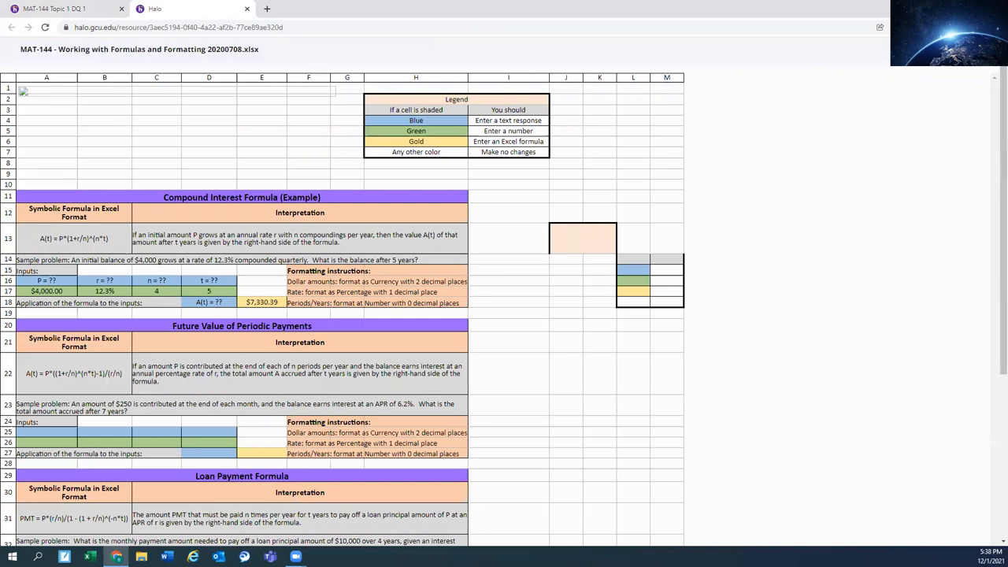
pyautogui.moveTo(943, 160)
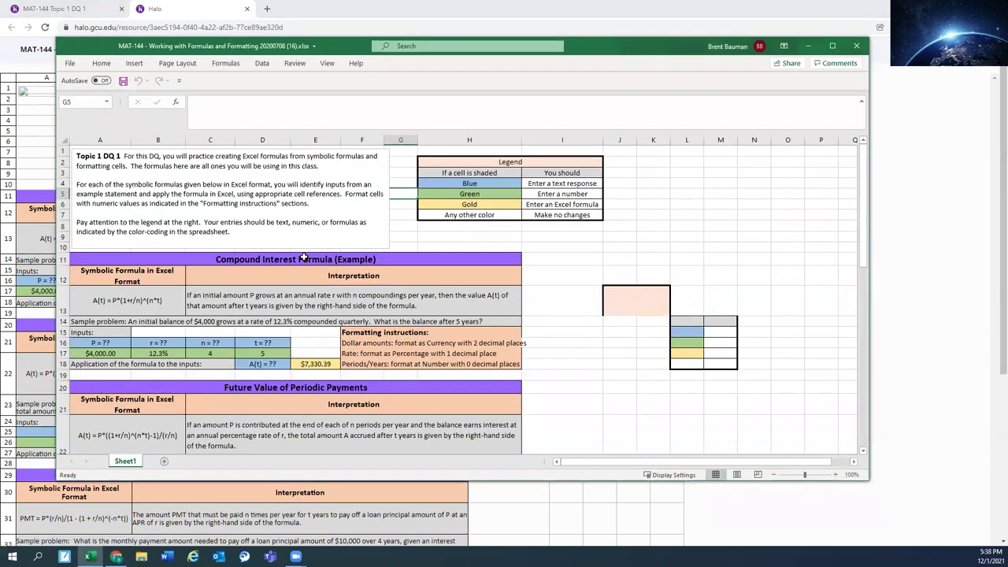
# - Scroll the workbook down to the Loan Payment and Inflation Rate Formula sections
pyautogui.scroll(-3)
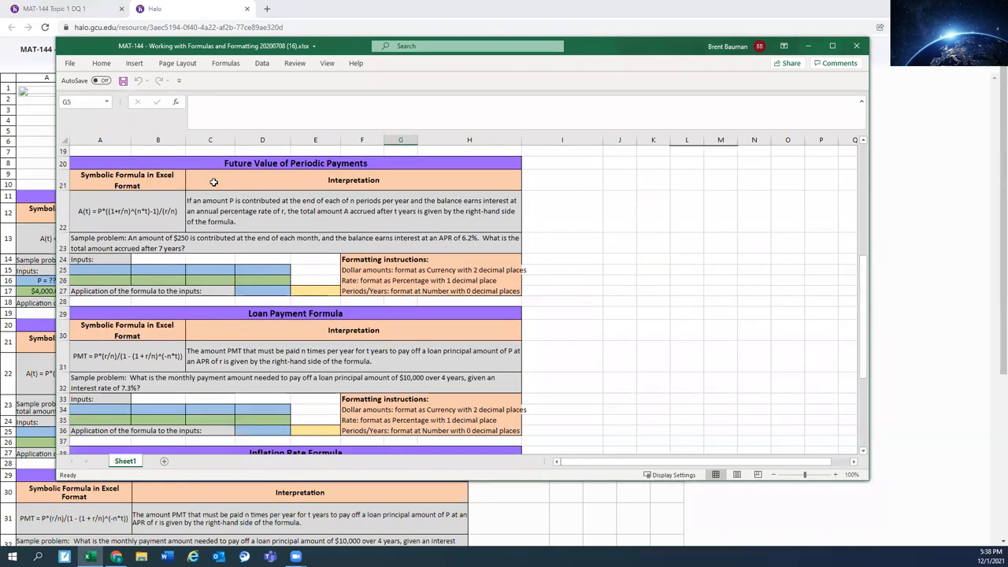
pyautogui.scroll(-3)
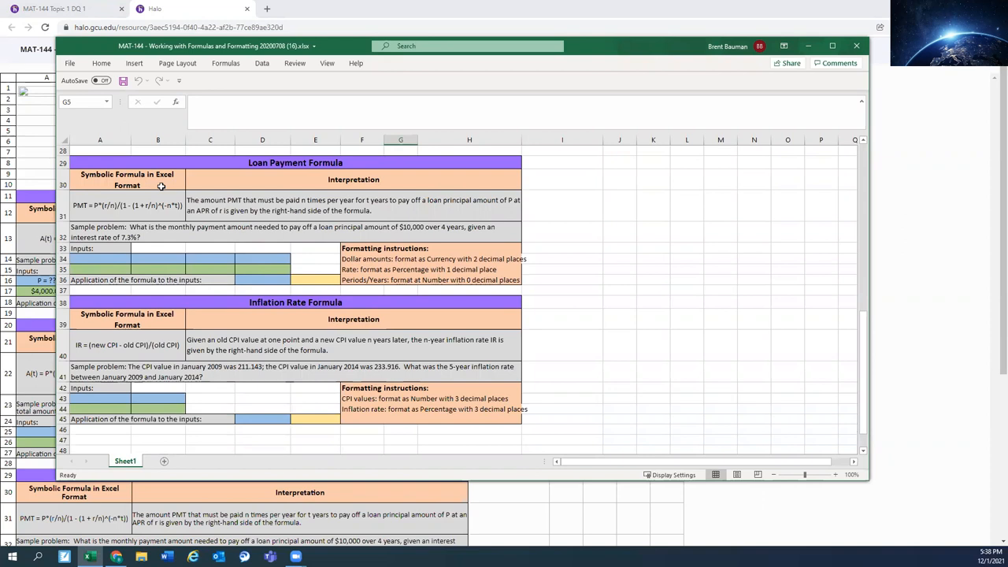
pyautogui.moveTo(173, 298)
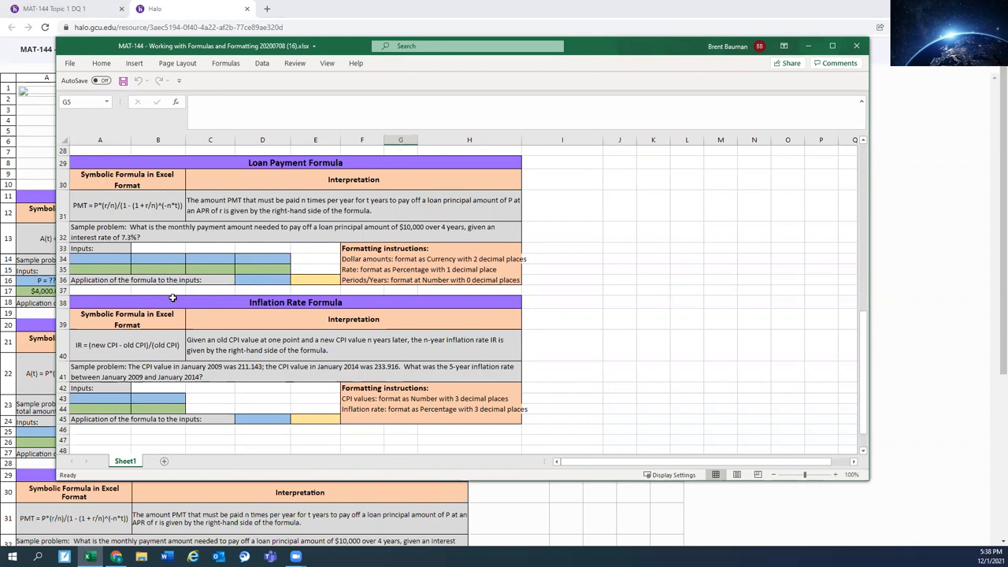
pyautogui.moveTo(433, 281)
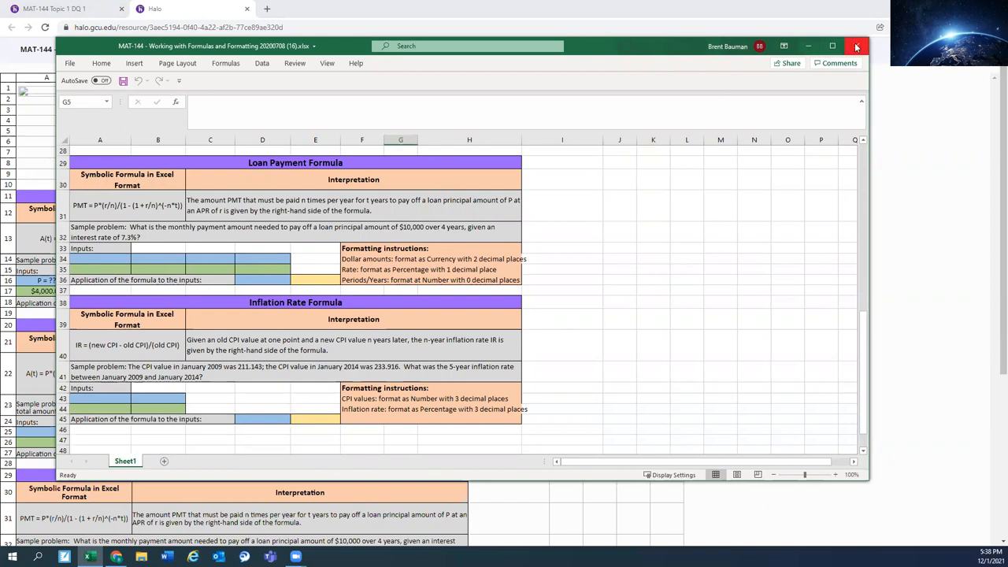
# - Close the Excel workbook, then scroll through the Topic 1 DQ 1 posts and back up
pyautogui.click(857, 46)
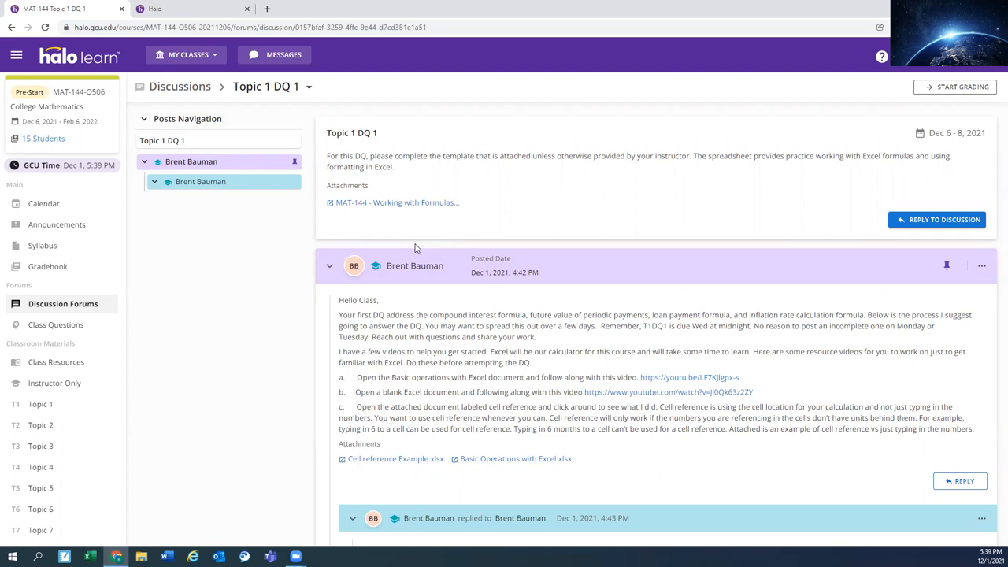
pyautogui.moveTo(319, 289)
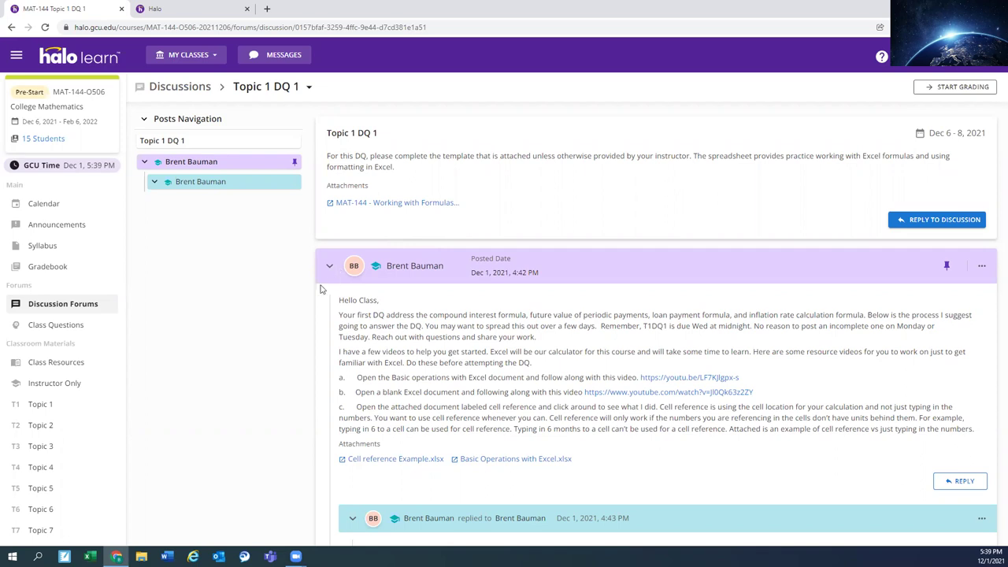
pyautogui.scroll(-3)
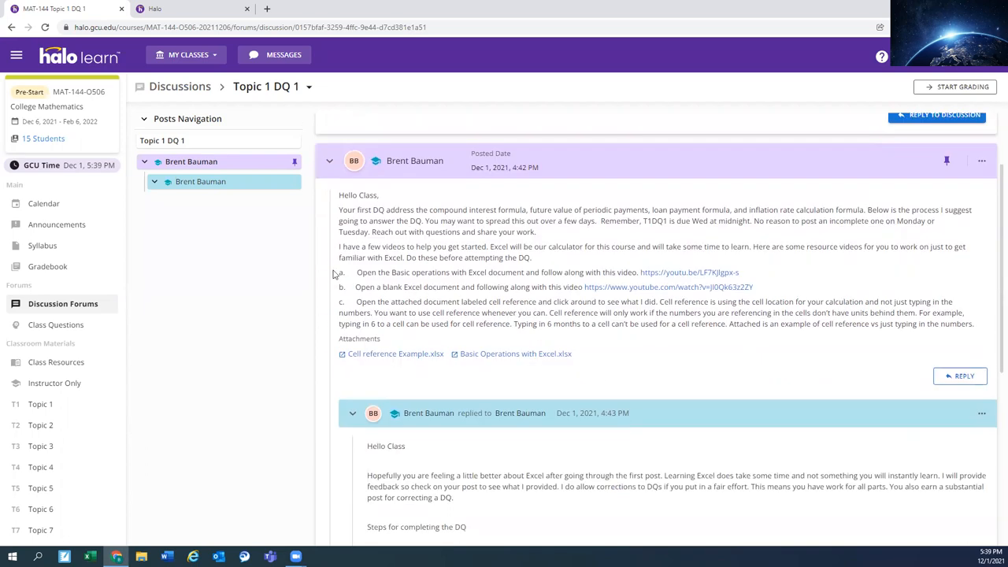
pyautogui.moveTo(385, 254)
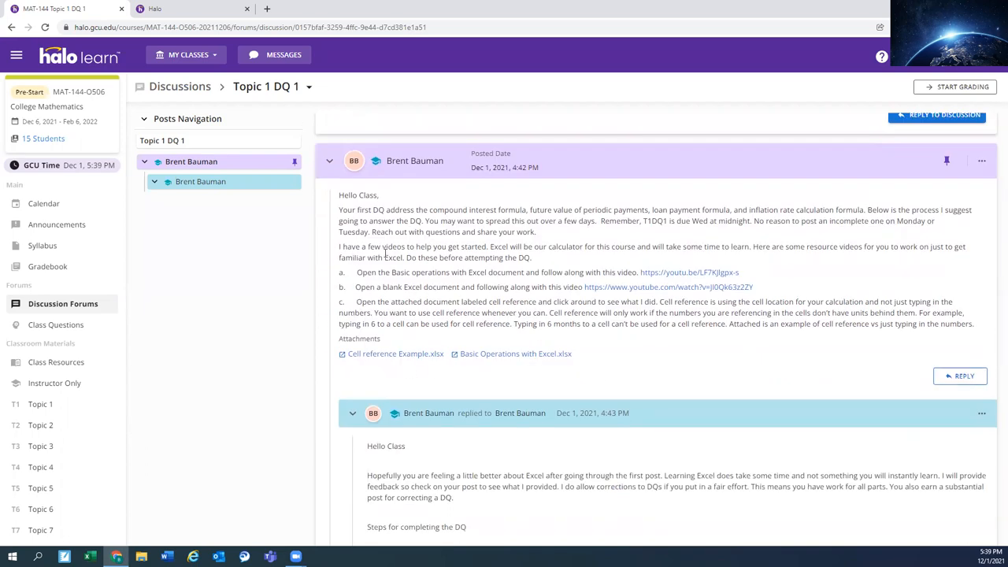
pyautogui.moveTo(489, 284)
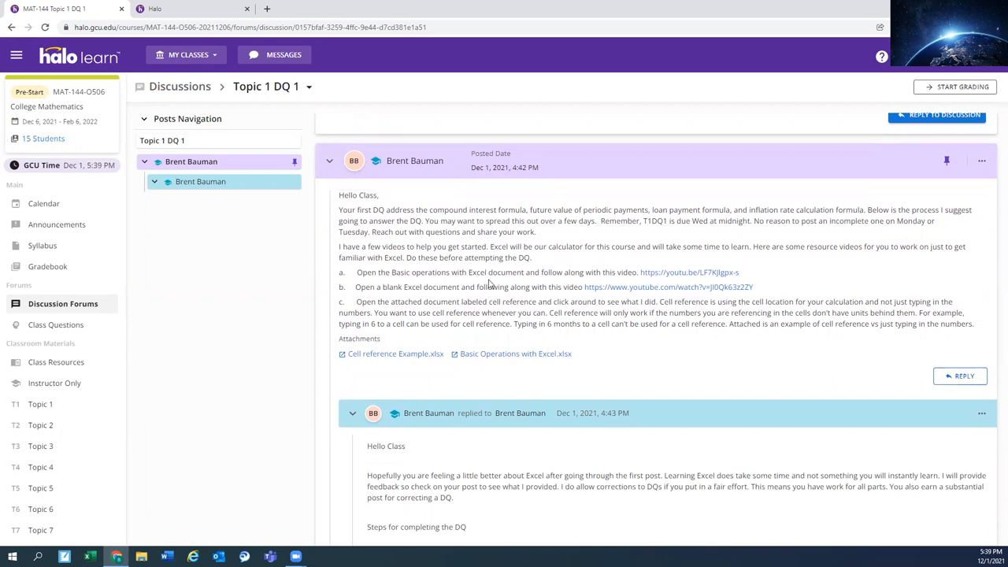
pyautogui.moveTo(645, 285)
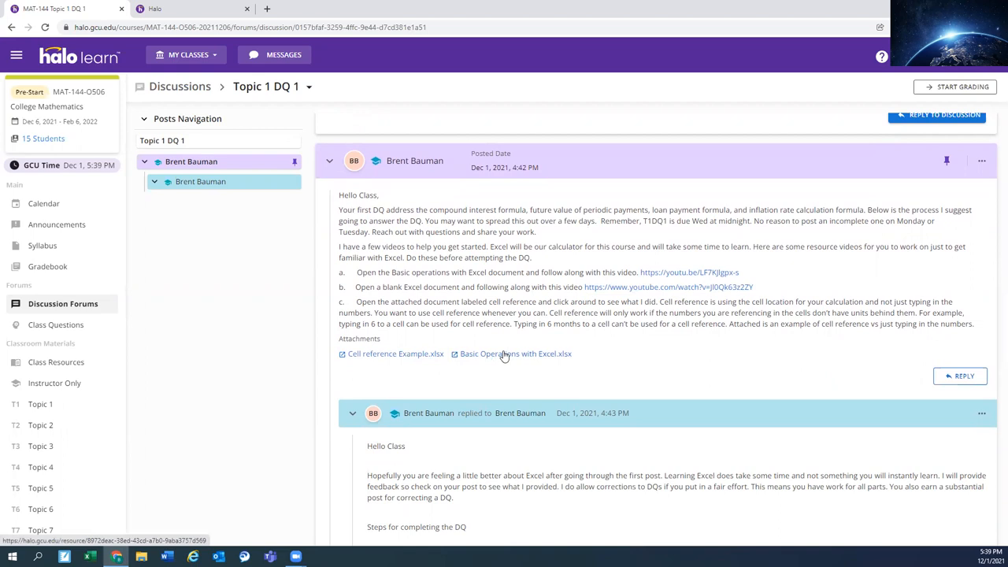
pyautogui.scroll(-3)
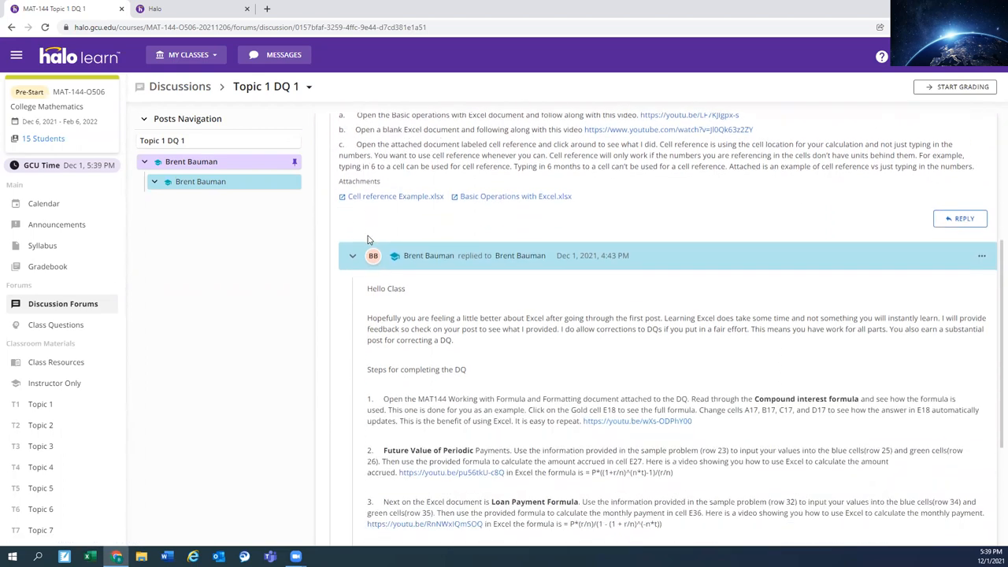
pyautogui.scroll(-3)
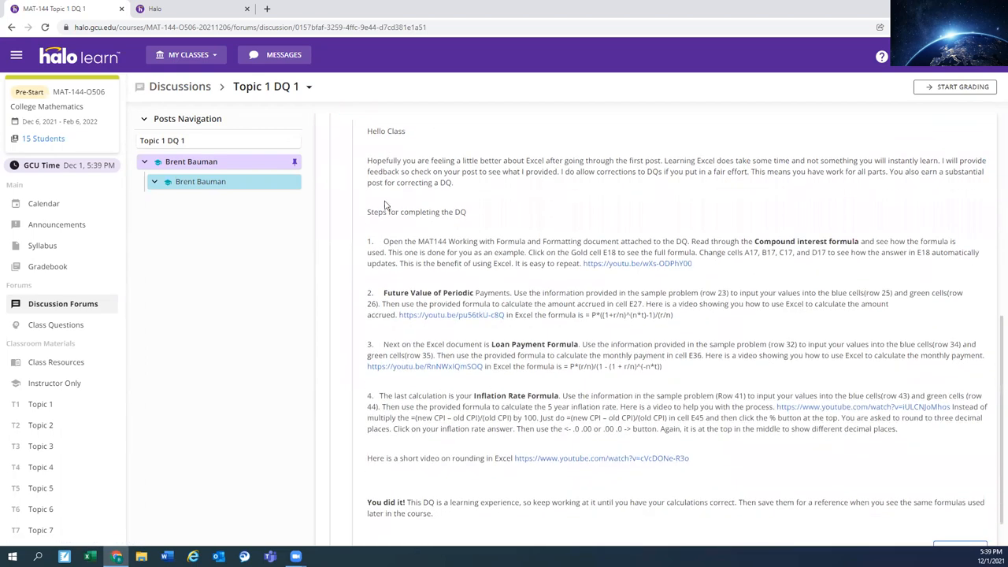
pyautogui.moveTo(606, 268)
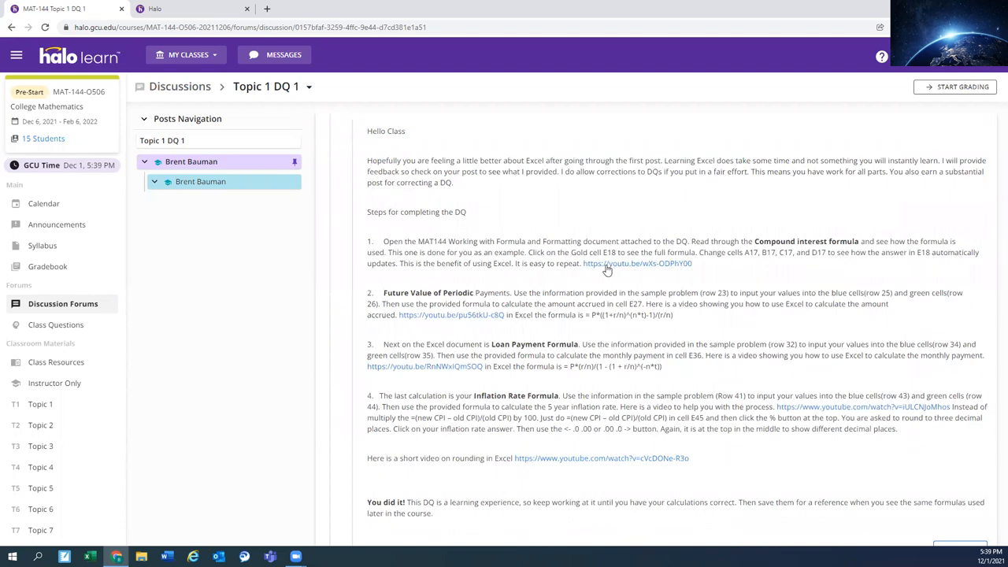
pyautogui.moveTo(561, 458)
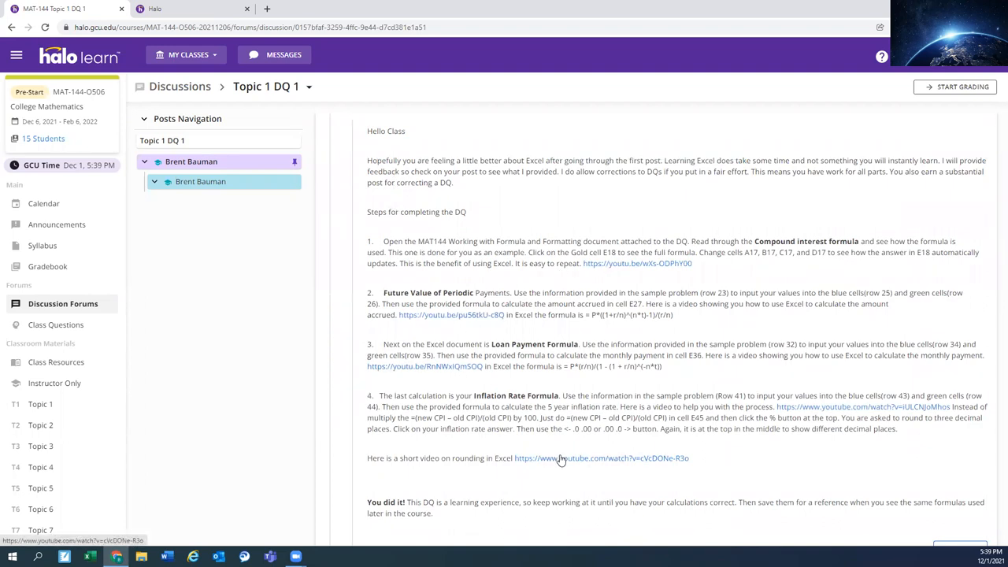
pyautogui.moveTo(514, 367)
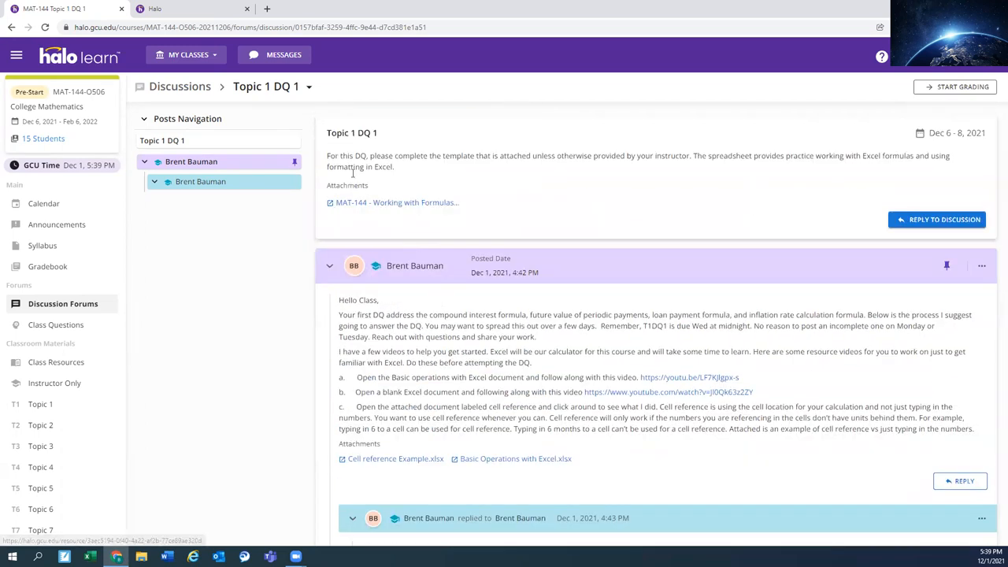
pyautogui.moveTo(392, 202)
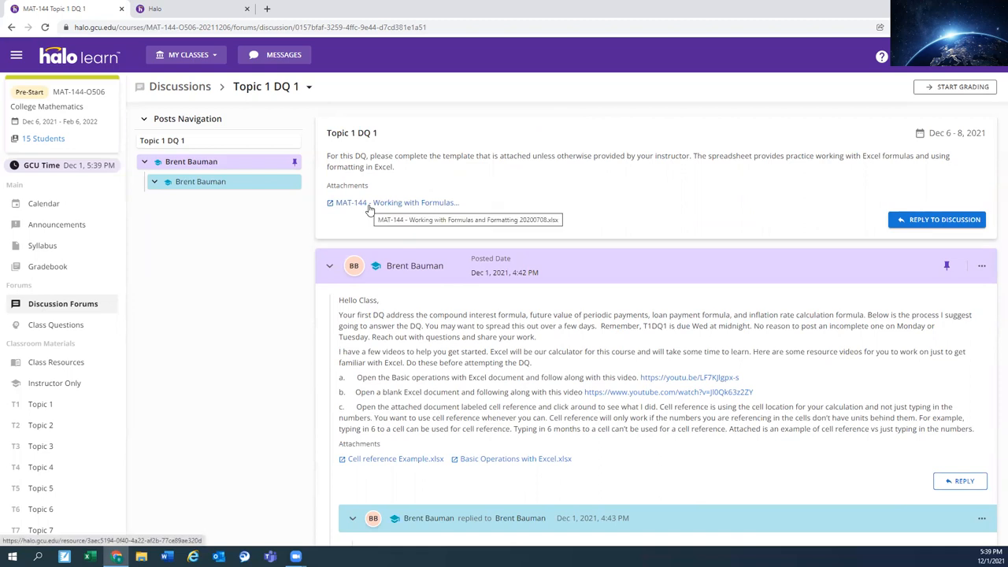
pyautogui.scroll(-3)
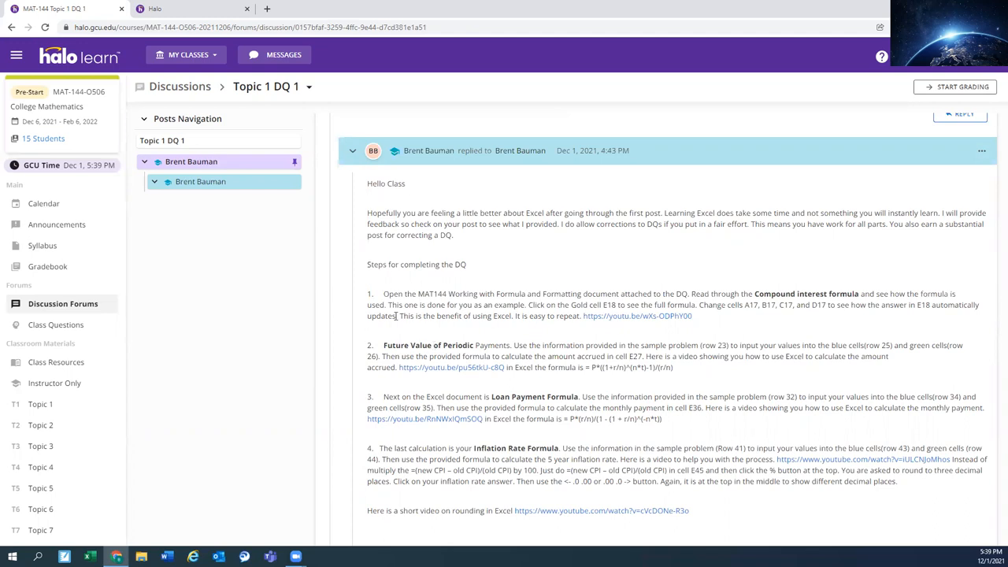
pyautogui.scroll(3)
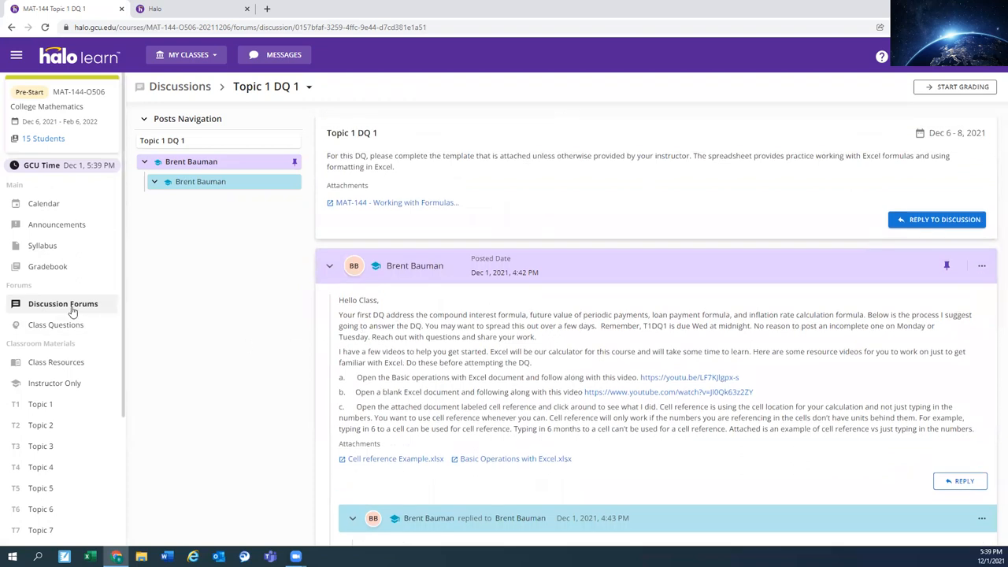
# - Open Topic 1 DQ 2, highlight part of its instructions, and scroll through the replies
pyautogui.click(63, 303)
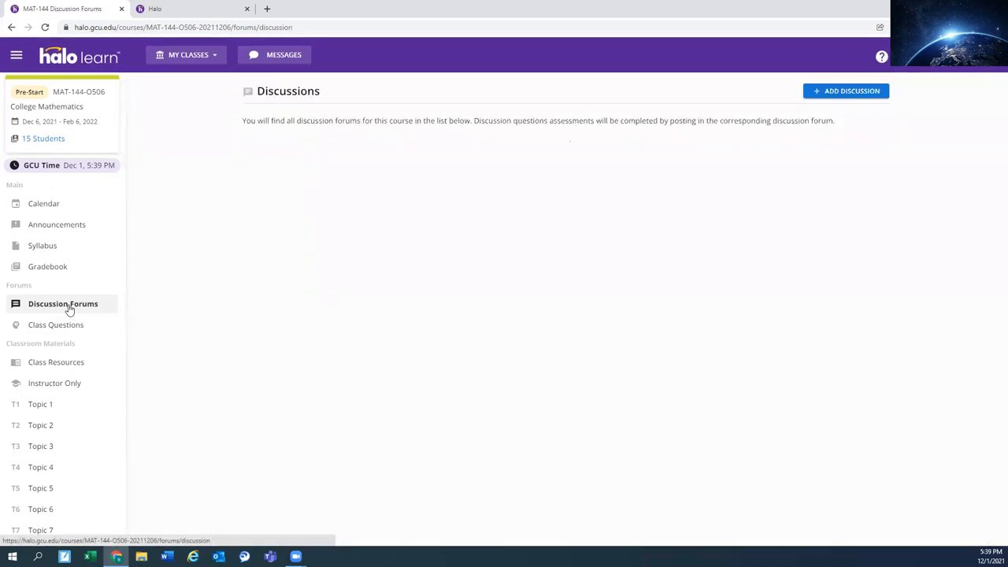
pyautogui.click(63, 303)
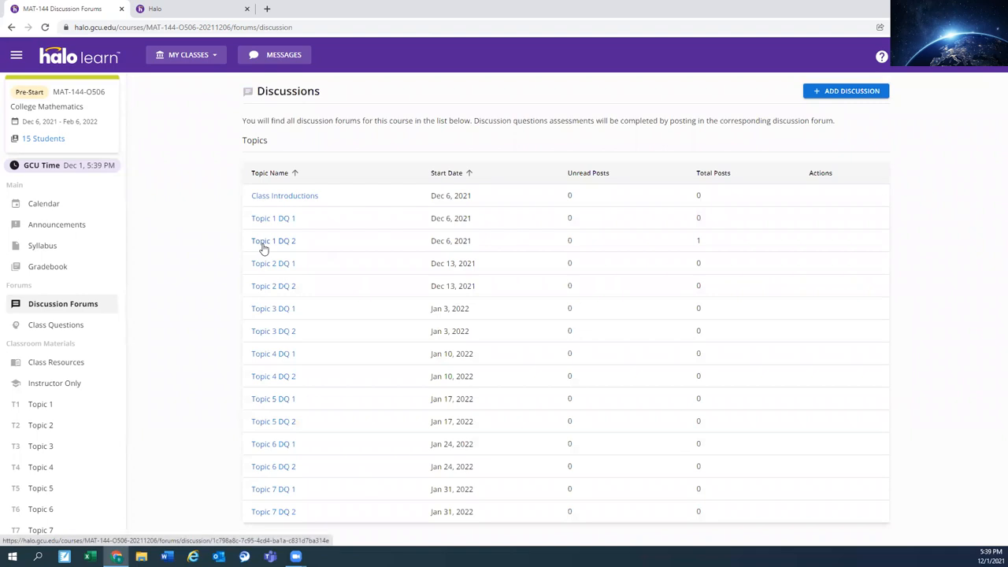
pyautogui.click(273, 241)
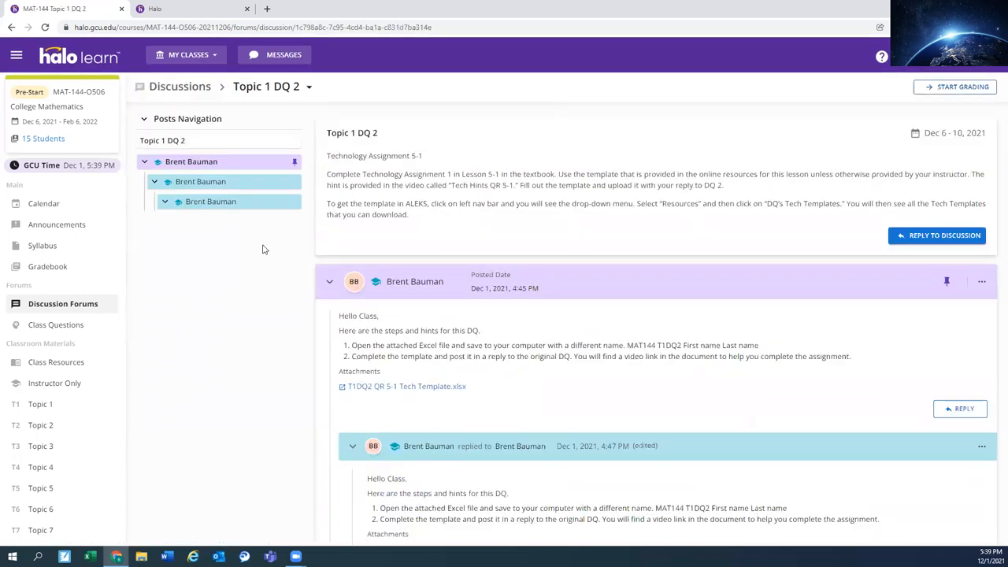
pyautogui.moveTo(219, 347)
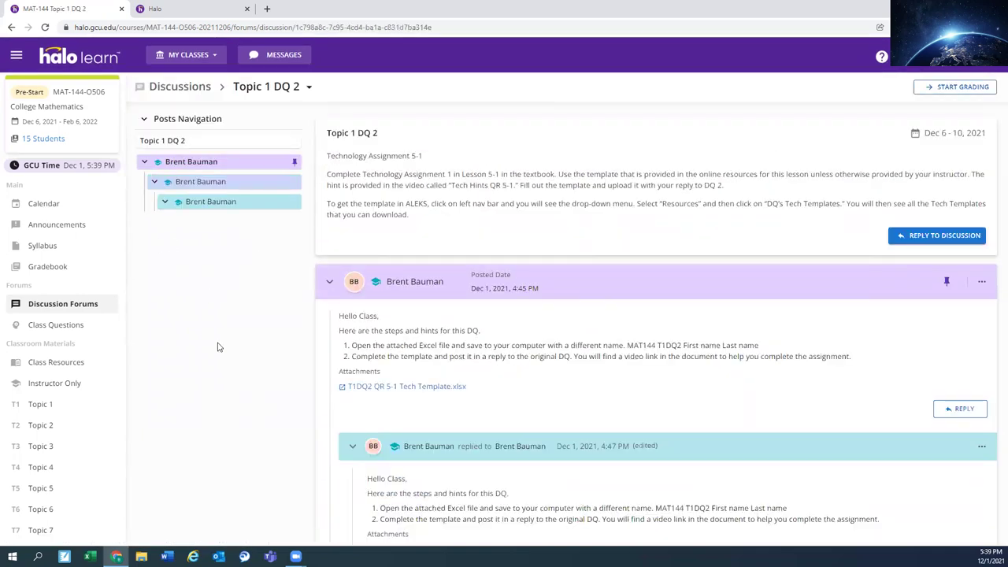
pyautogui.moveTo(165, 232)
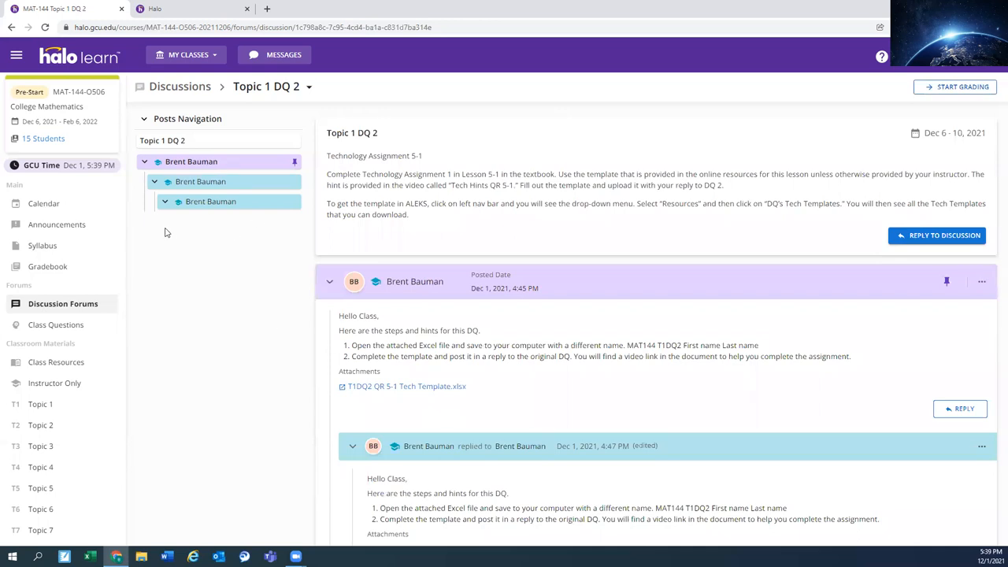
pyautogui.moveTo(362, 229)
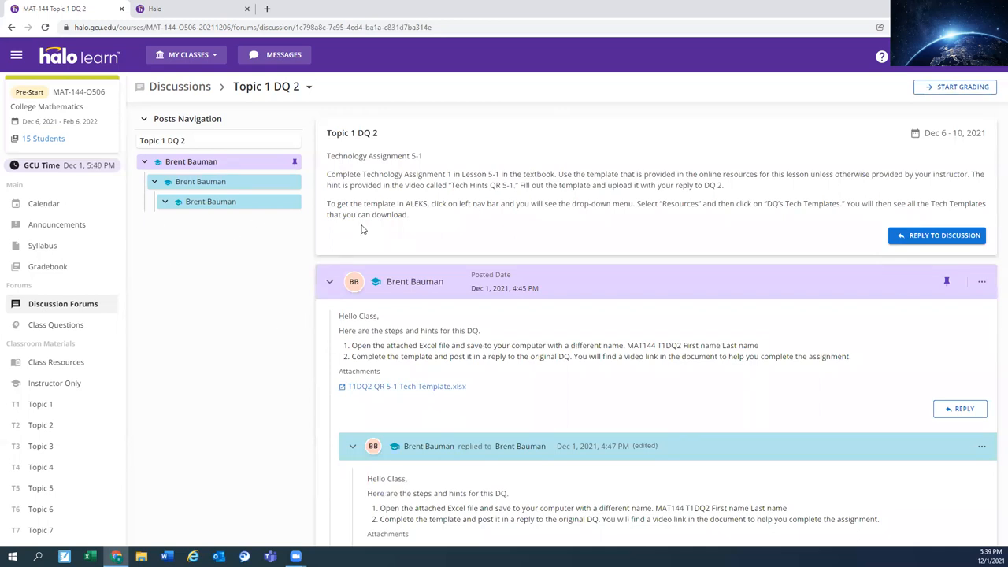
pyautogui.moveTo(327, 174); pyautogui.dragTo(447, 184)
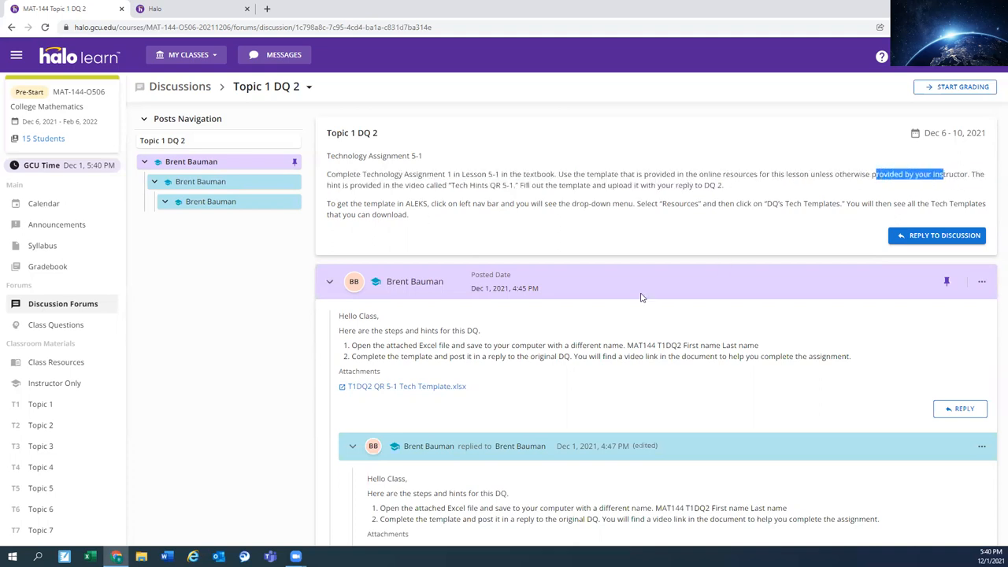
pyautogui.moveTo(394, 386)
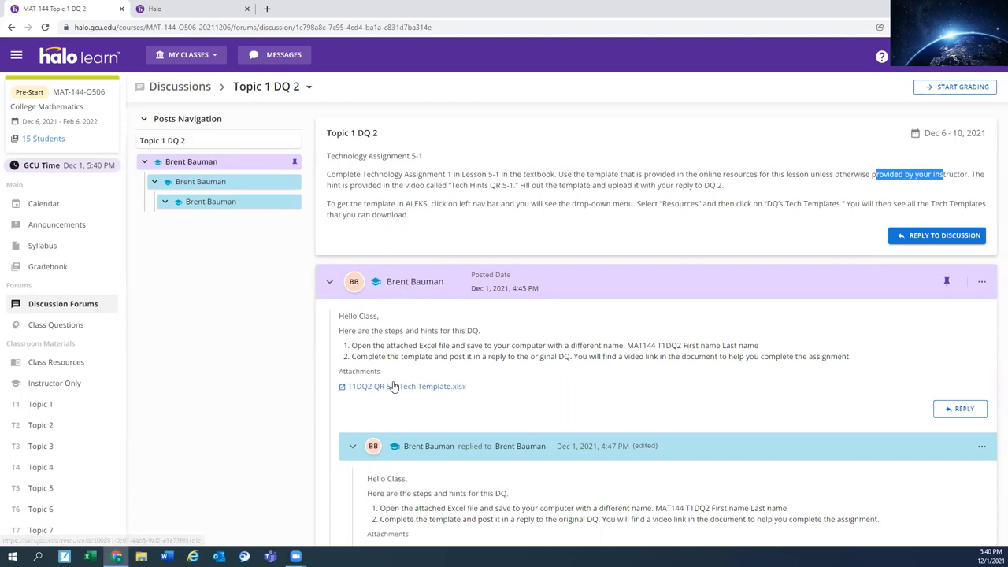
pyautogui.moveTo(381, 387)
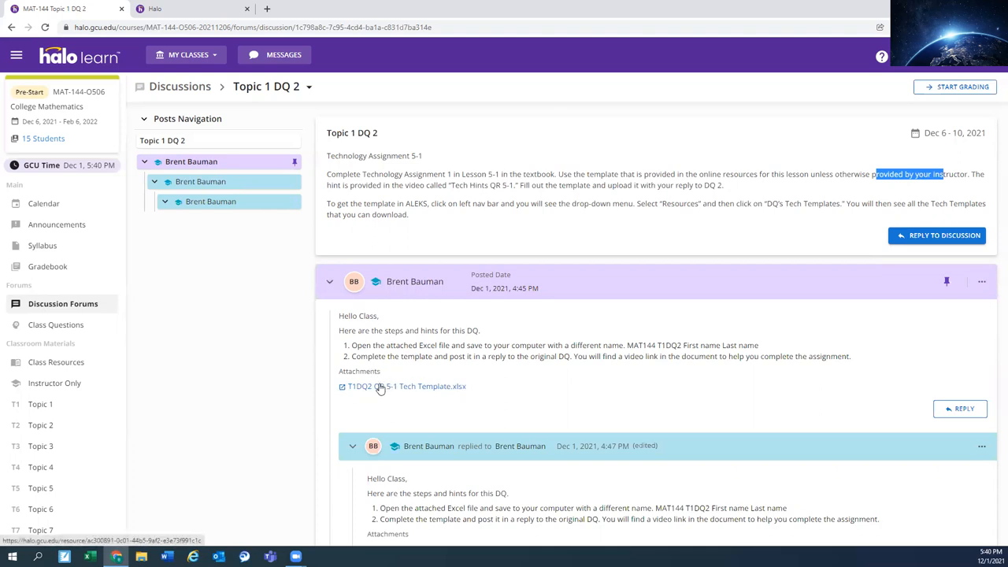
pyautogui.moveTo(404, 385)
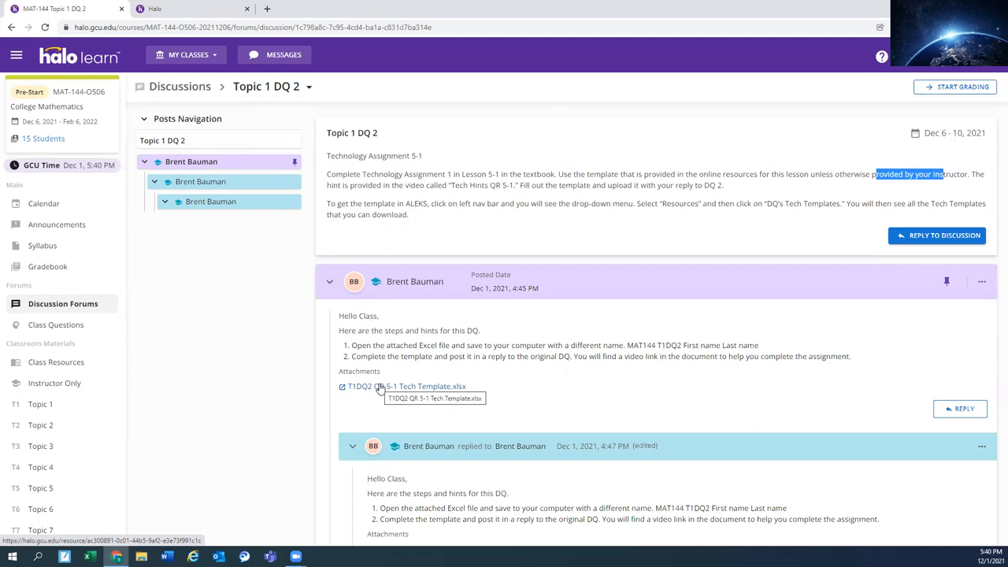
pyautogui.scroll(-3)
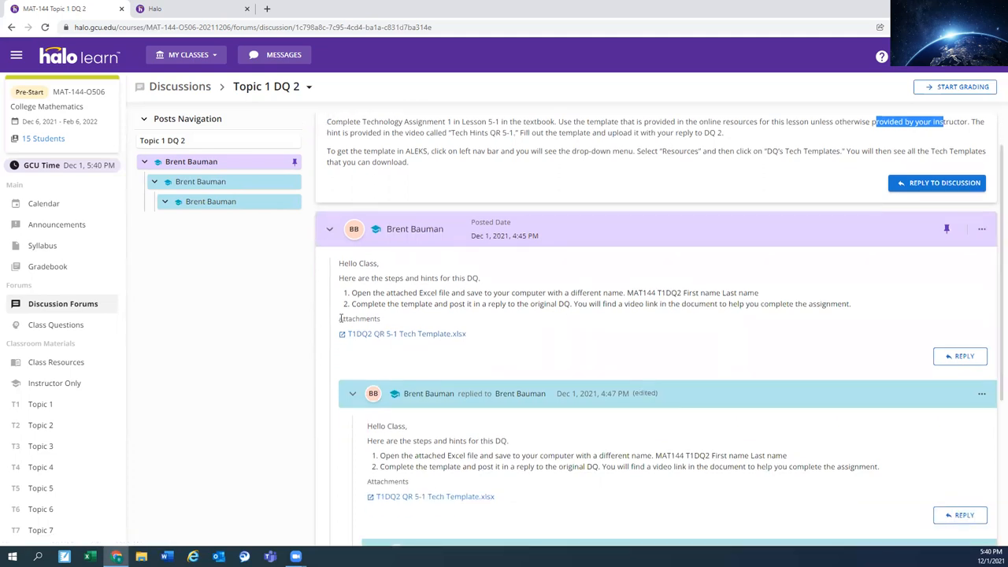
pyautogui.scroll(3)
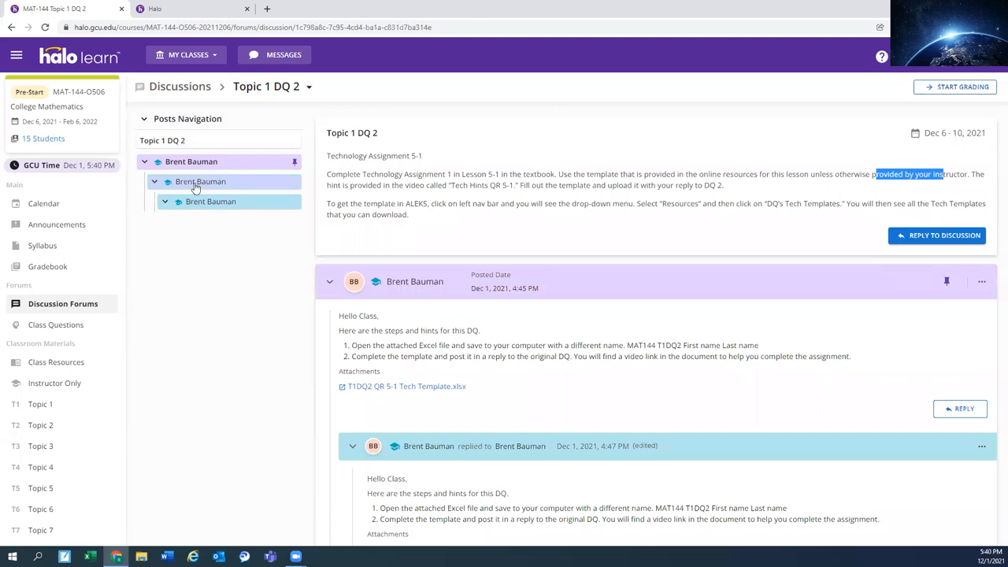
pyautogui.scroll(-3)
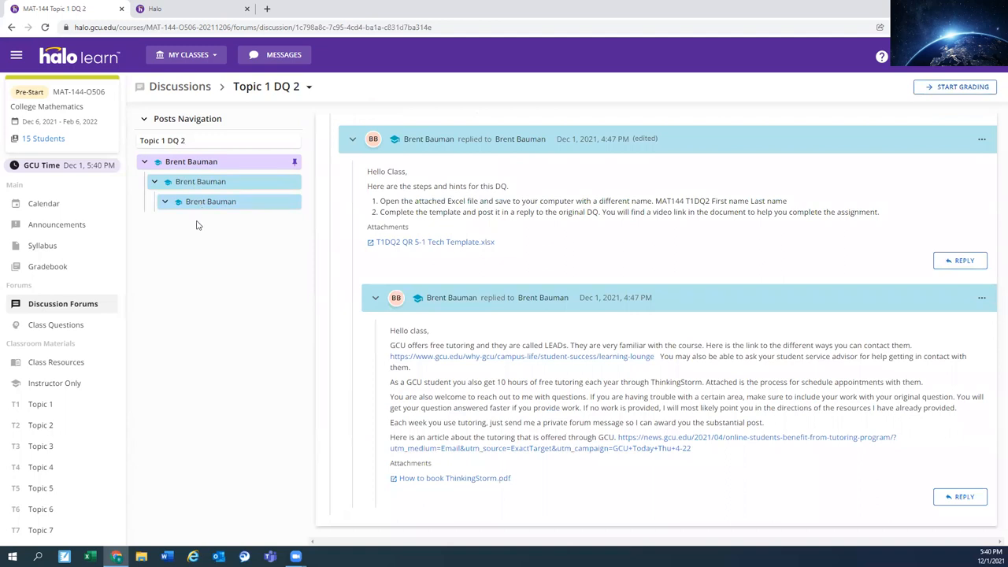
pyautogui.moveTo(200, 294)
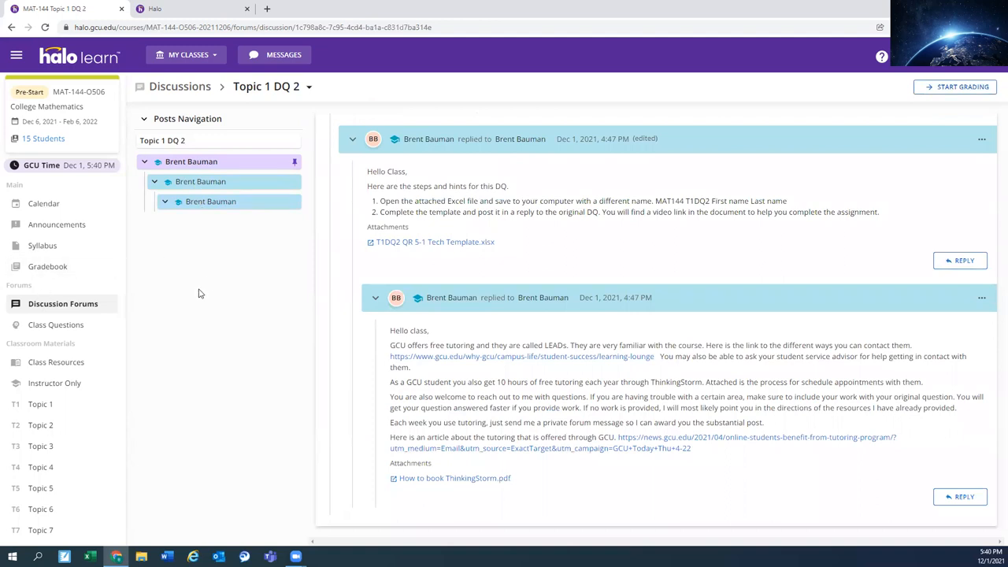
pyautogui.moveTo(181, 146)
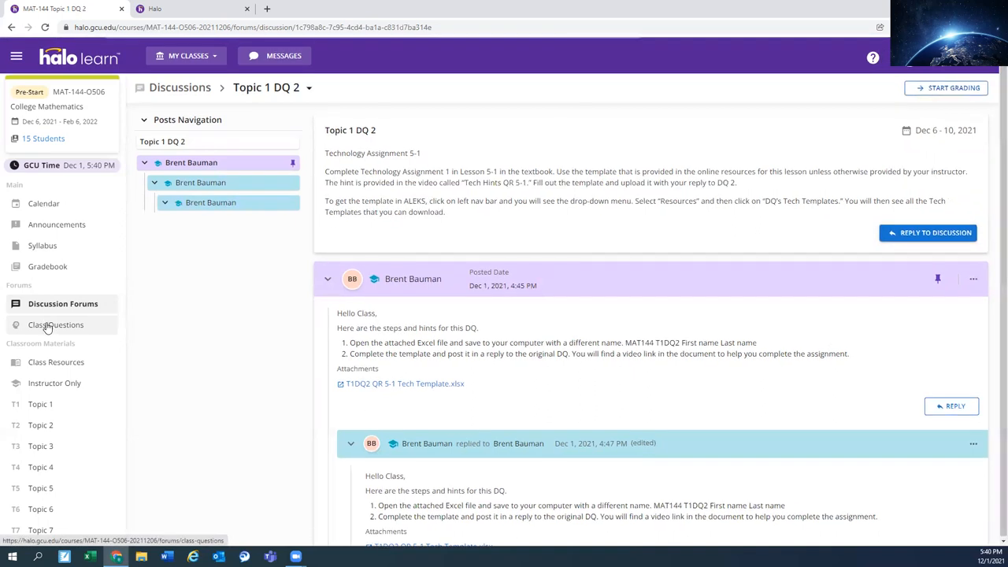
# - Open the public Class Questions forum under Forums in the left navigation
pyautogui.click(55, 325)
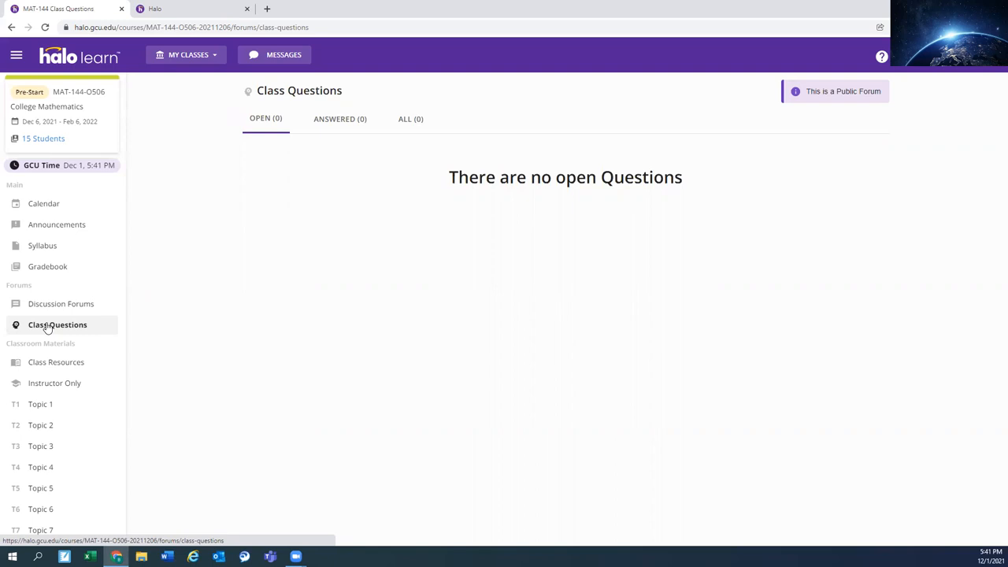
pyautogui.moveTo(279, 54)
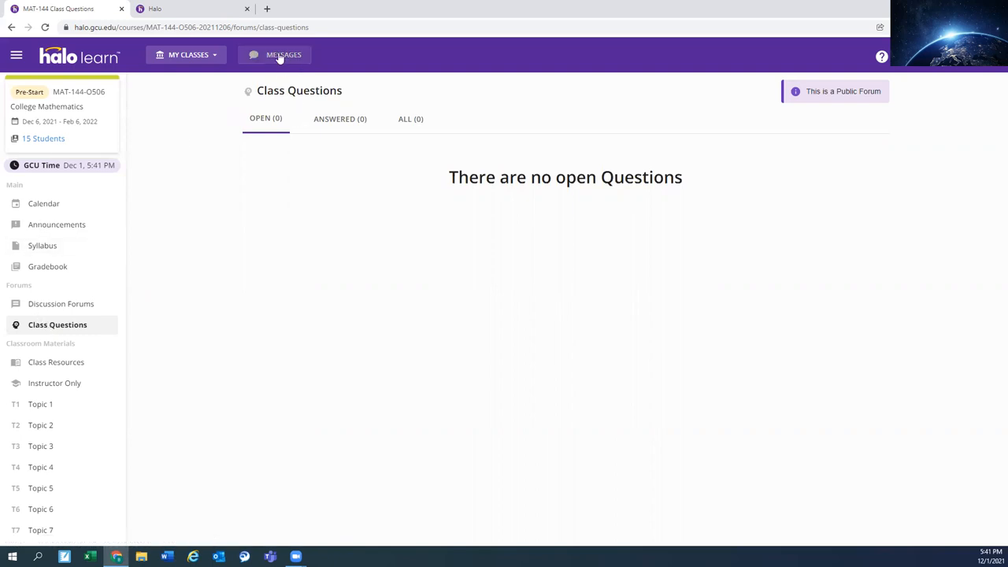
pyautogui.moveTo(180, 179)
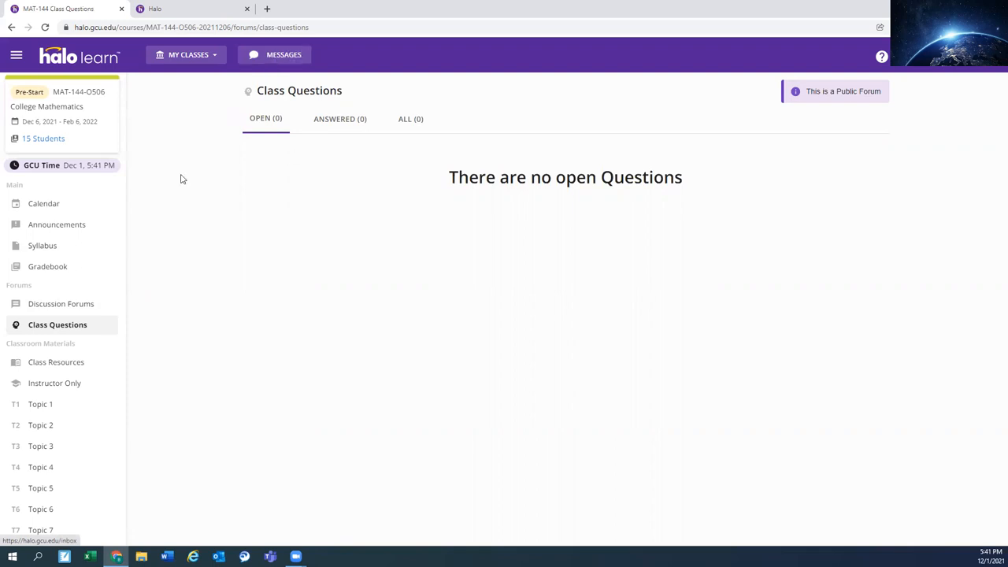
pyautogui.moveTo(422, 381)
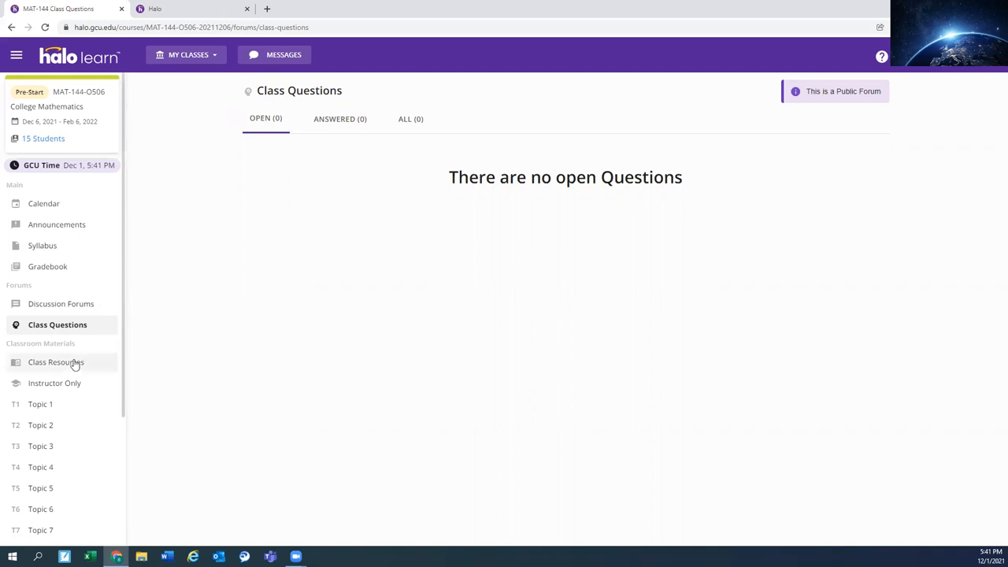
# - Browse Class Resources: math help websites, algebra review files, LopesWrite, ALEKS and Math.com
pyautogui.click(56, 362)
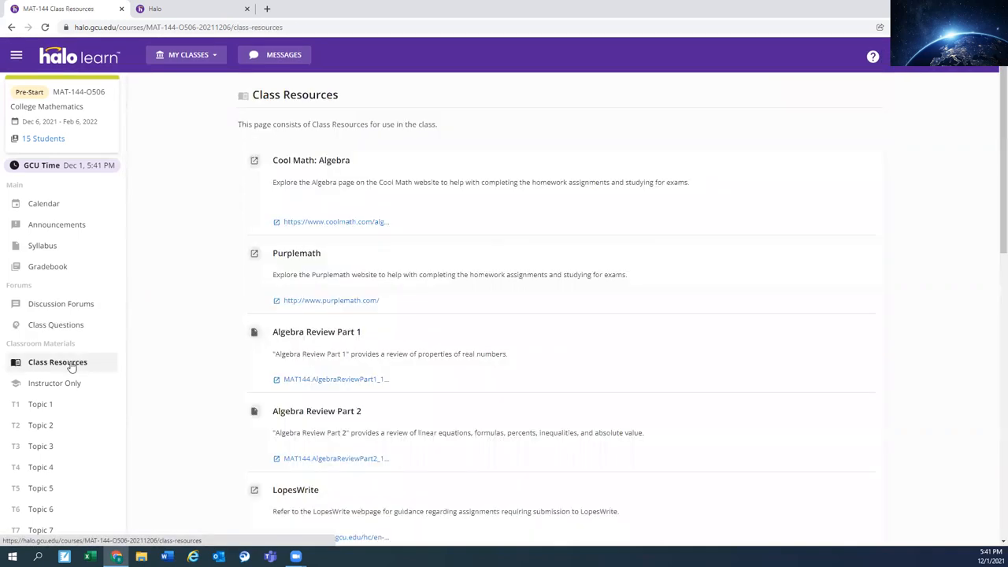
pyautogui.scroll(-3)
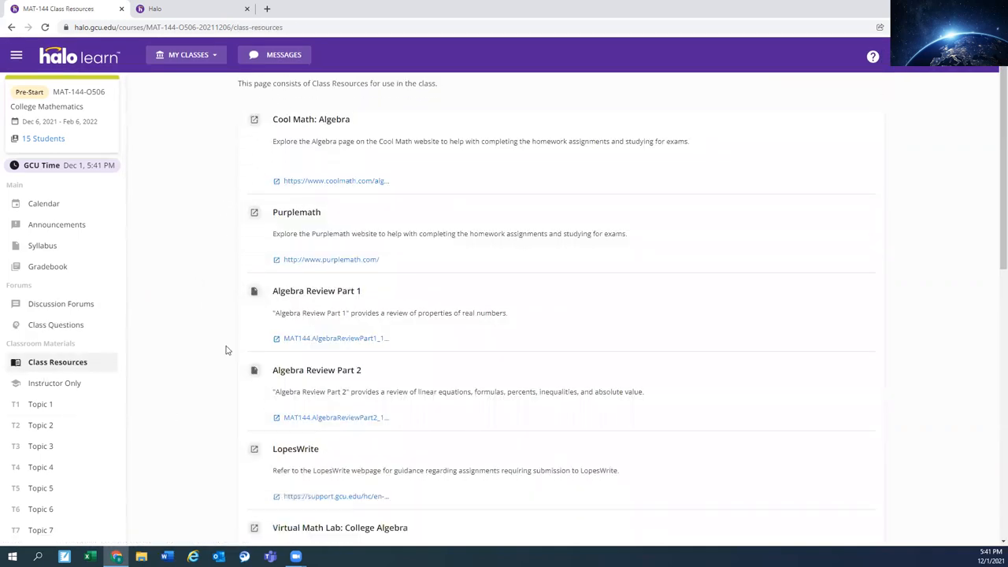
pyautogui.scroll(-3)
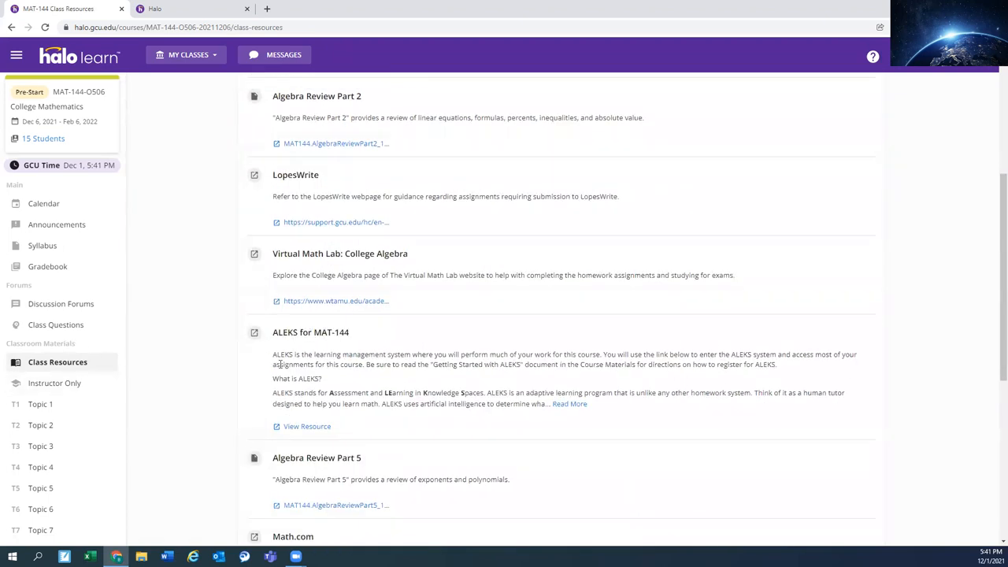
pyautogui.moveTo(273, 316)
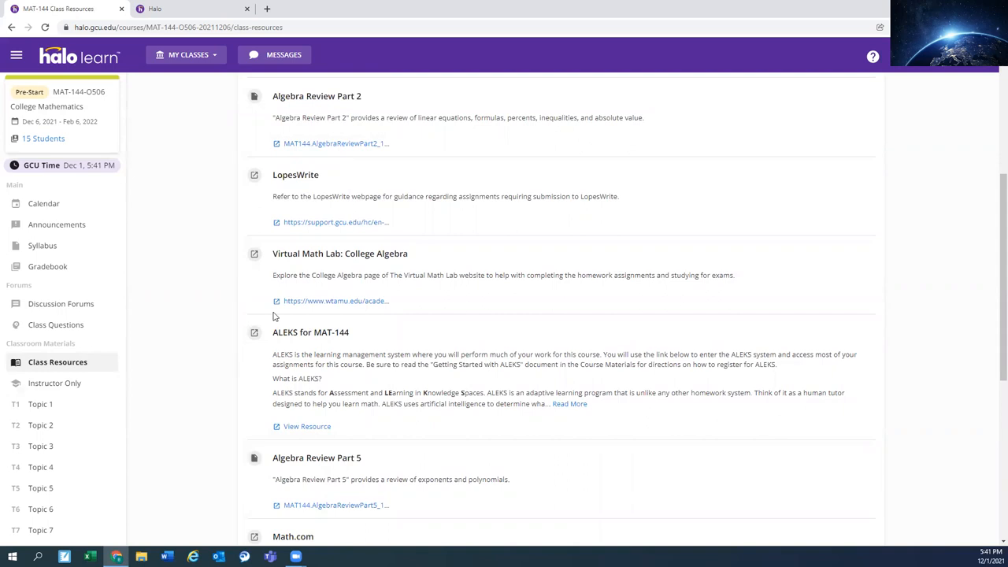
pyautogui.scroll(3)
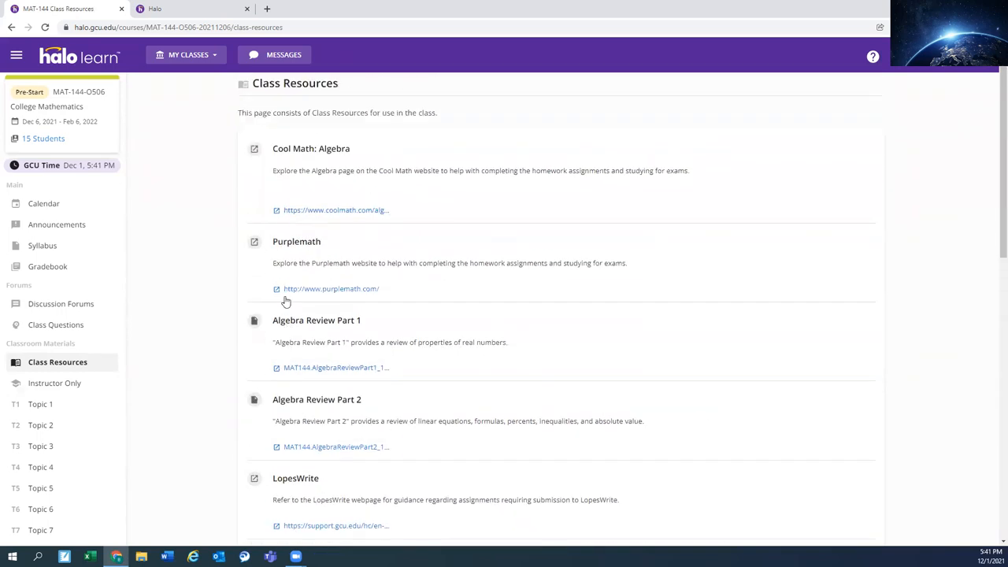
pyautogui.scroll(-3)
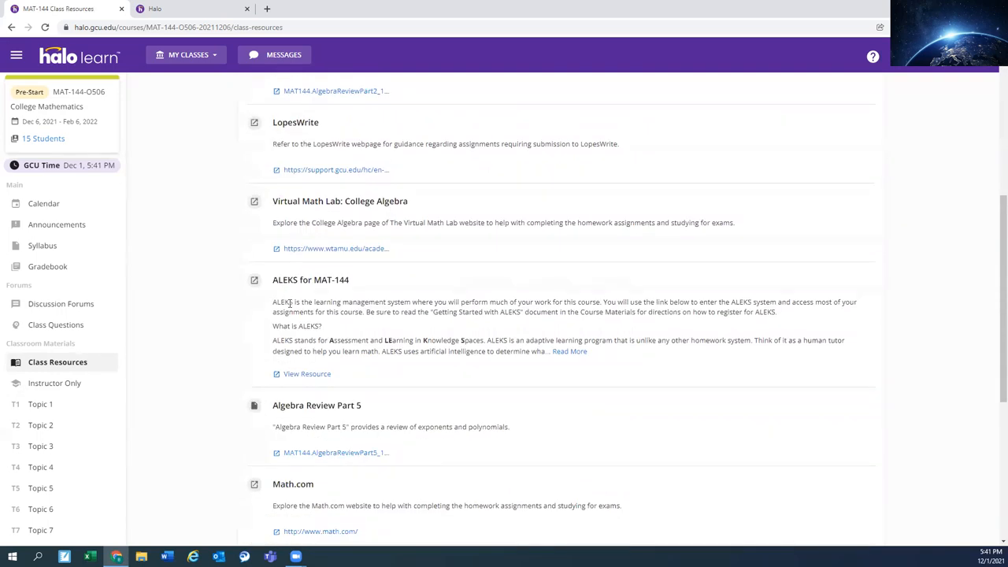
pyautogui.moveTo(352, 281)
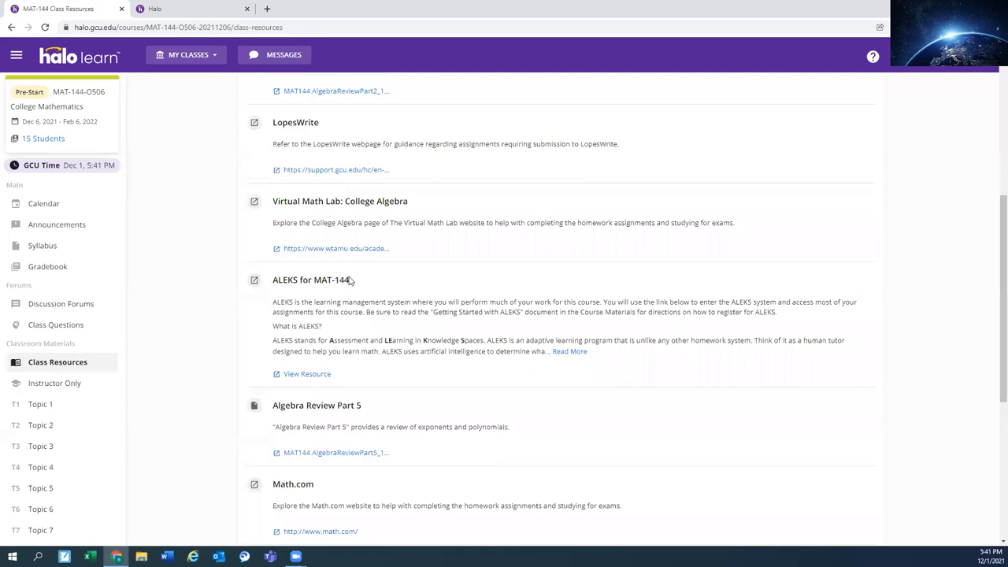
pyautogui.doubleClick(310, 279)
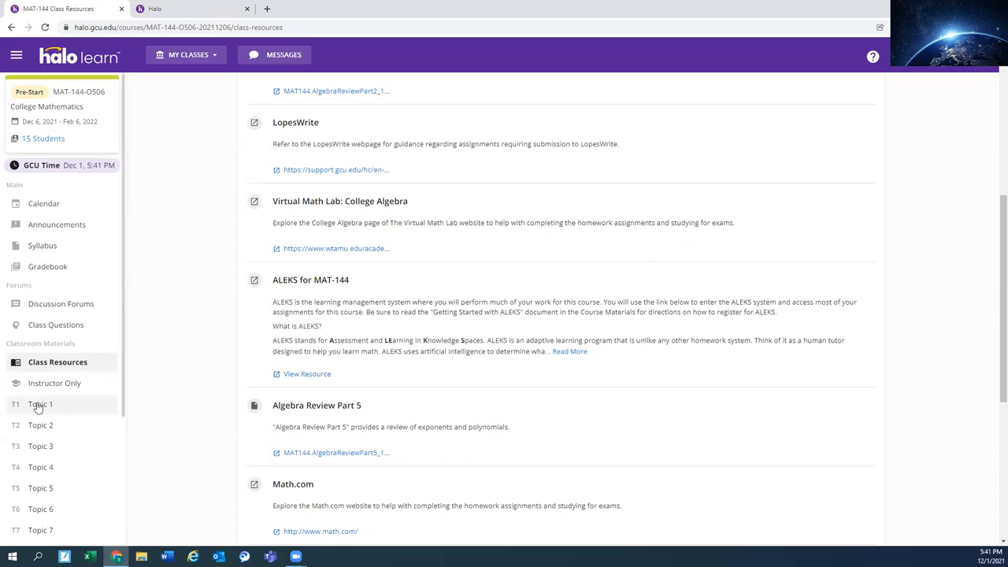
# - Review Topic 1: Linear Functions objectives, assessment due dates and points, and resources
pyautogui.click(40, 404)
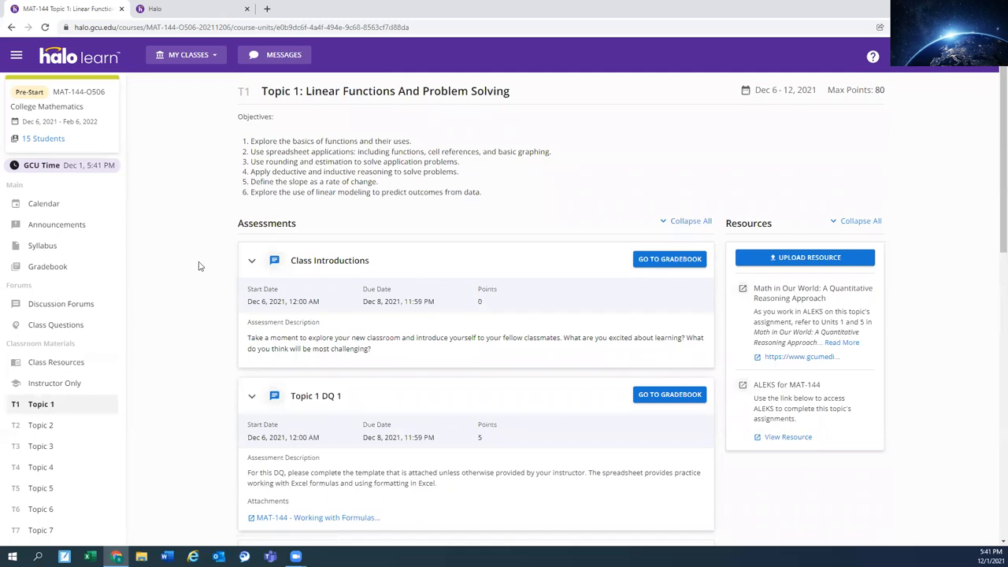
pyautogui.scroll(-3)
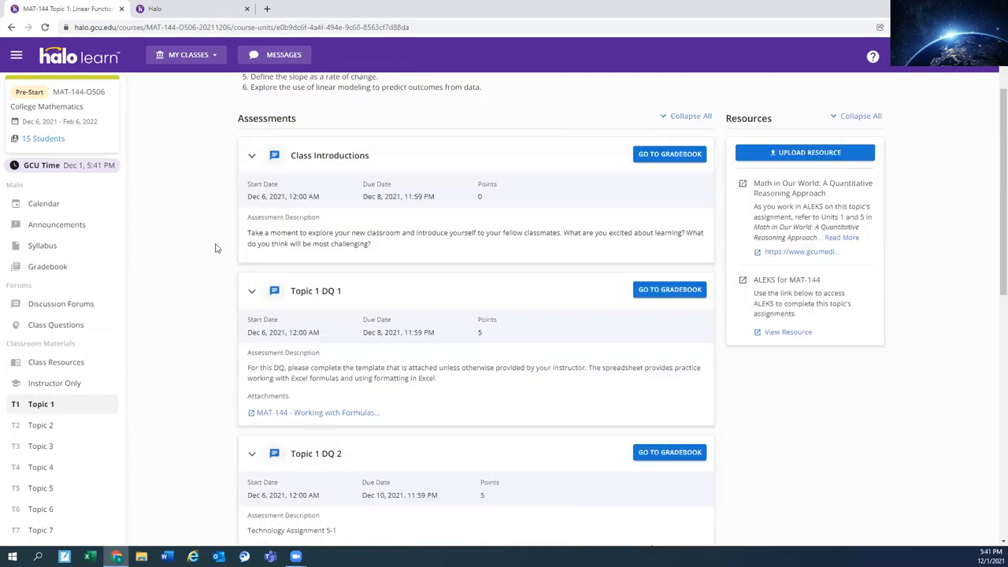
pyautogui.scroll(-3)
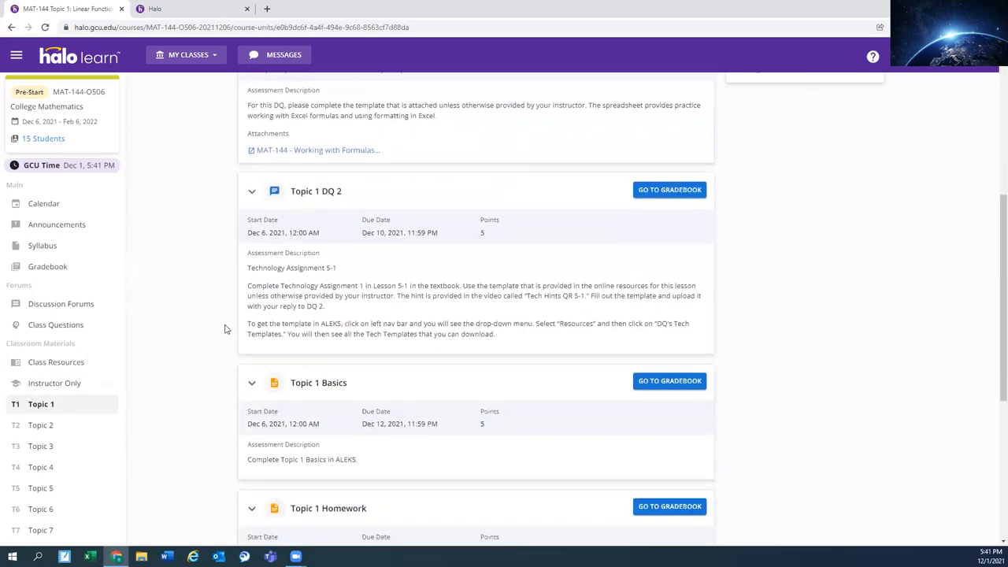
pyautogui.scroll(3)
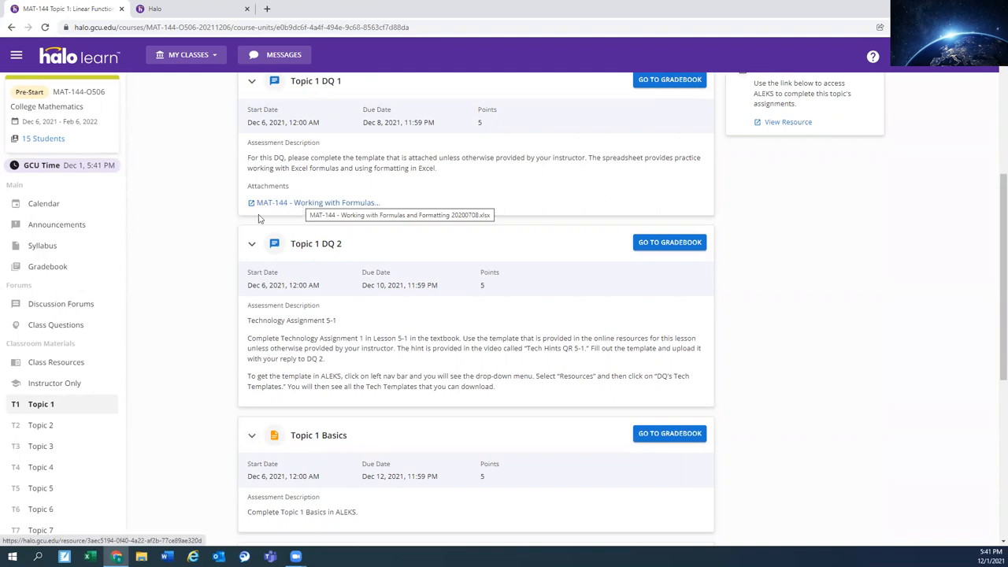
pyautogui.scroll(-3)
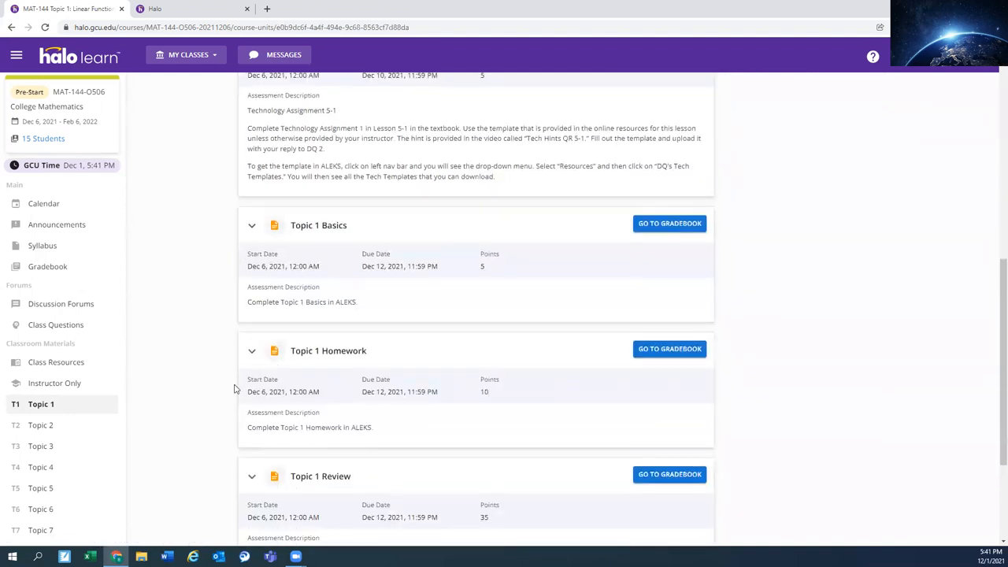
pyautogui.scroll(-3)
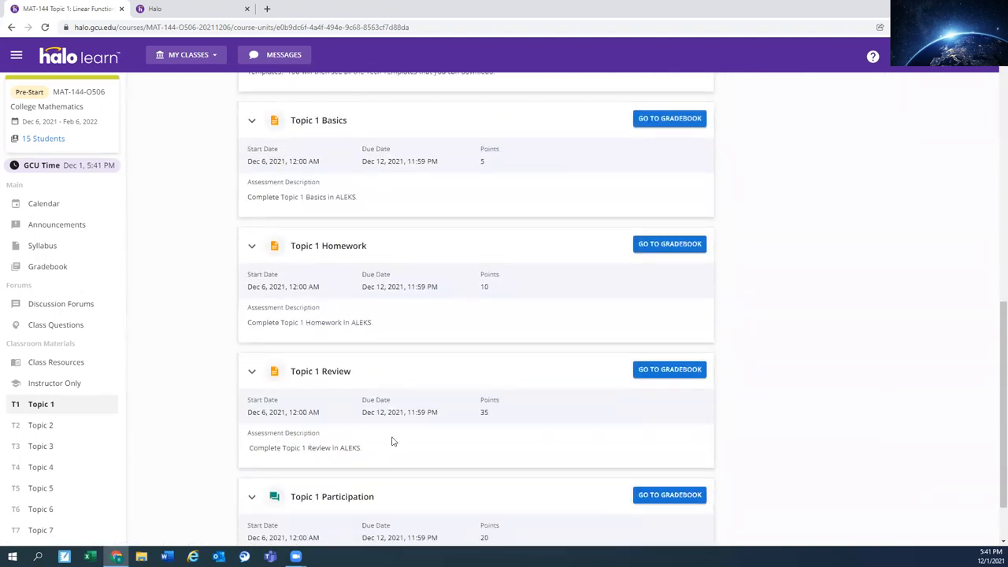
pyautogui.scroll(3)
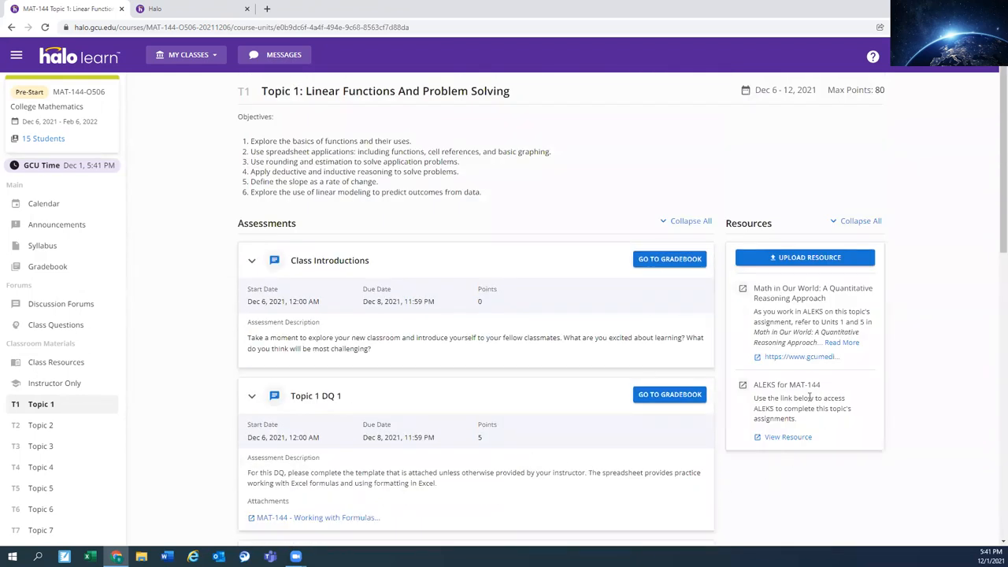
pyautogui.moveTo(787, 433)
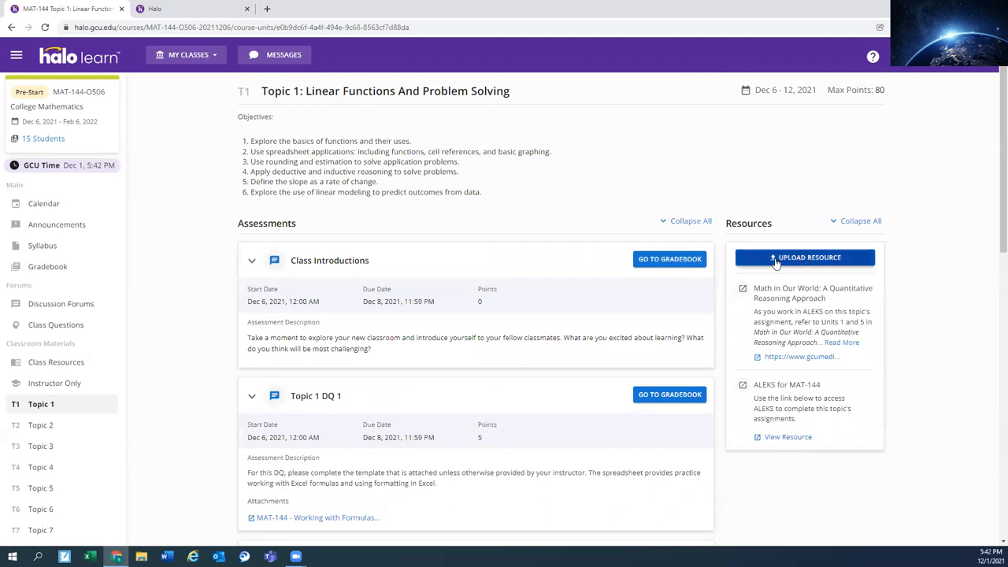
pyautogui.moveTo(798, 275)
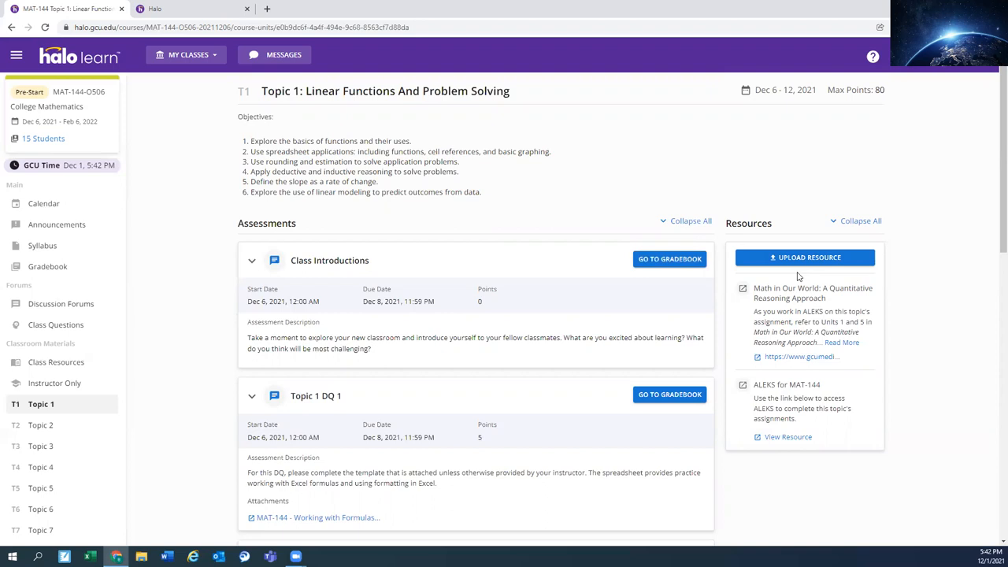
pyautogui.moveTo(206, 280)
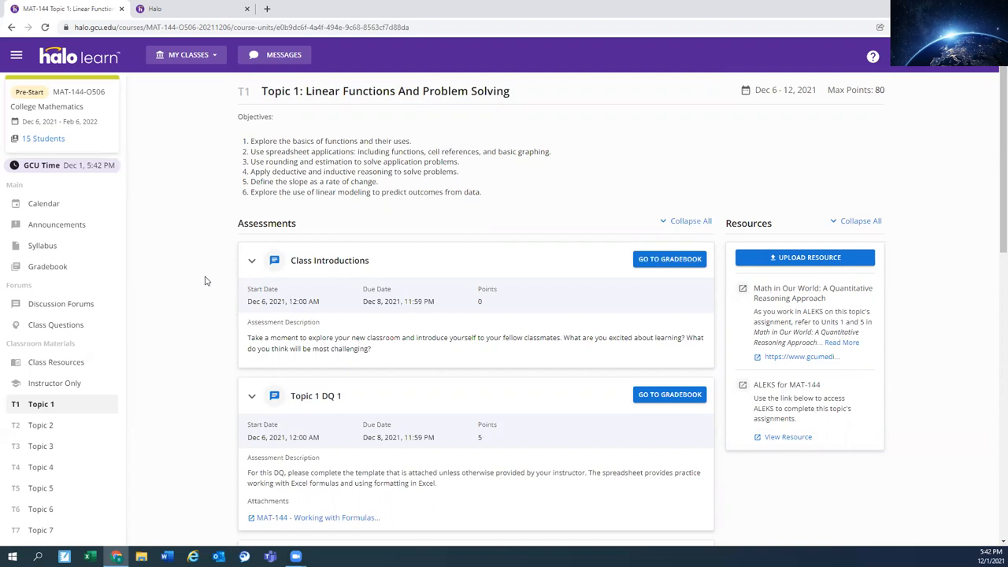
pyautogui.moveTo(116, 295)
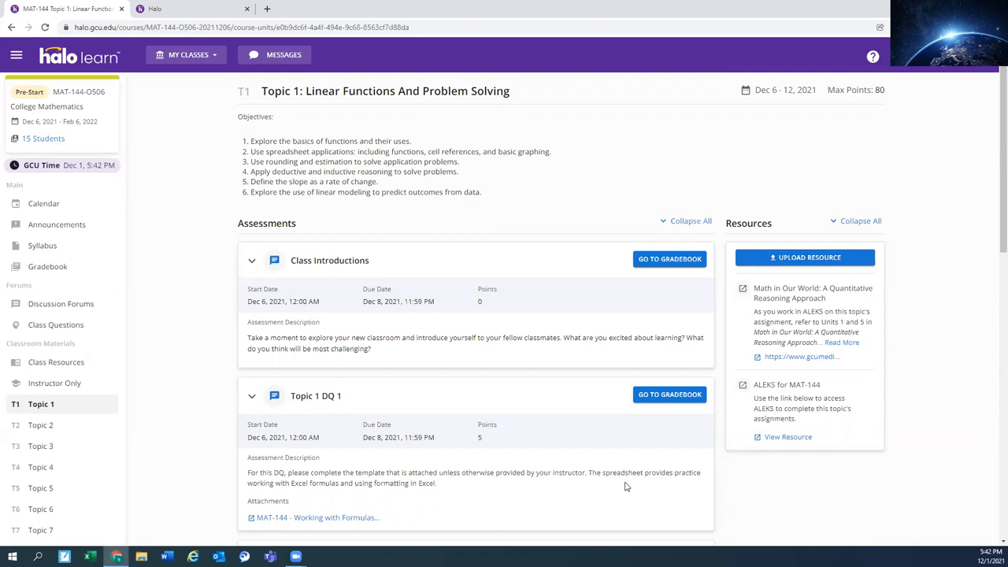
pyautogui.moveTo(455, 506)
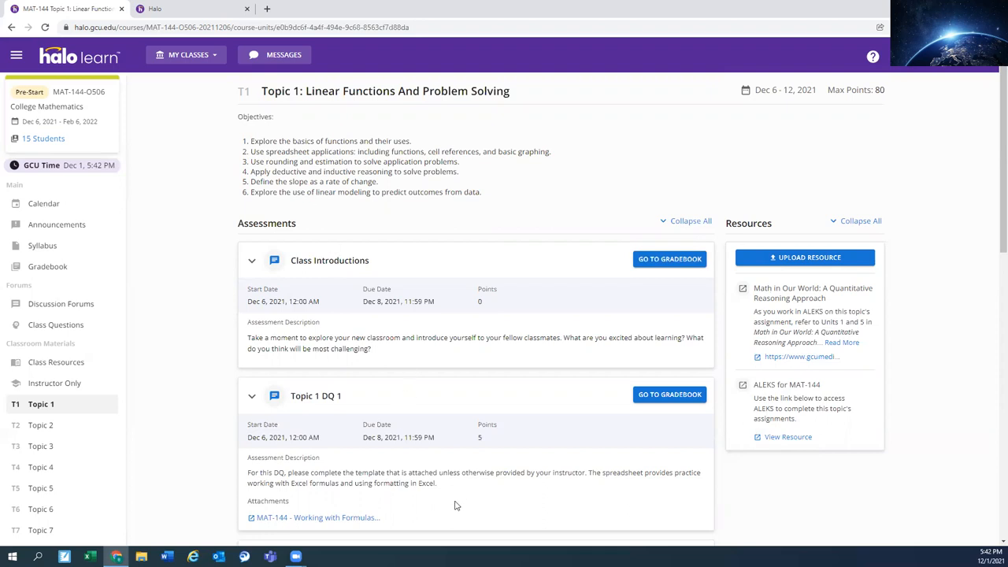